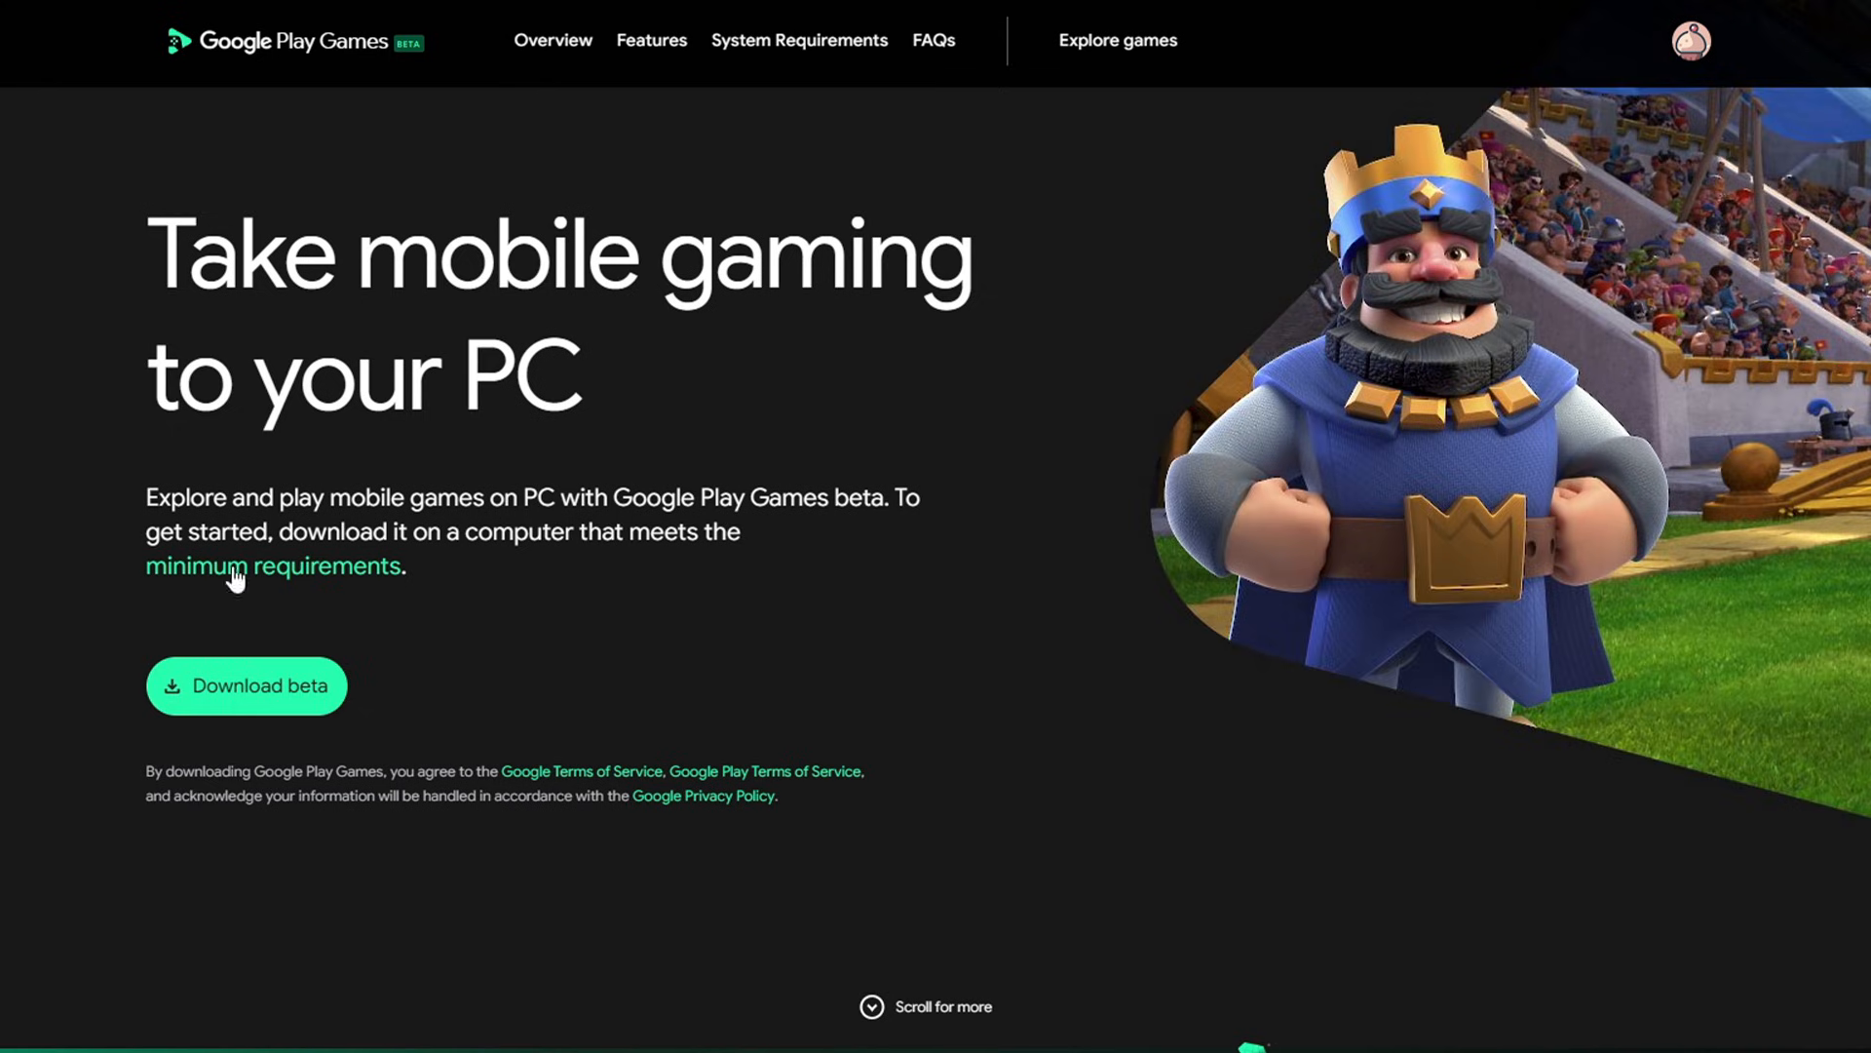
{"action": "mouse_move", "coordinate": [1279, 879]}
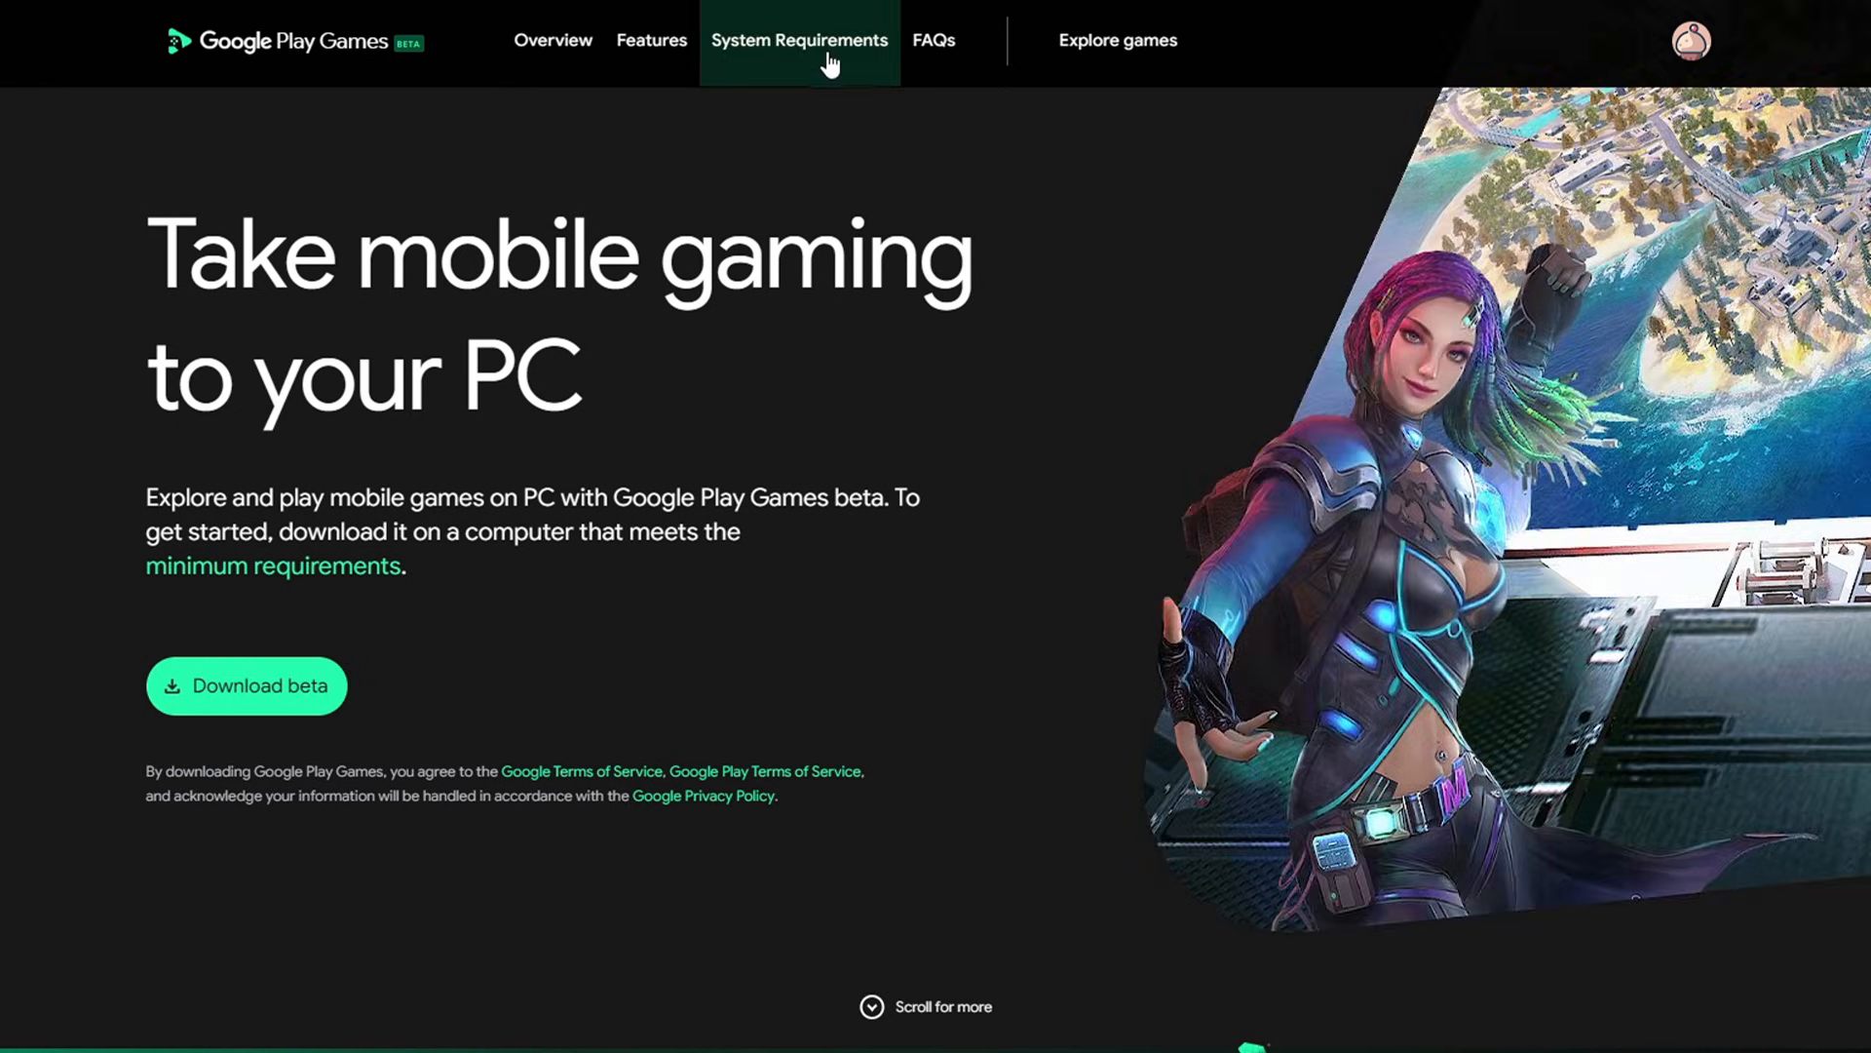
Show the PC system requirements section, including the hardware virtualization requirement
{"action": "left_click", "coordinate": [799, 39]}
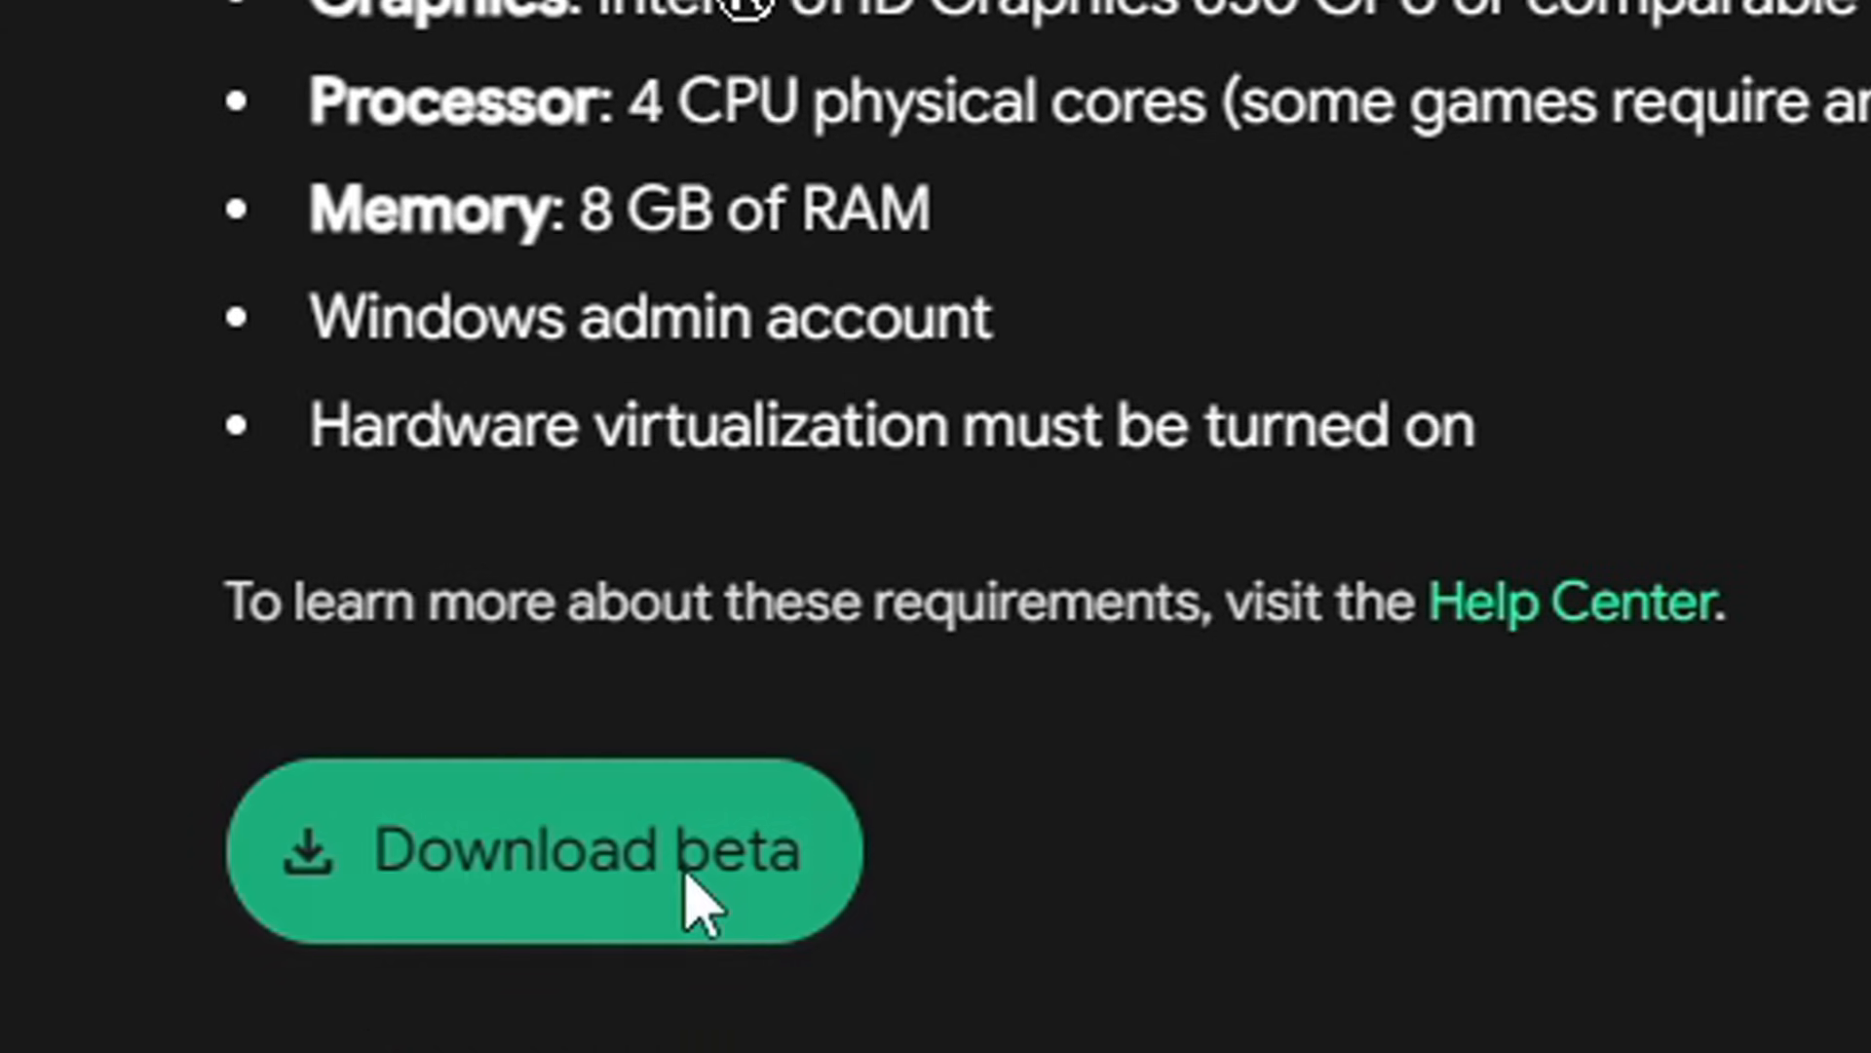
Download the beta installer and install it to C:\Program Files\Google\Play Games
{"action": "left_click", "coordinate": [544, 850]}
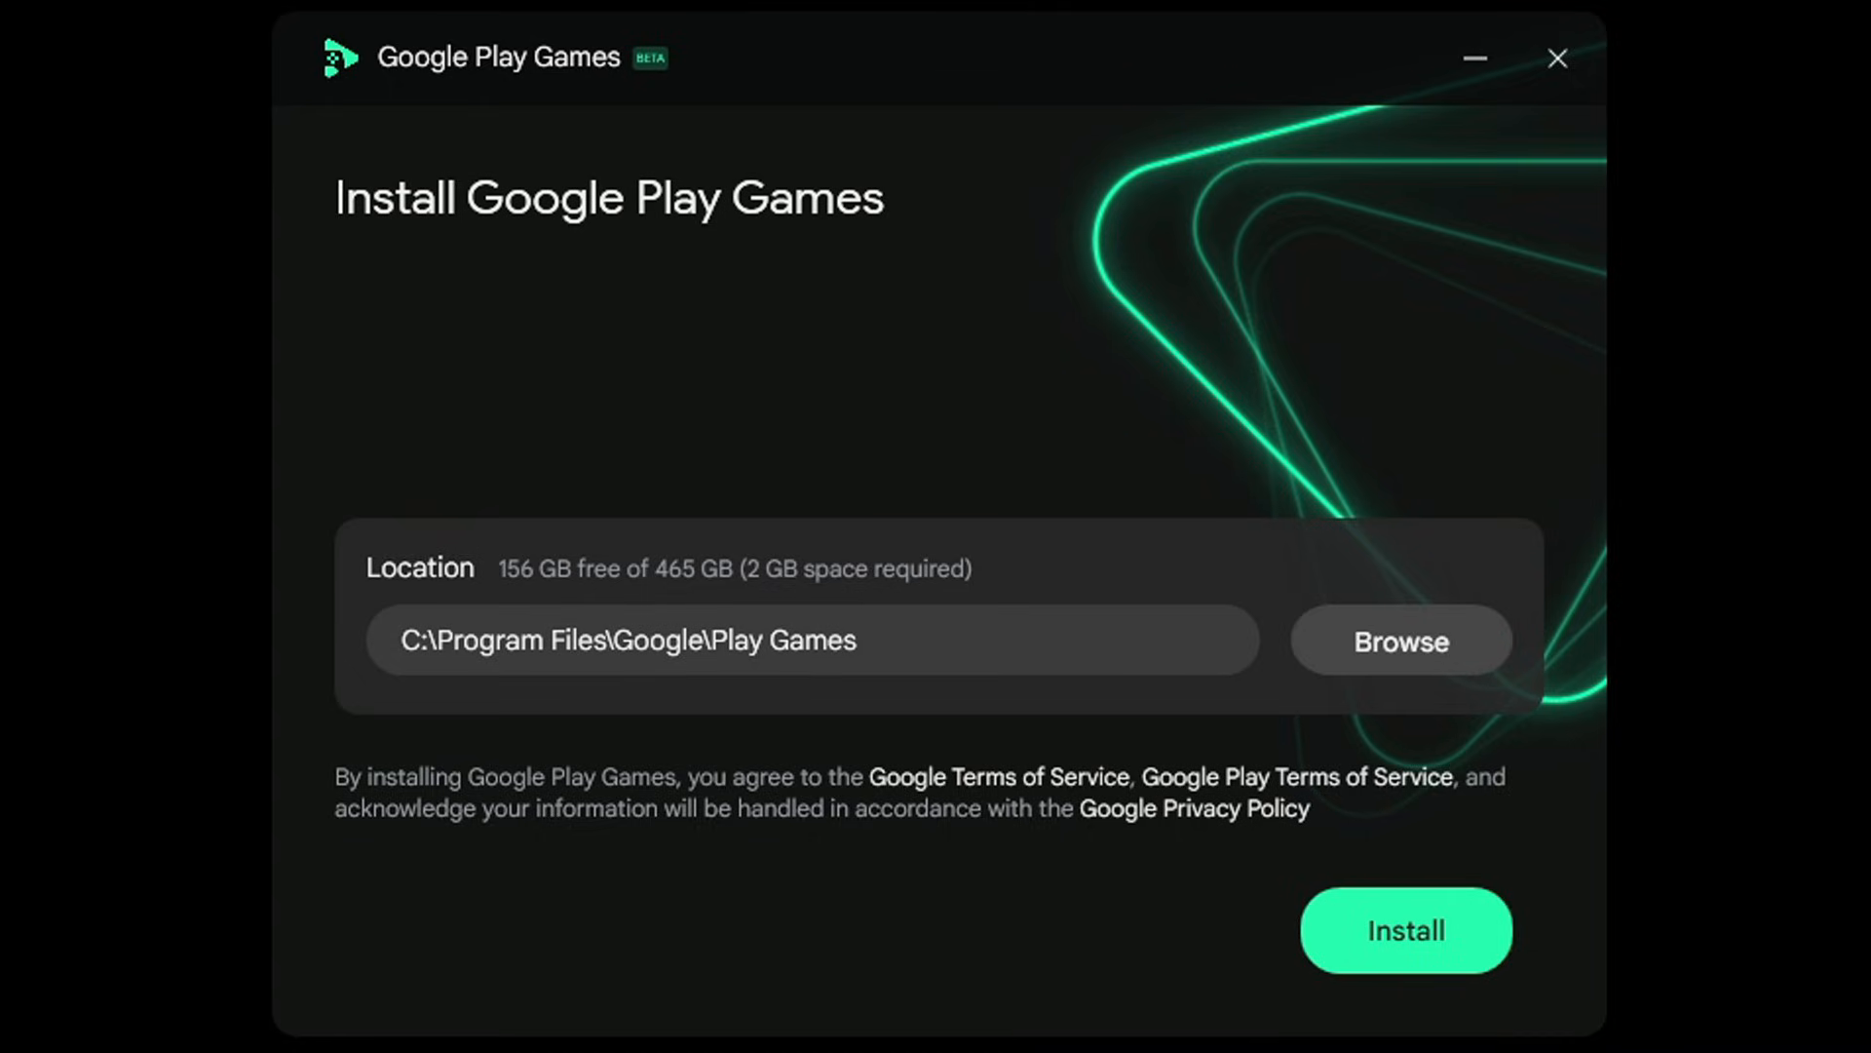
{"action": "mouse_move", "coordinate": [1449, 647]}
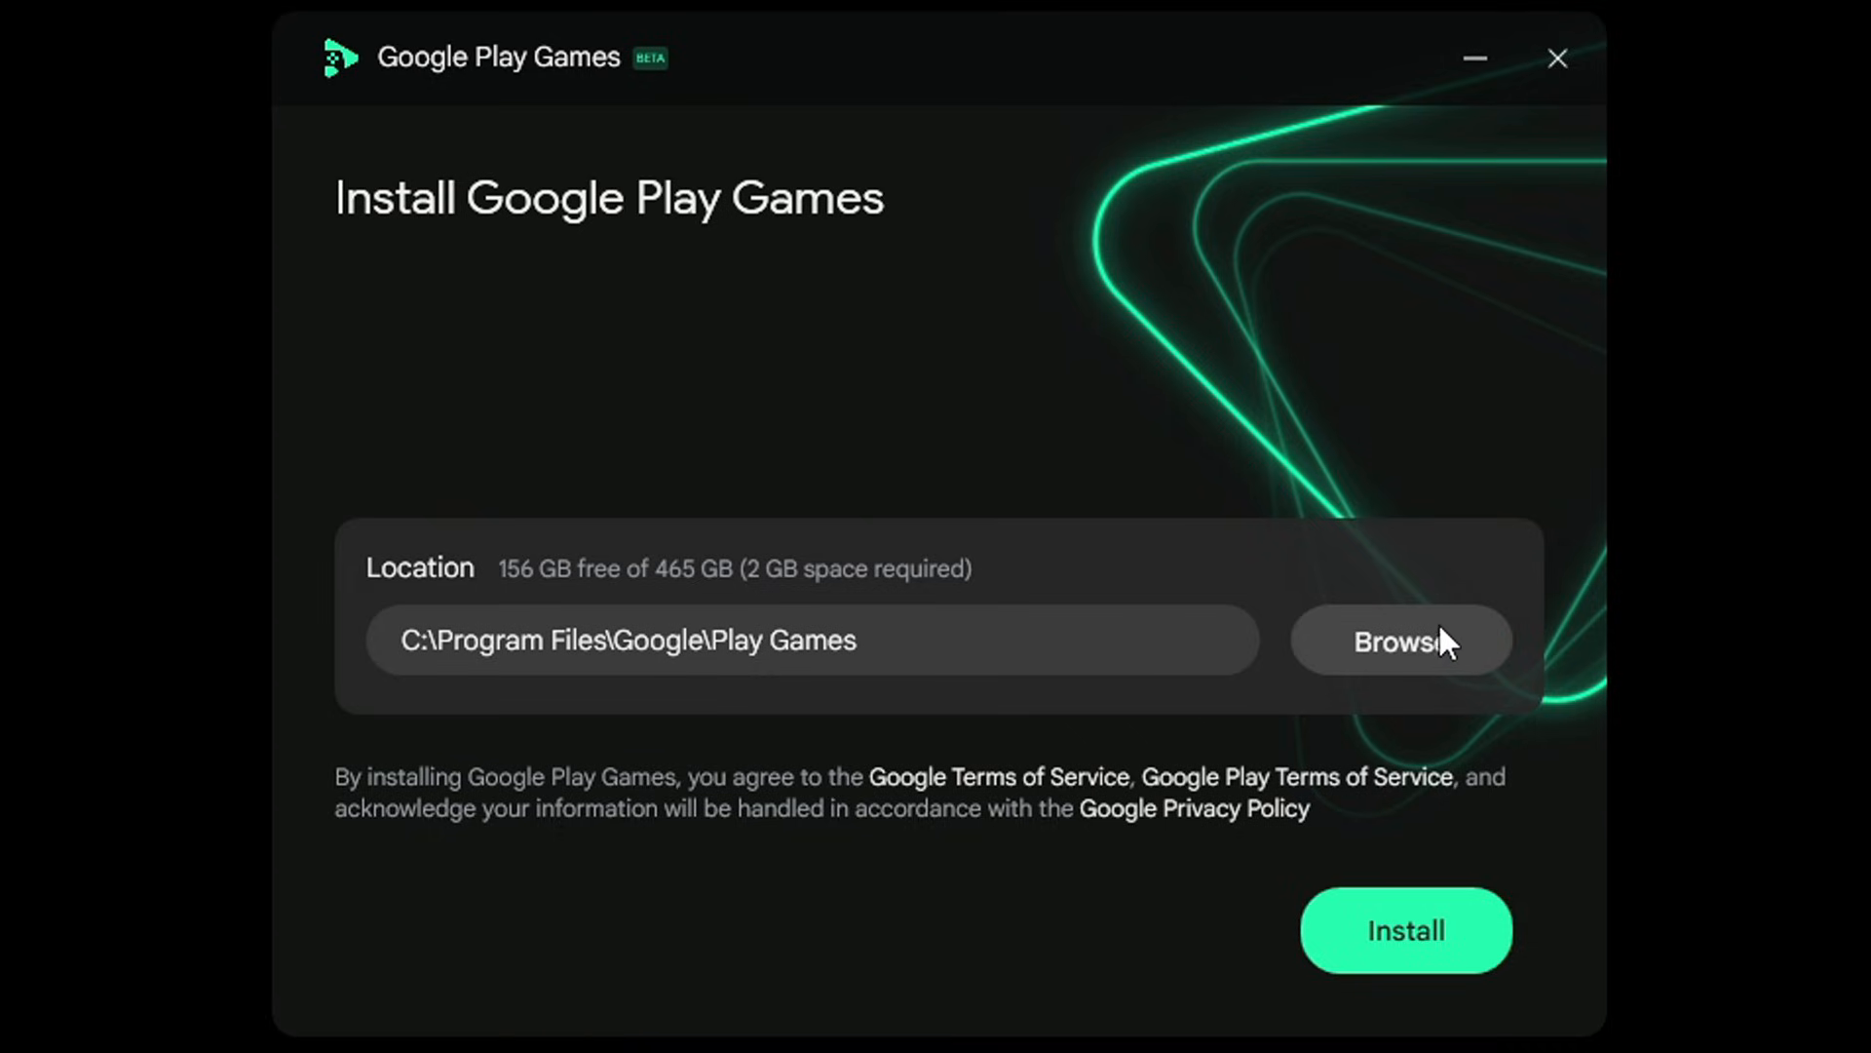
{"action": "mouse_move", "coordinate": [1433, 646]}
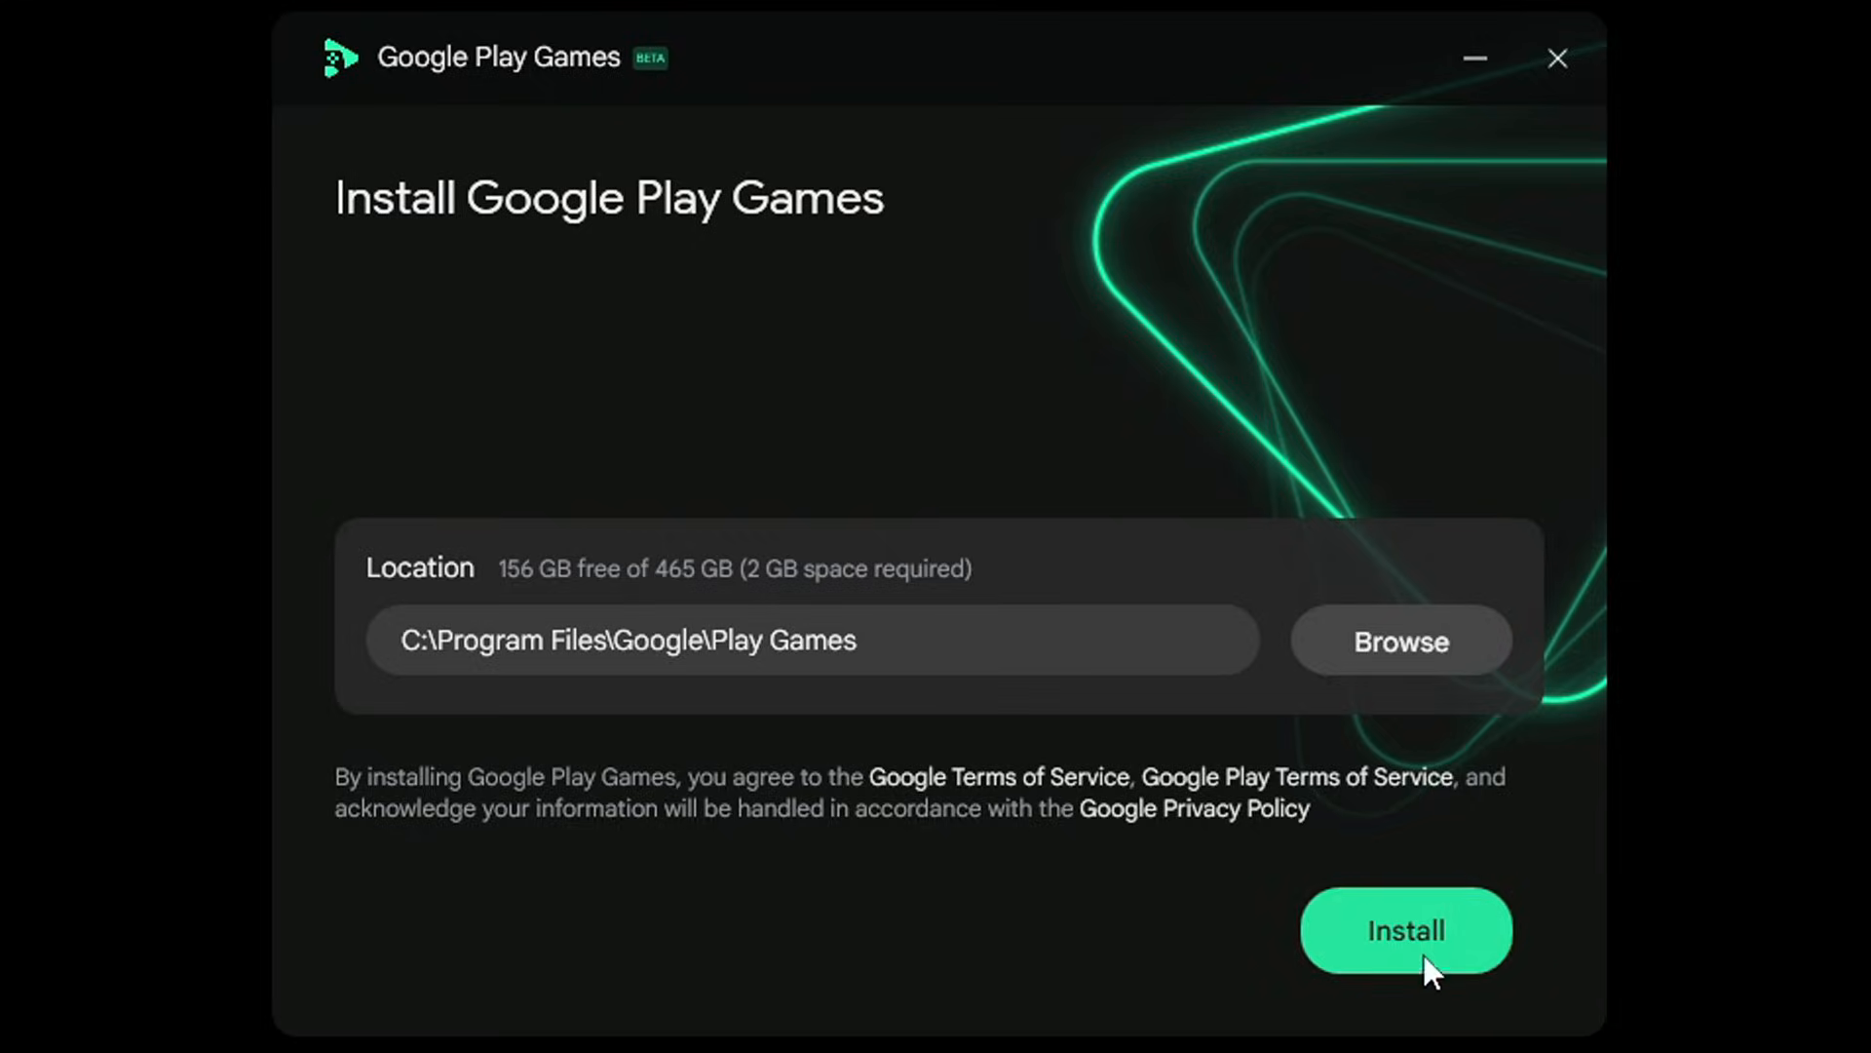
{"action": "left_click", "coordinate": [1405, 932]}
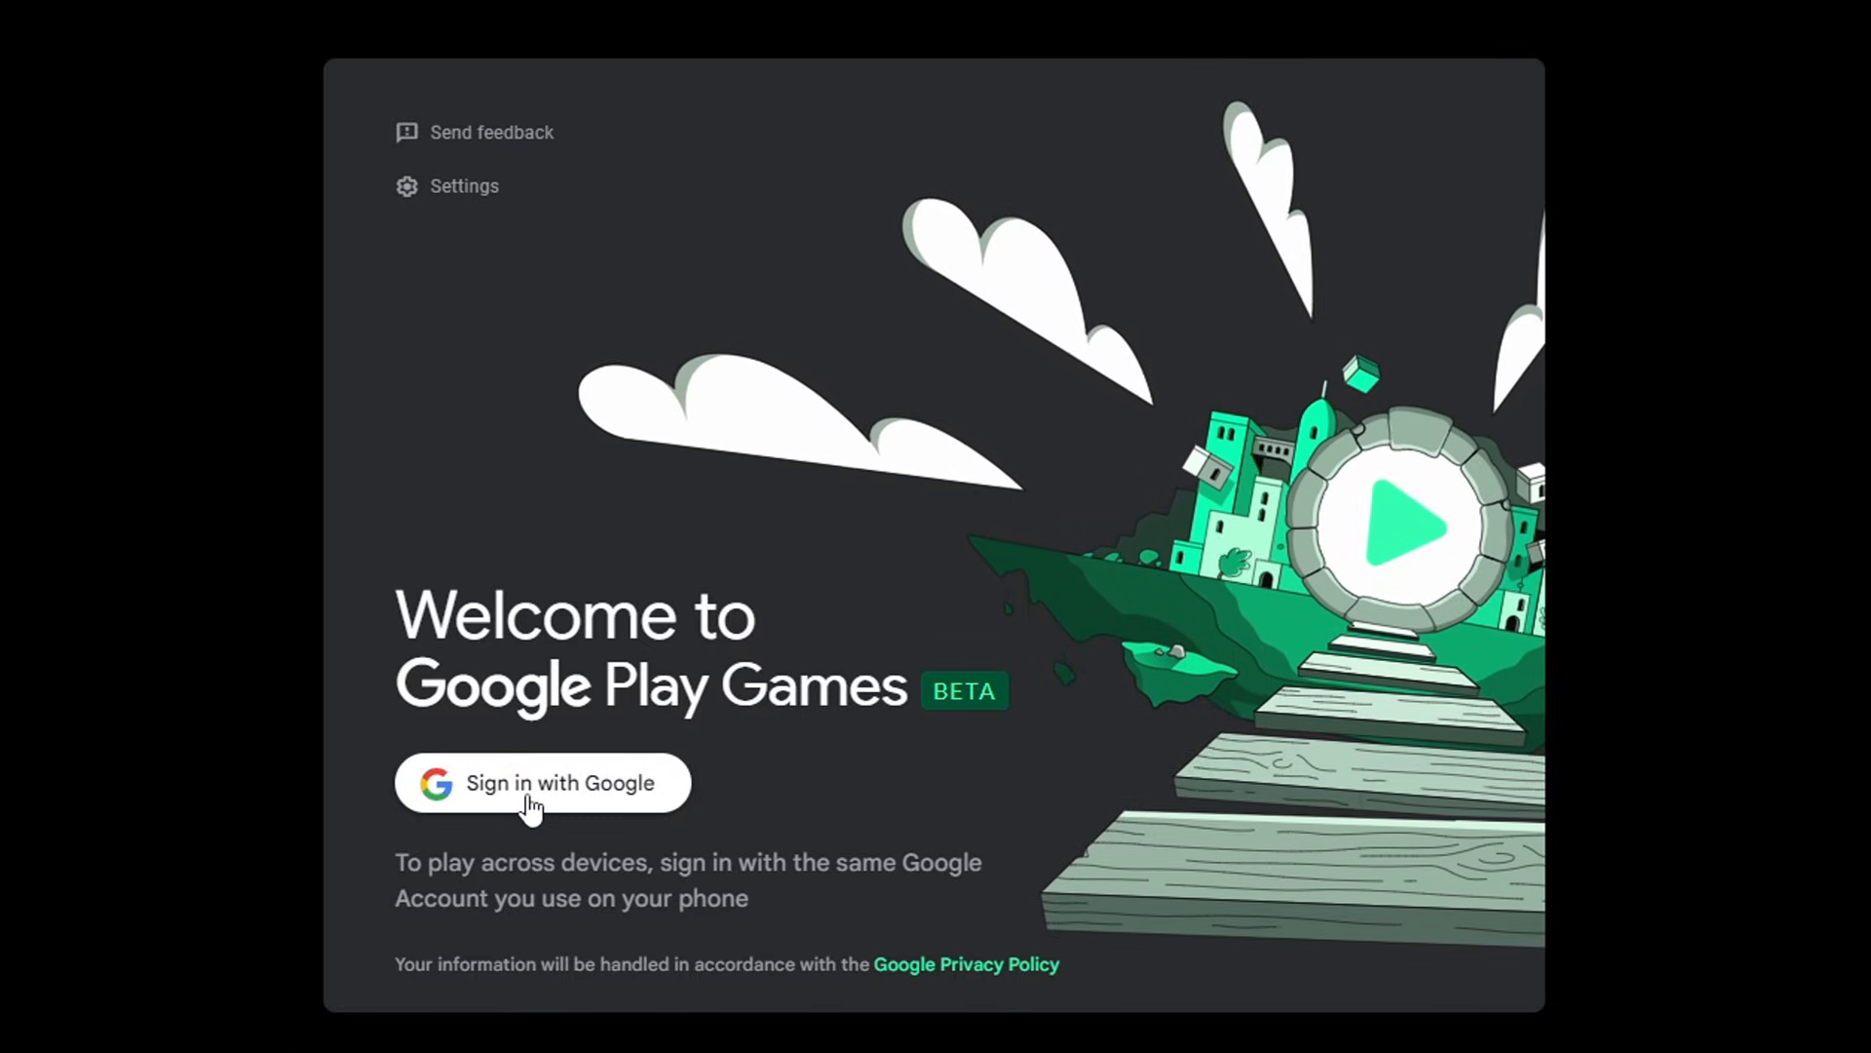
Sign in with the Google account and confirm, reaching the profile confirmation step
{"action": "left_click", "coordinate": [542, 784]}
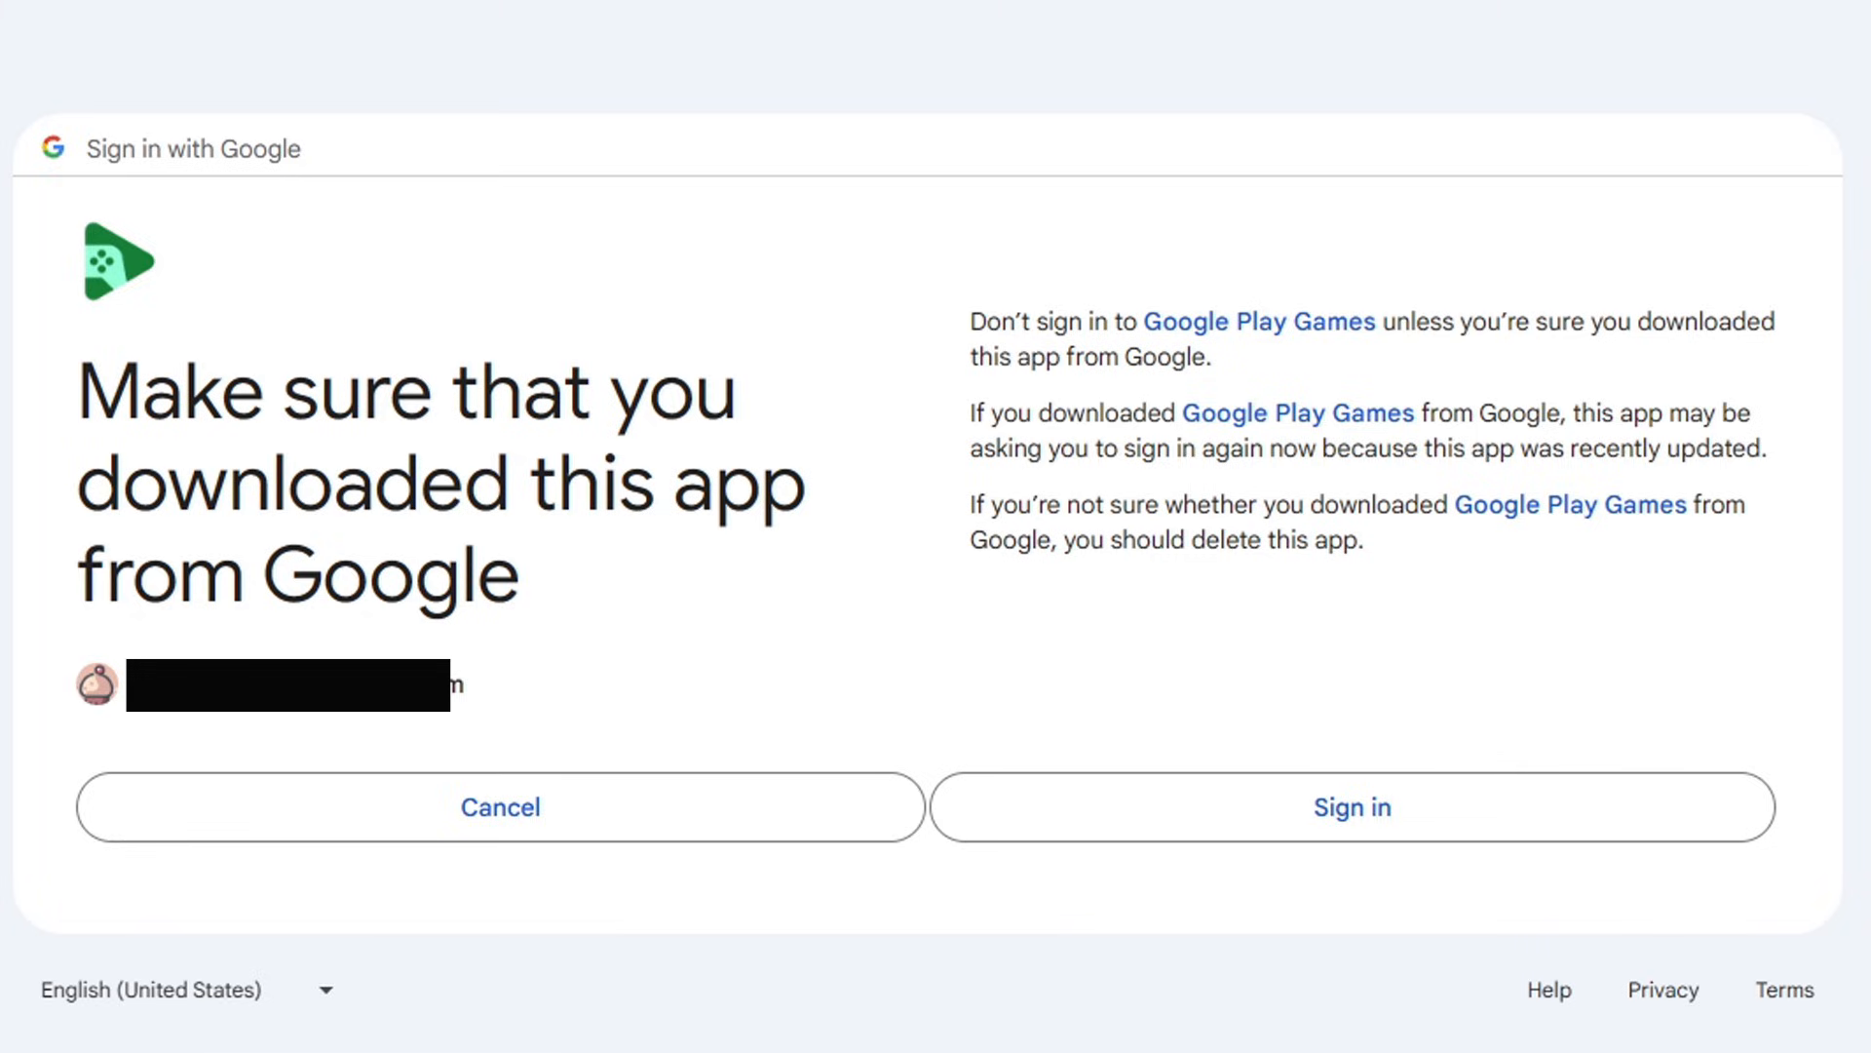
{"action": "left_click", "coordinate": [1351, 807]}
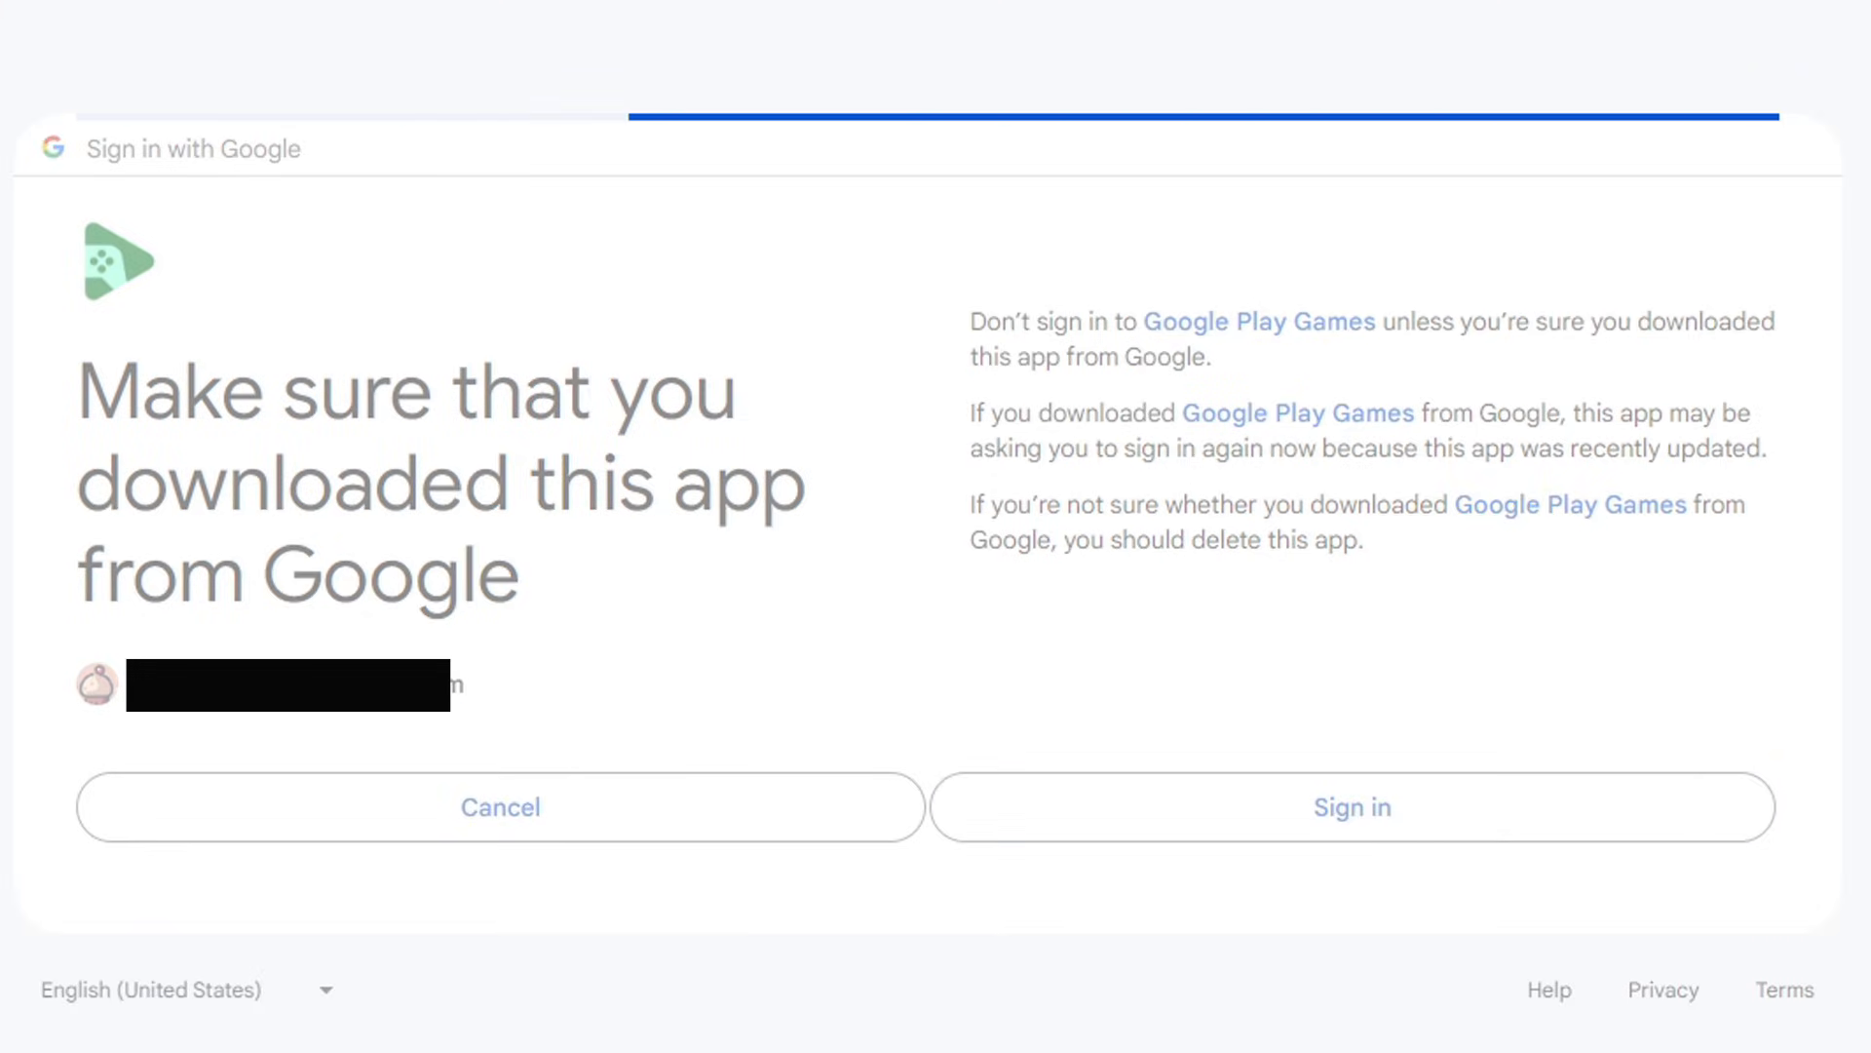
{"action": "left_click", "coordinate": [1351, 807]}
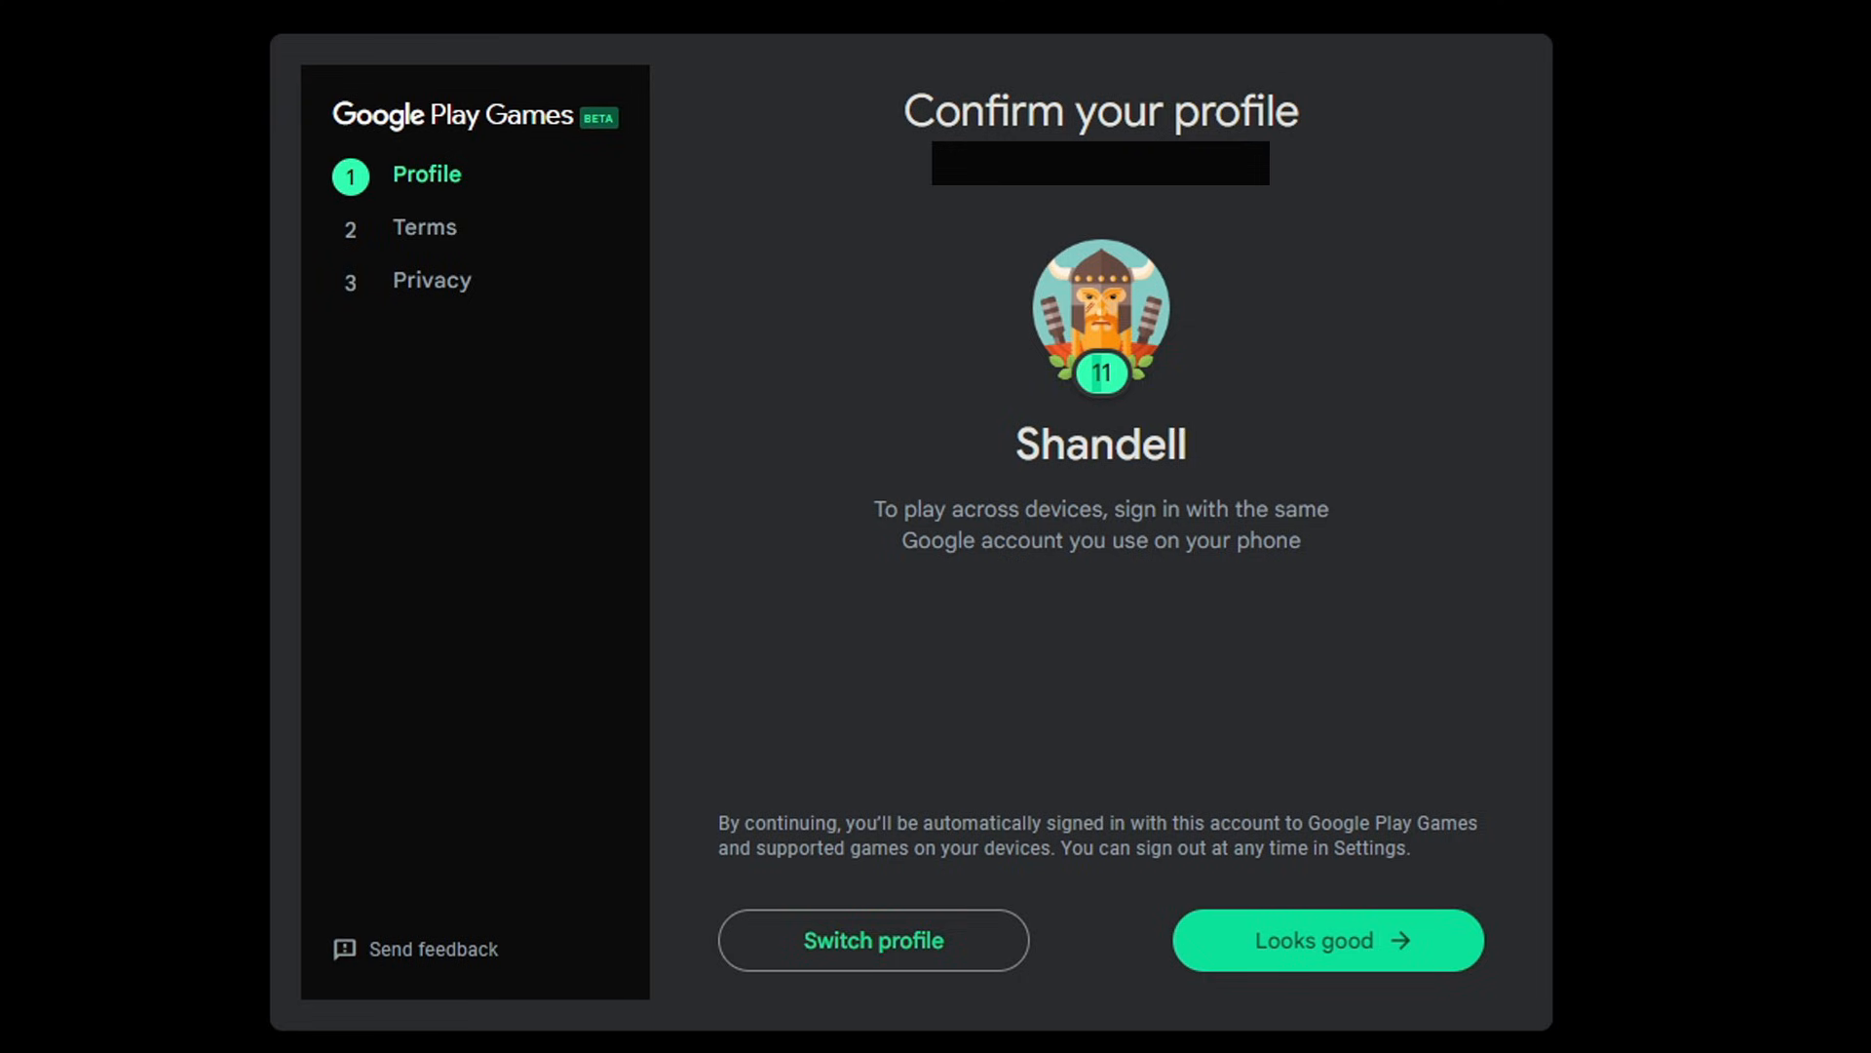
Accept the profile with Looks good, agree to the terms and finish with diagnostics sharing left on
{"action": "left_click", "coordinate": [1325, 940]}
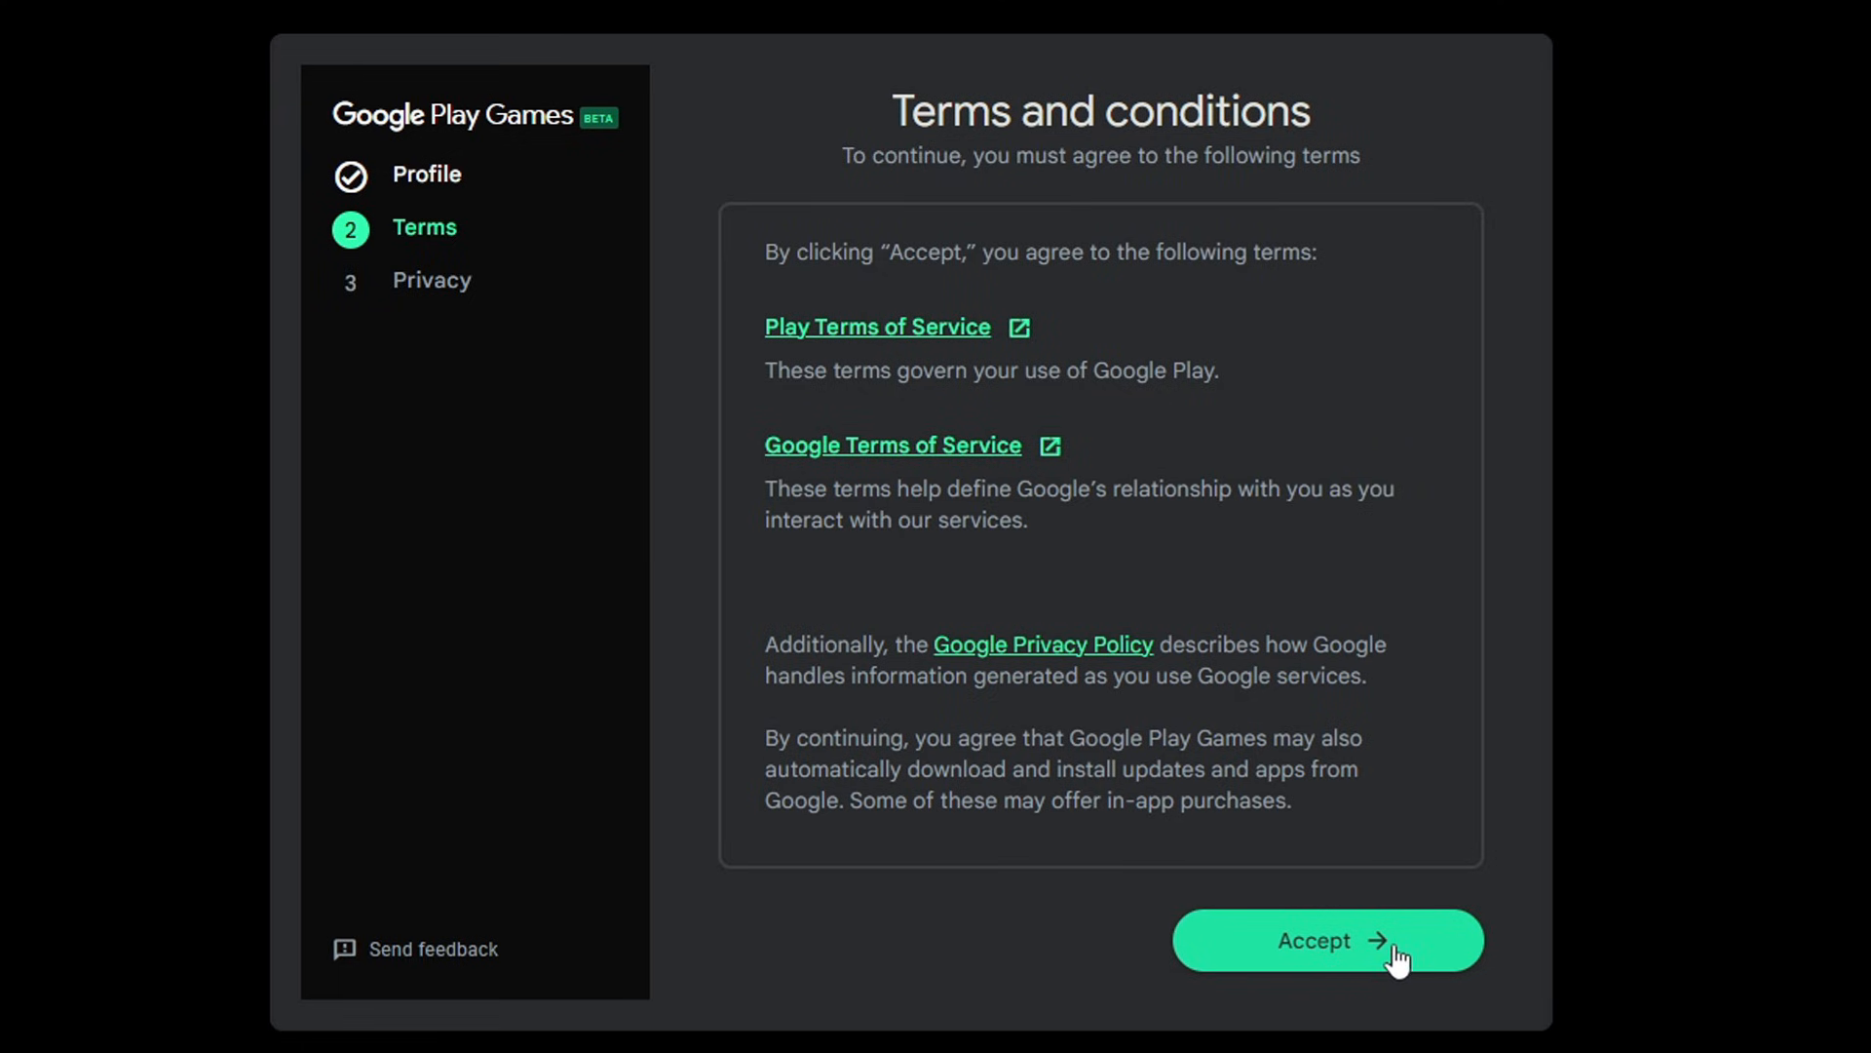
{"action": "left_click", "coordinate": [1326, 939]}
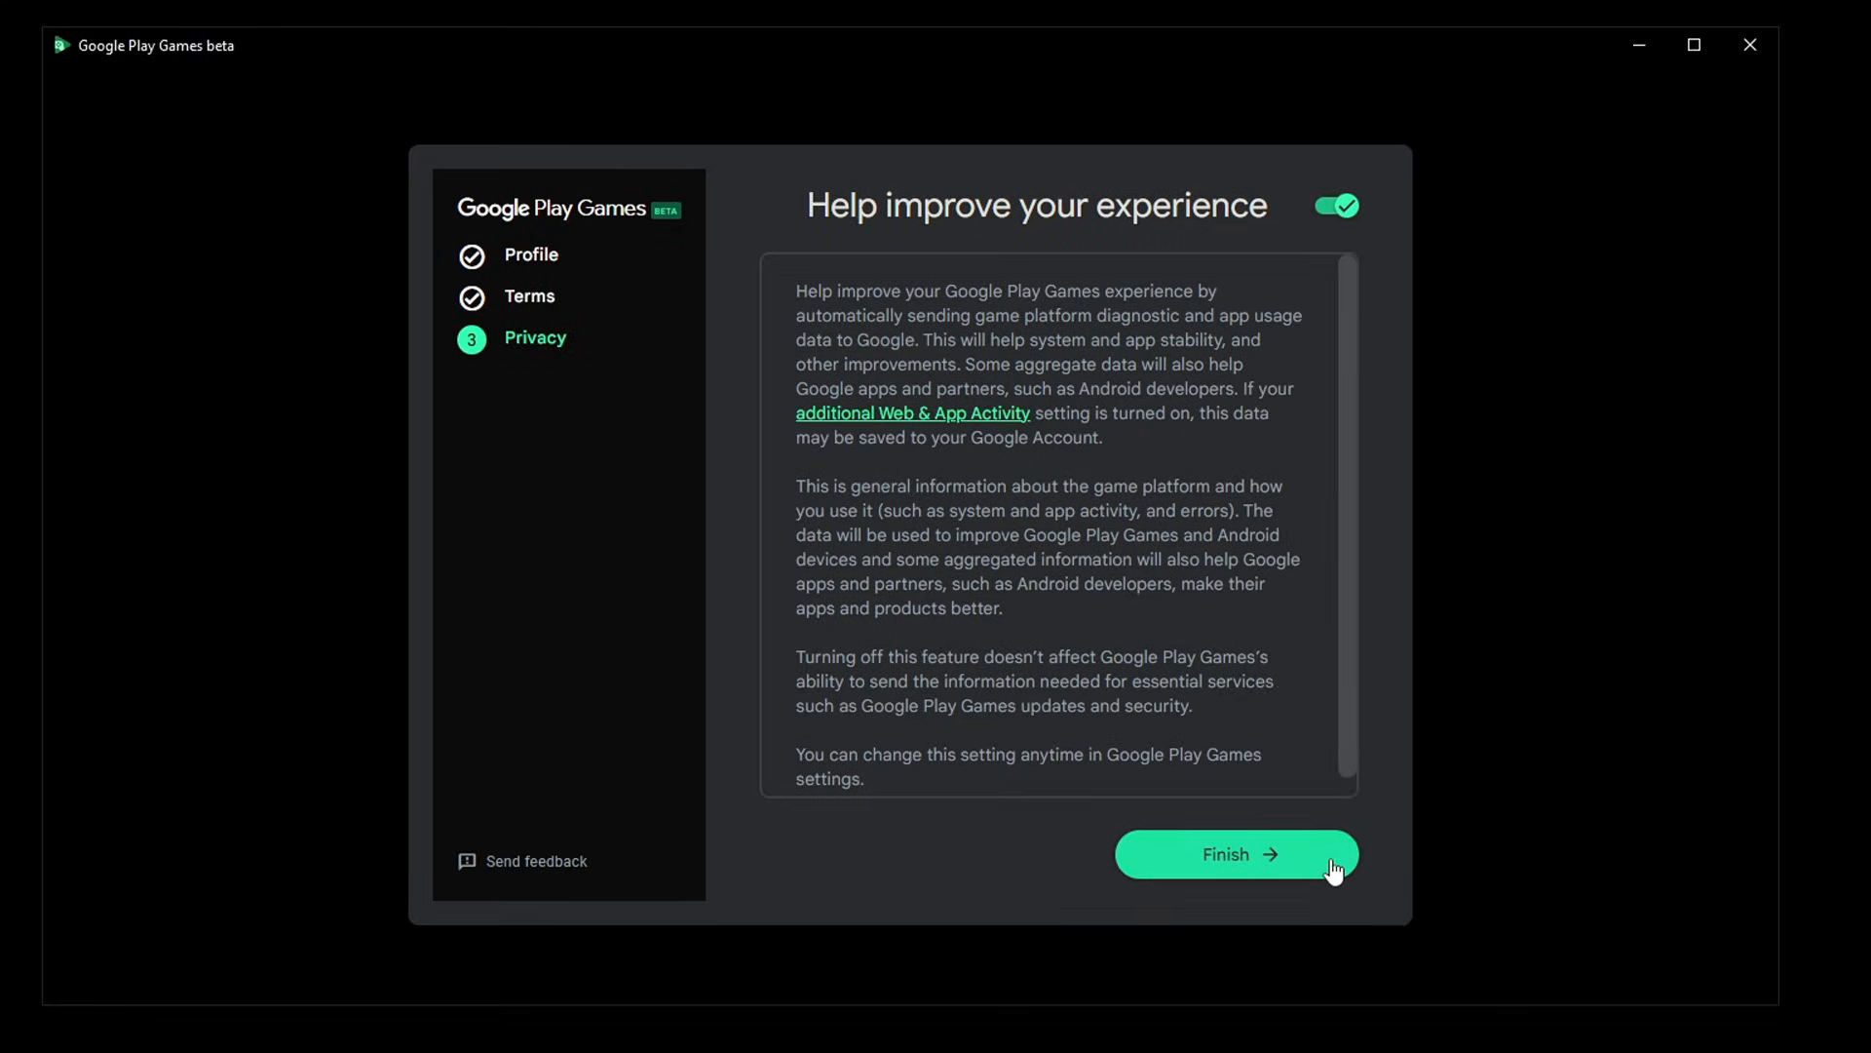
{"action": "left_click", "coordinate": [1236, 854]}
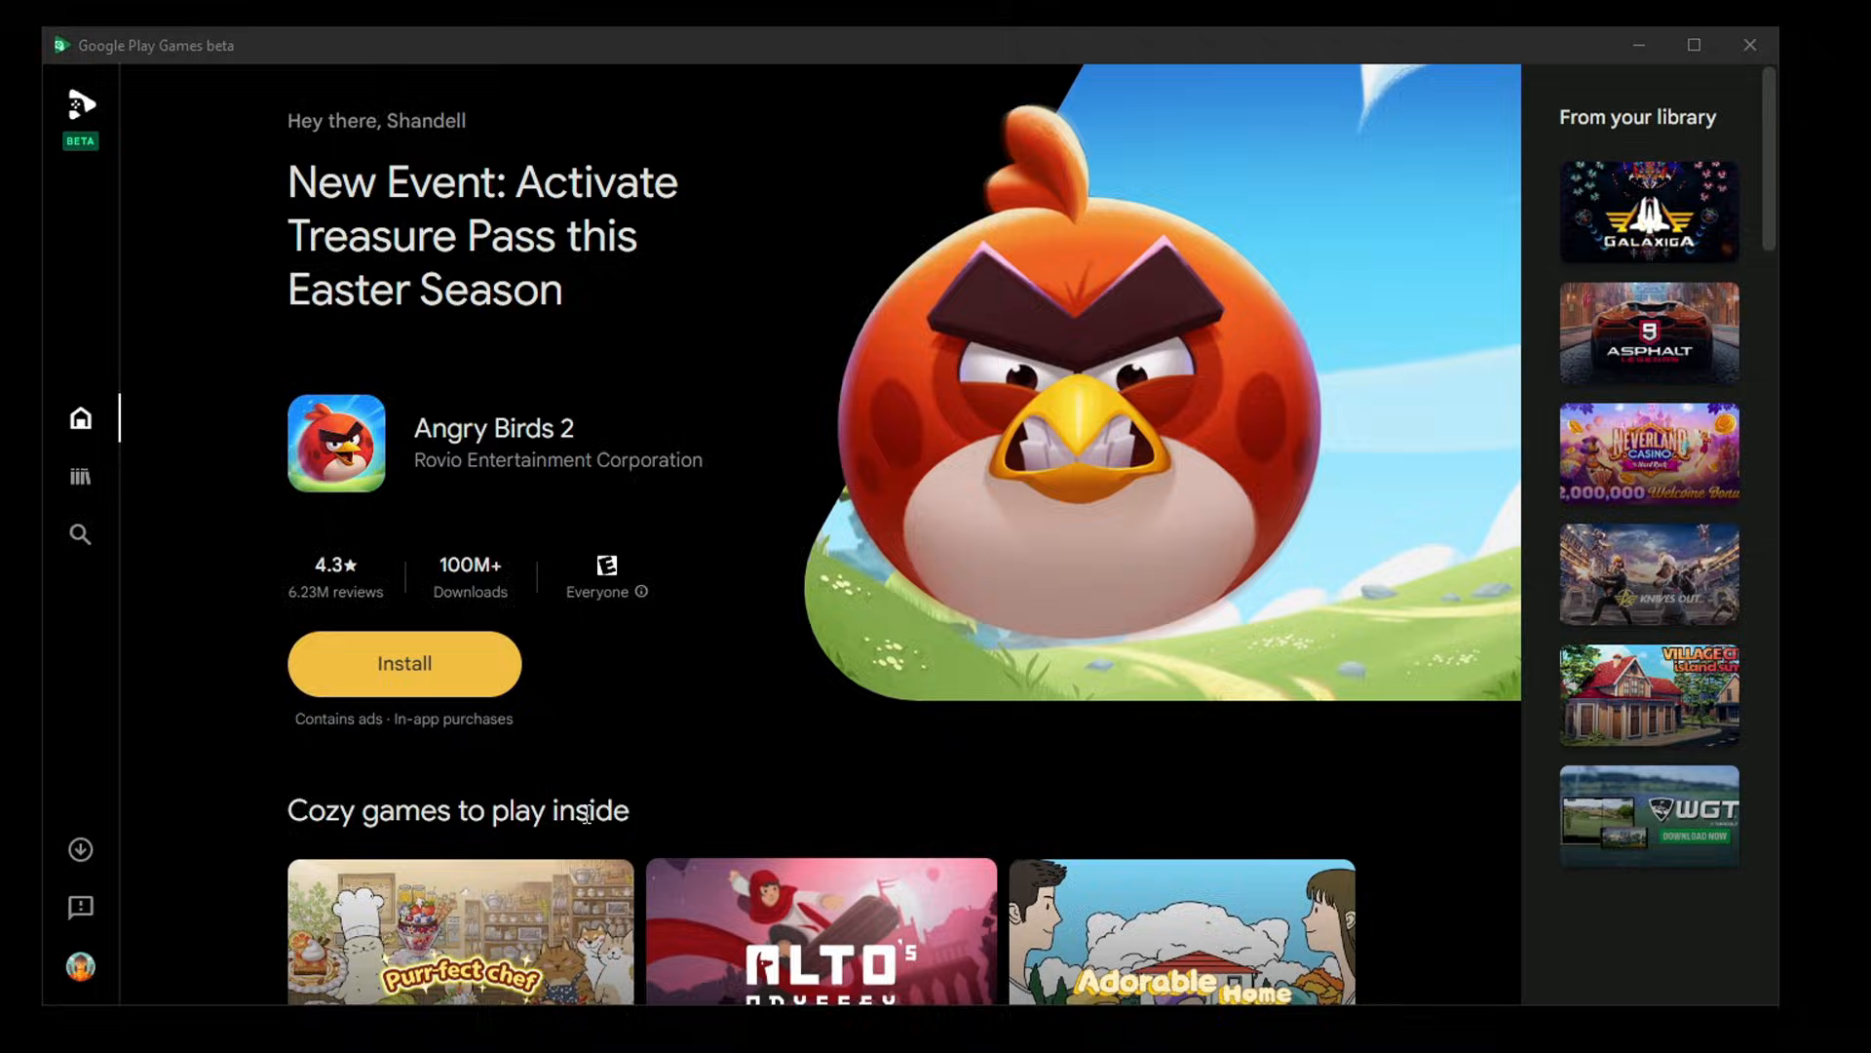
Attempt to install Angry Birds 2 and dismiss the hardware virtualization warning with OK
{"action": "left_click", "coordinate": [403, 662]}
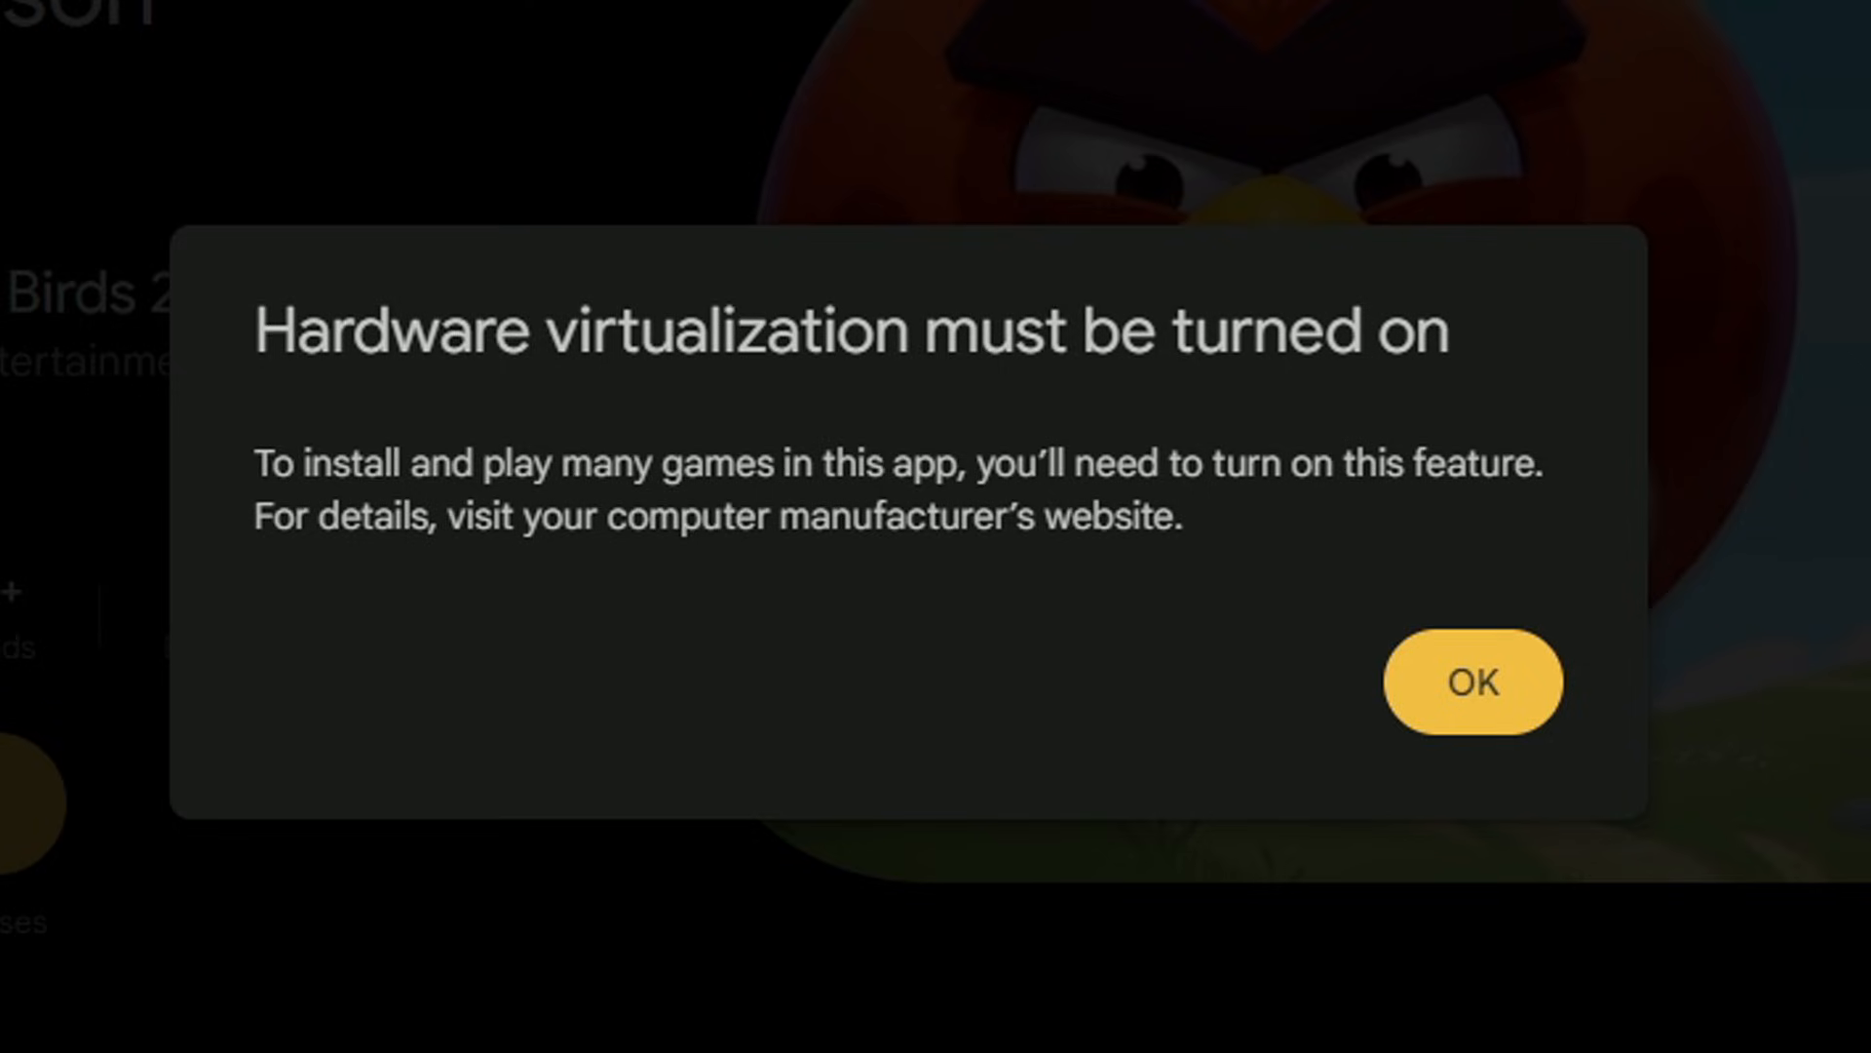
{"action": "left_click", "coordinate": [1472, 682]}
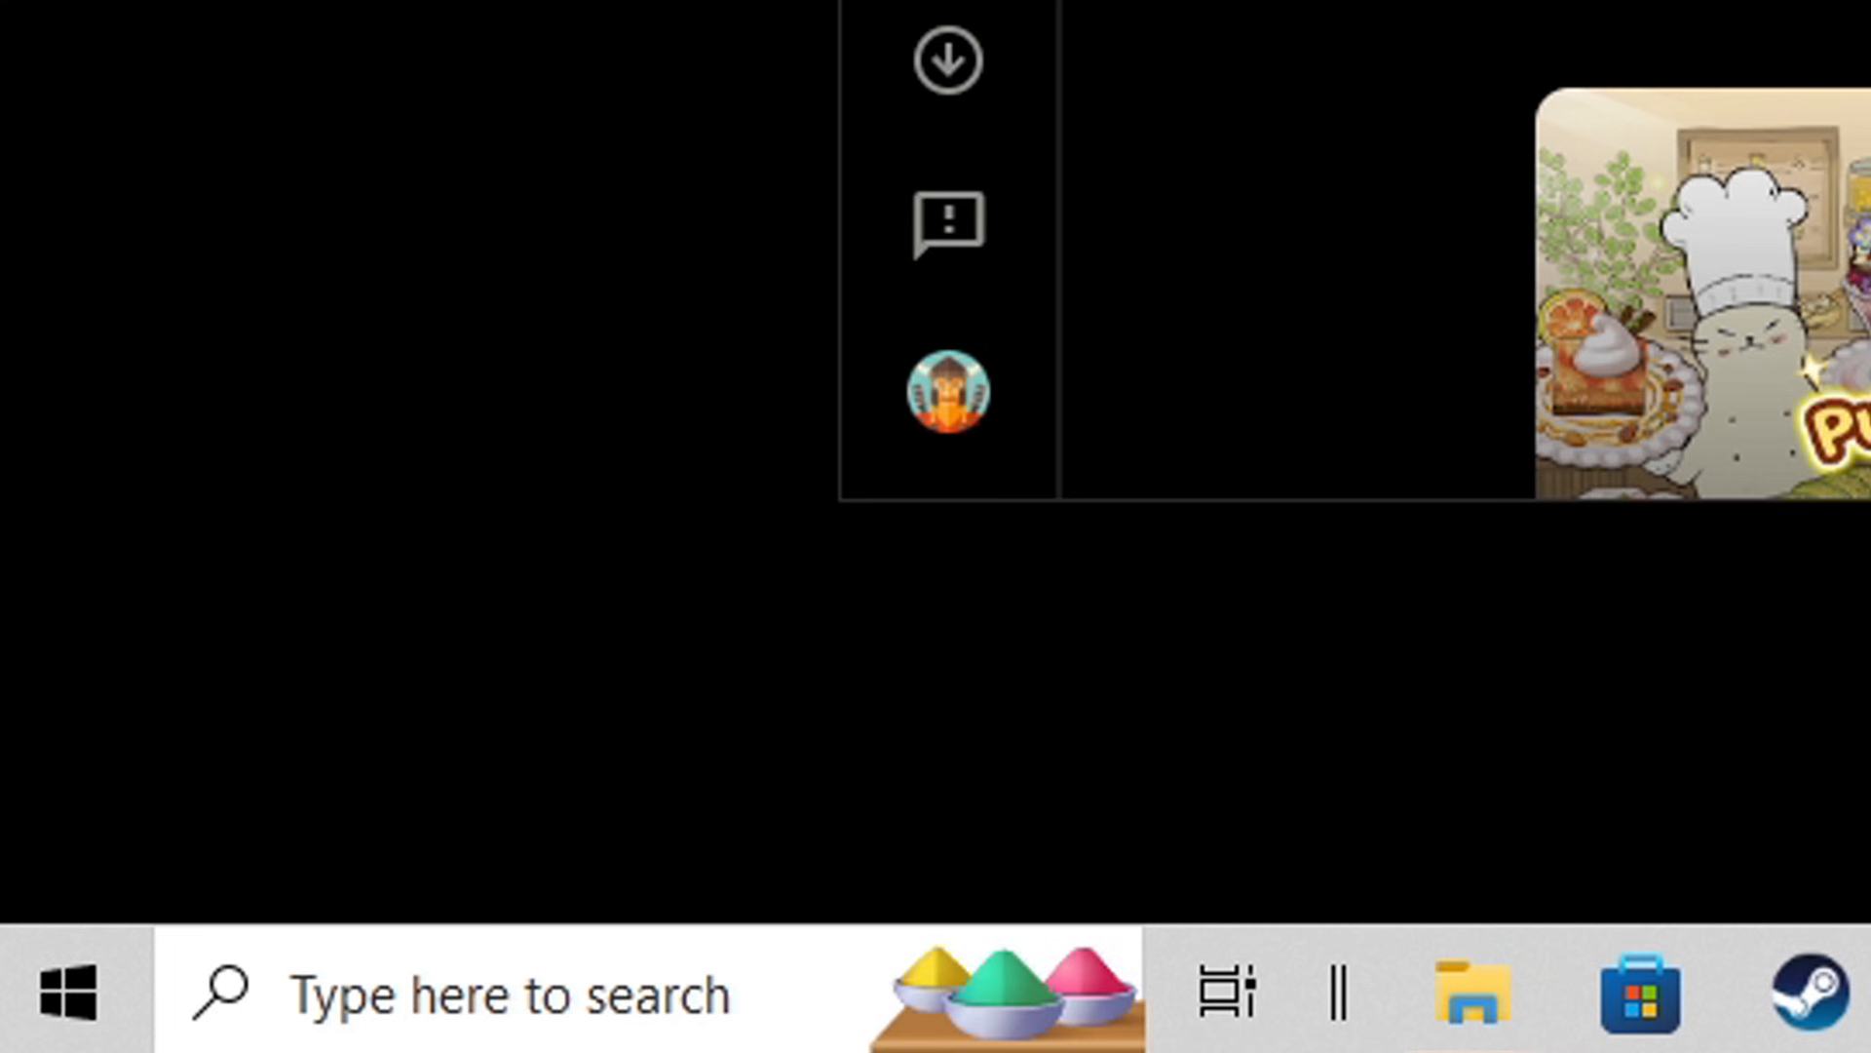
Check for updates in Update & Security, then restart into advanced startup from Recovery
{"action": "left_click", "coordinate": [63, 992]}
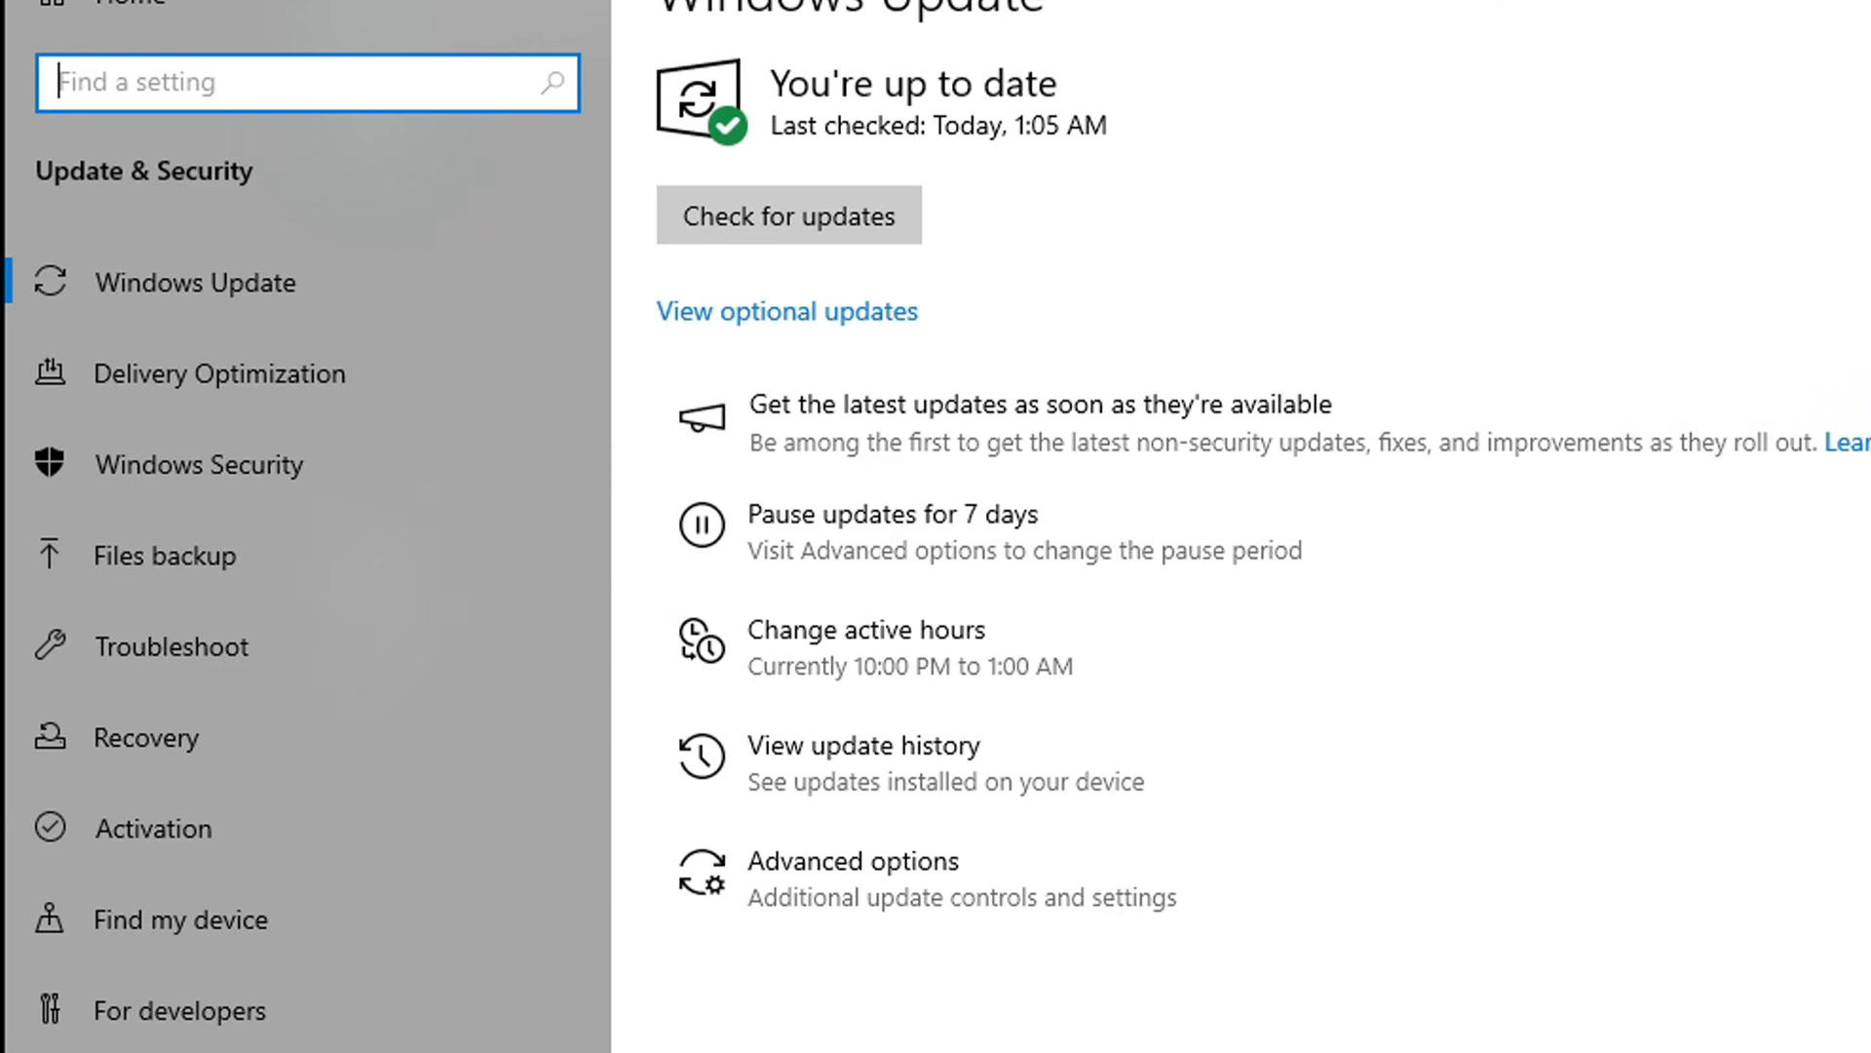
{"action": "left_click", "coordinate": [786, 214]}
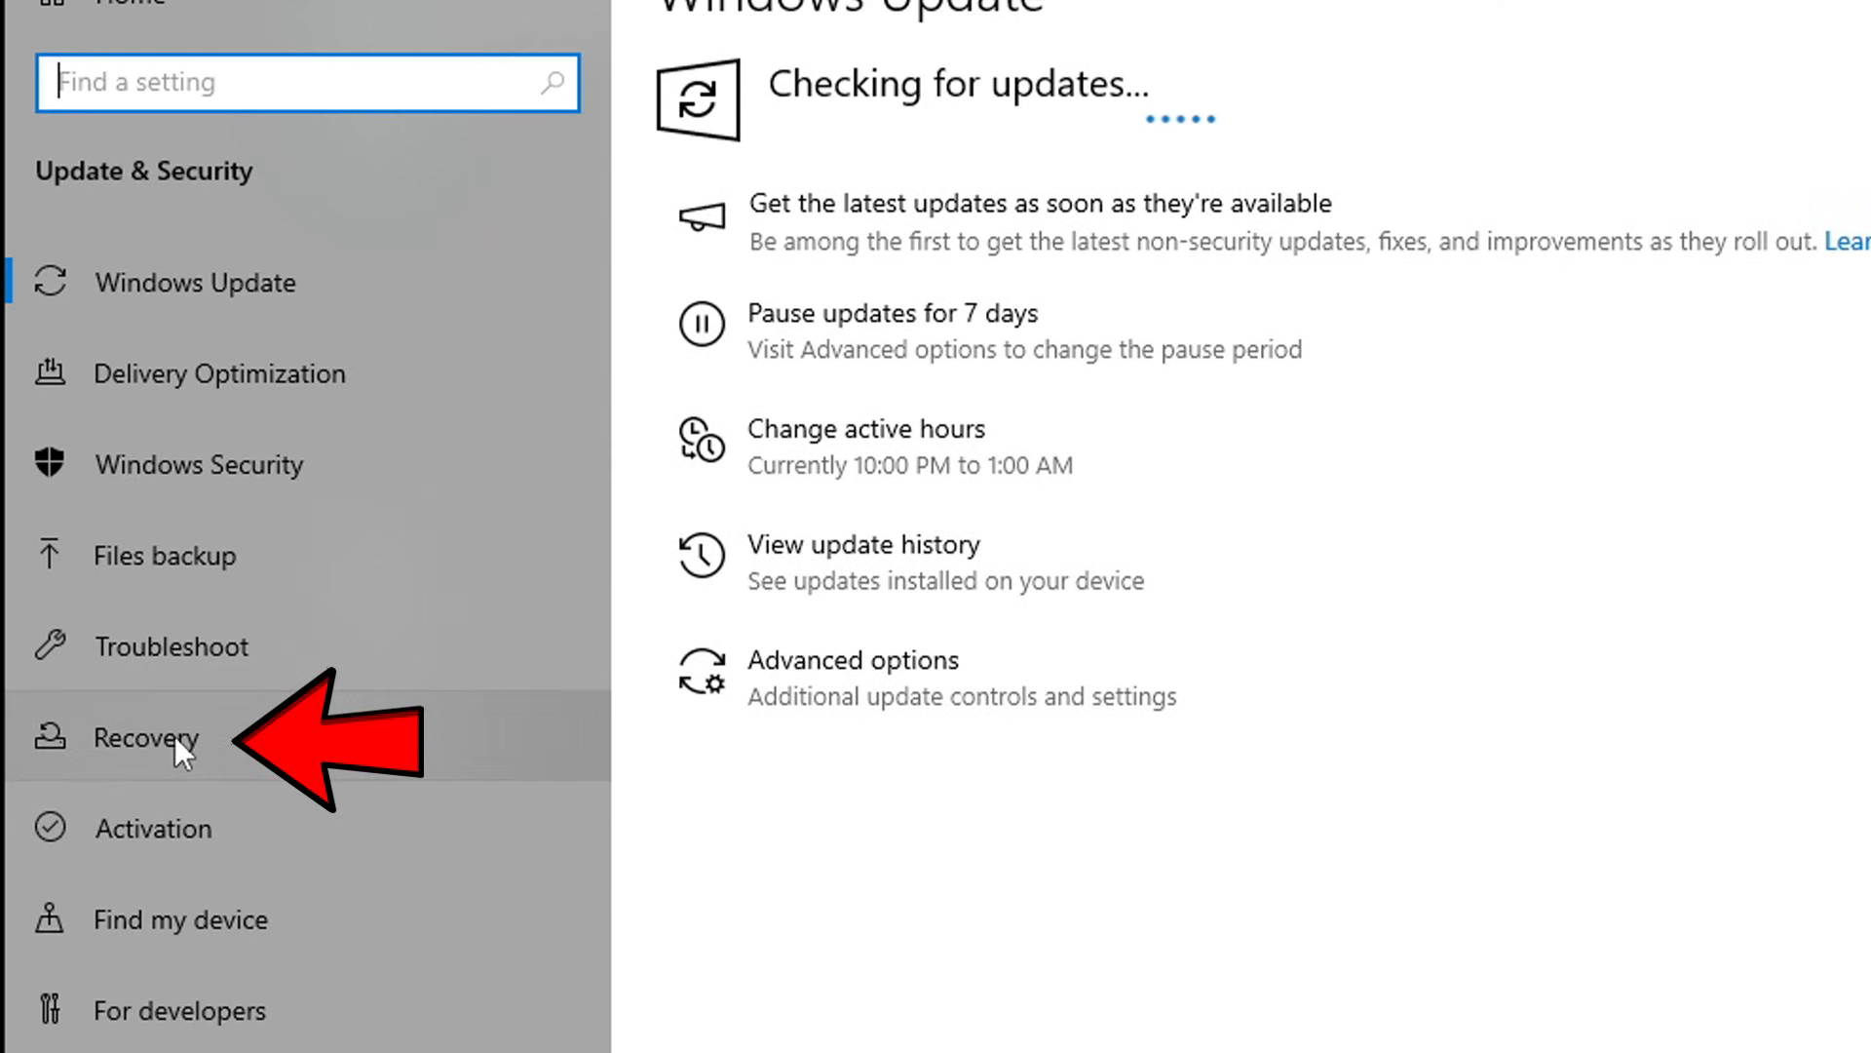
{"action": "left_click", "coordinate": [146, 736]}
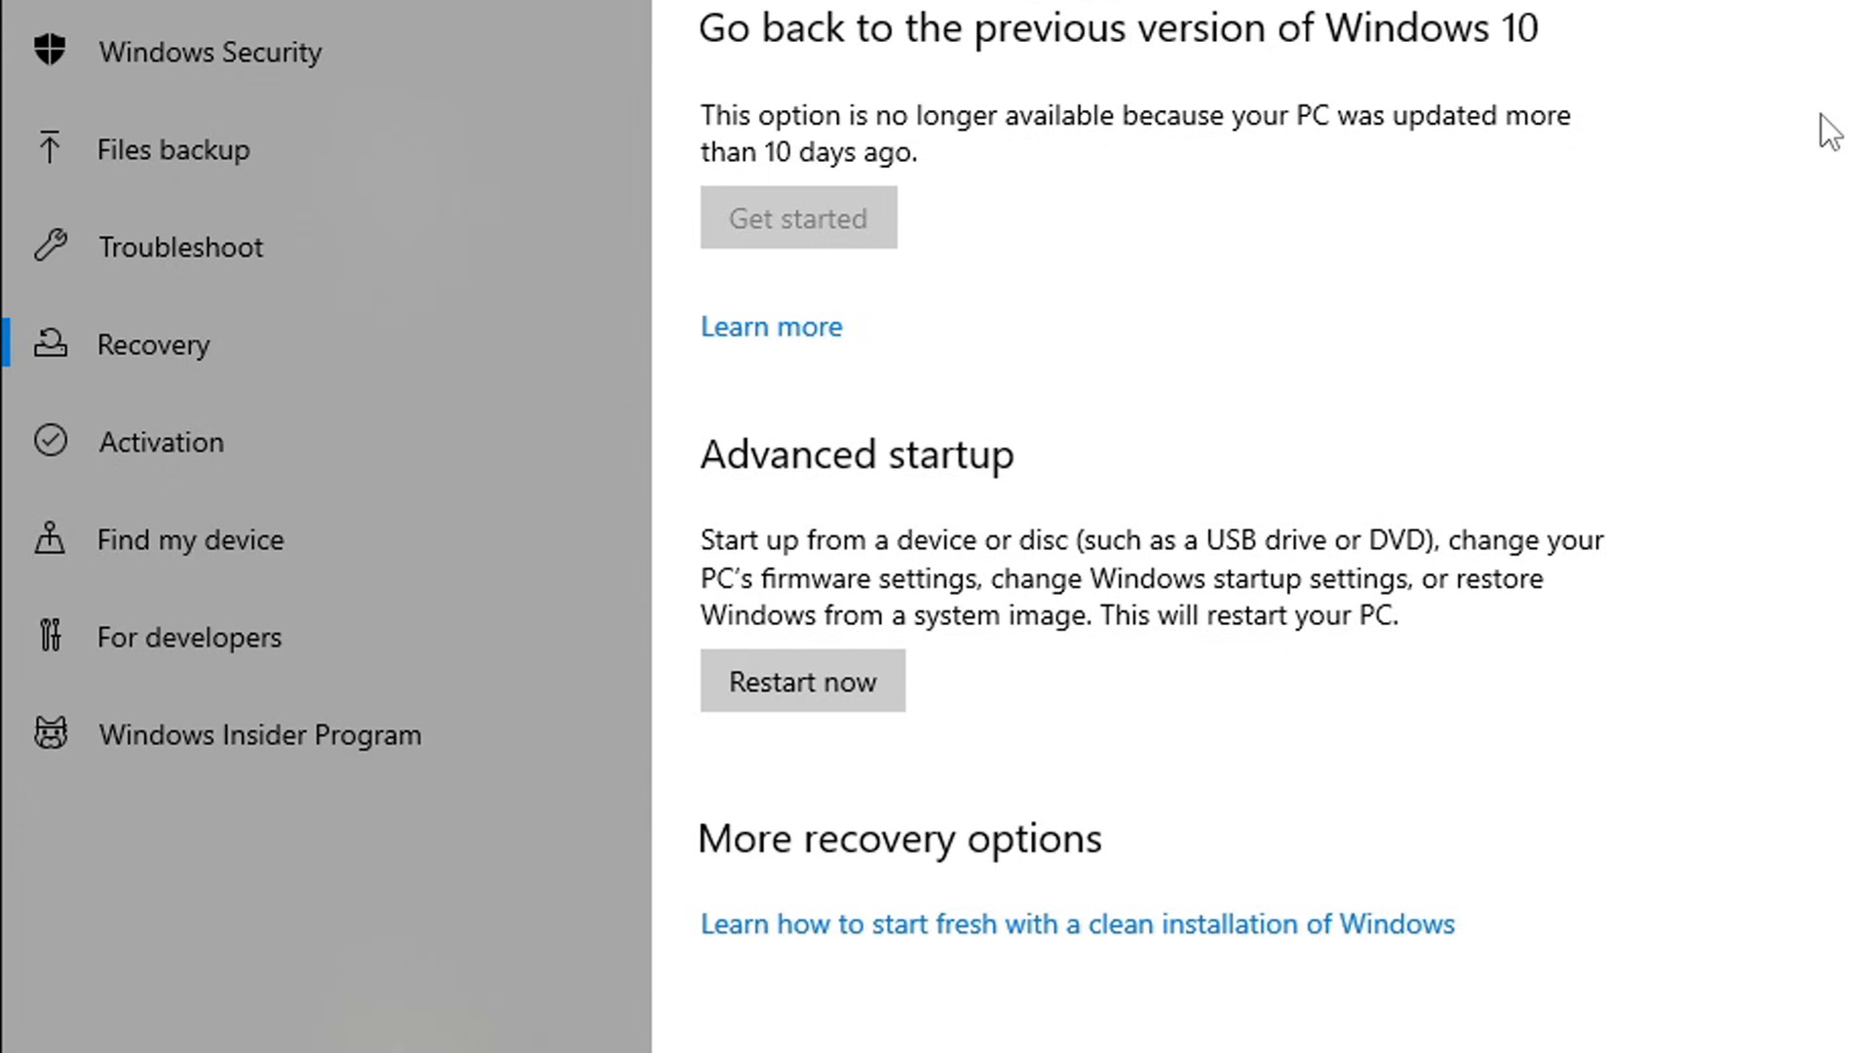
{"action": "left_click", "coordinate": [802, 680]}
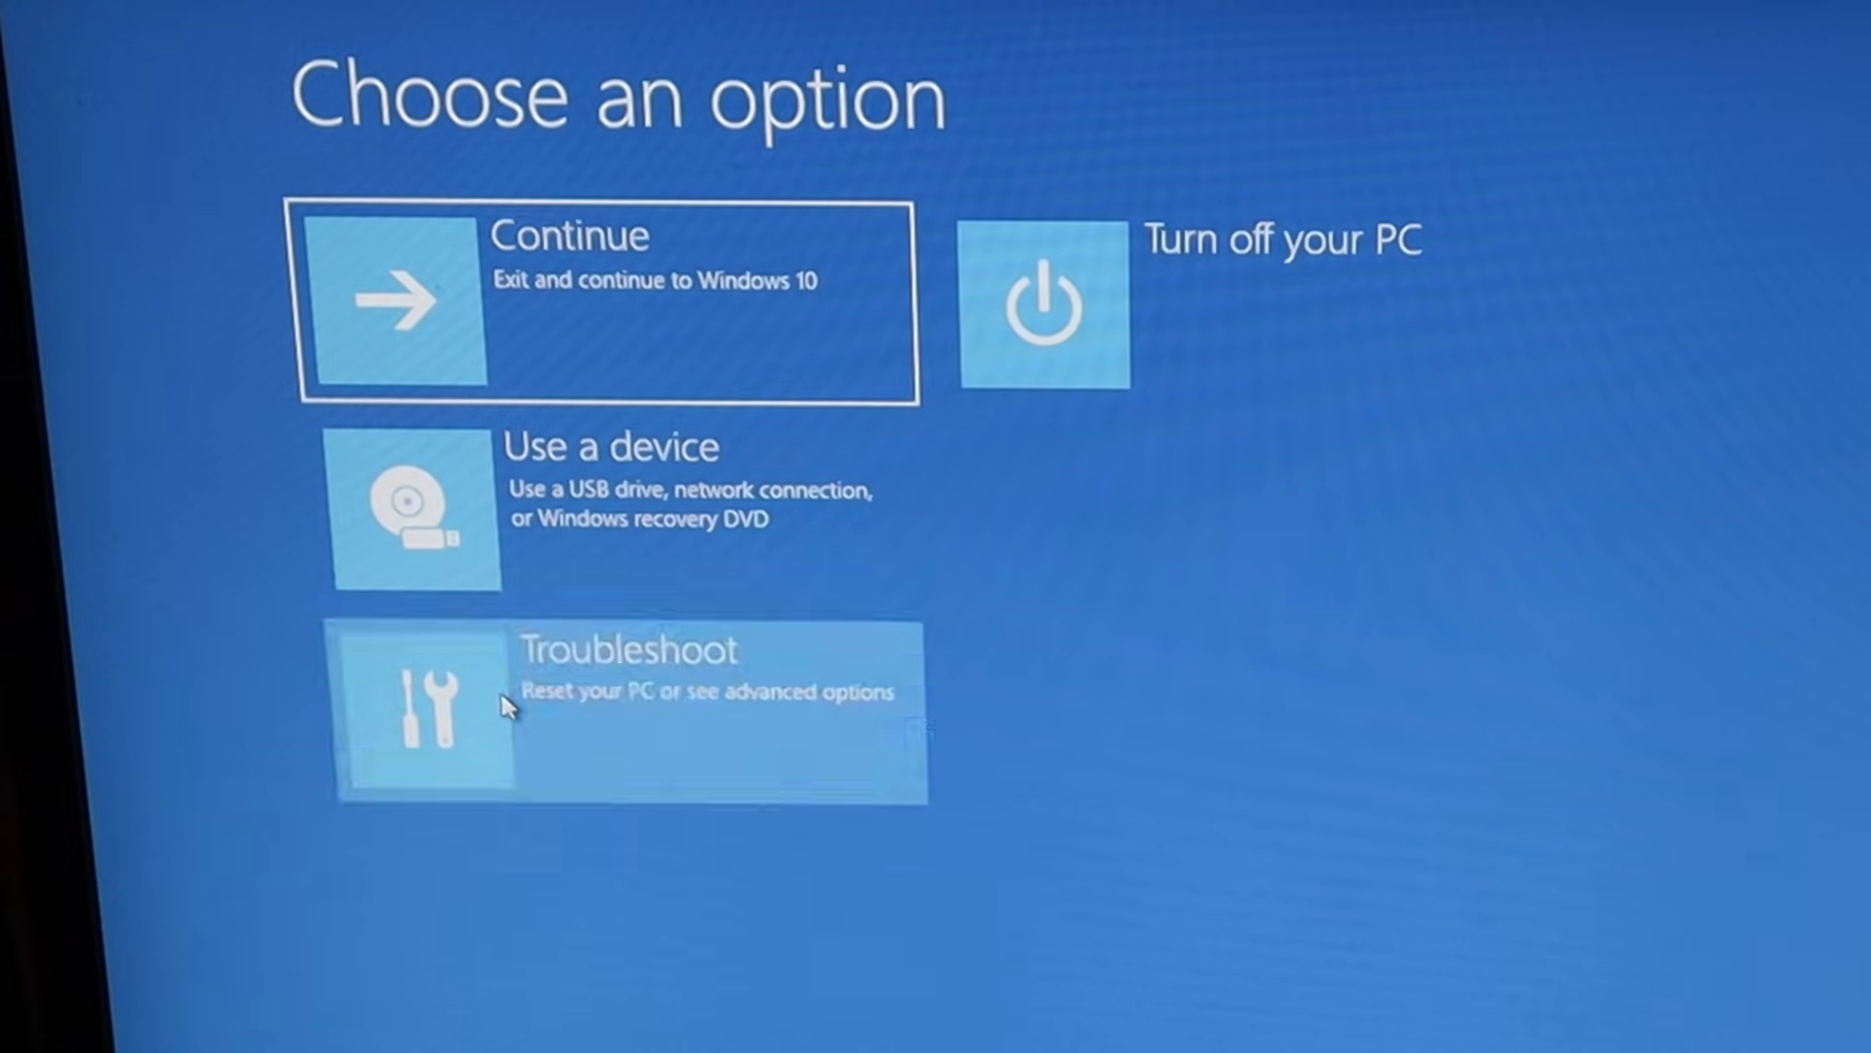
Go through Troubleshoot > Advanced options and restart into UEFI Firmware Settings
{"action": "left_click", "coordinate": [630, 710]}
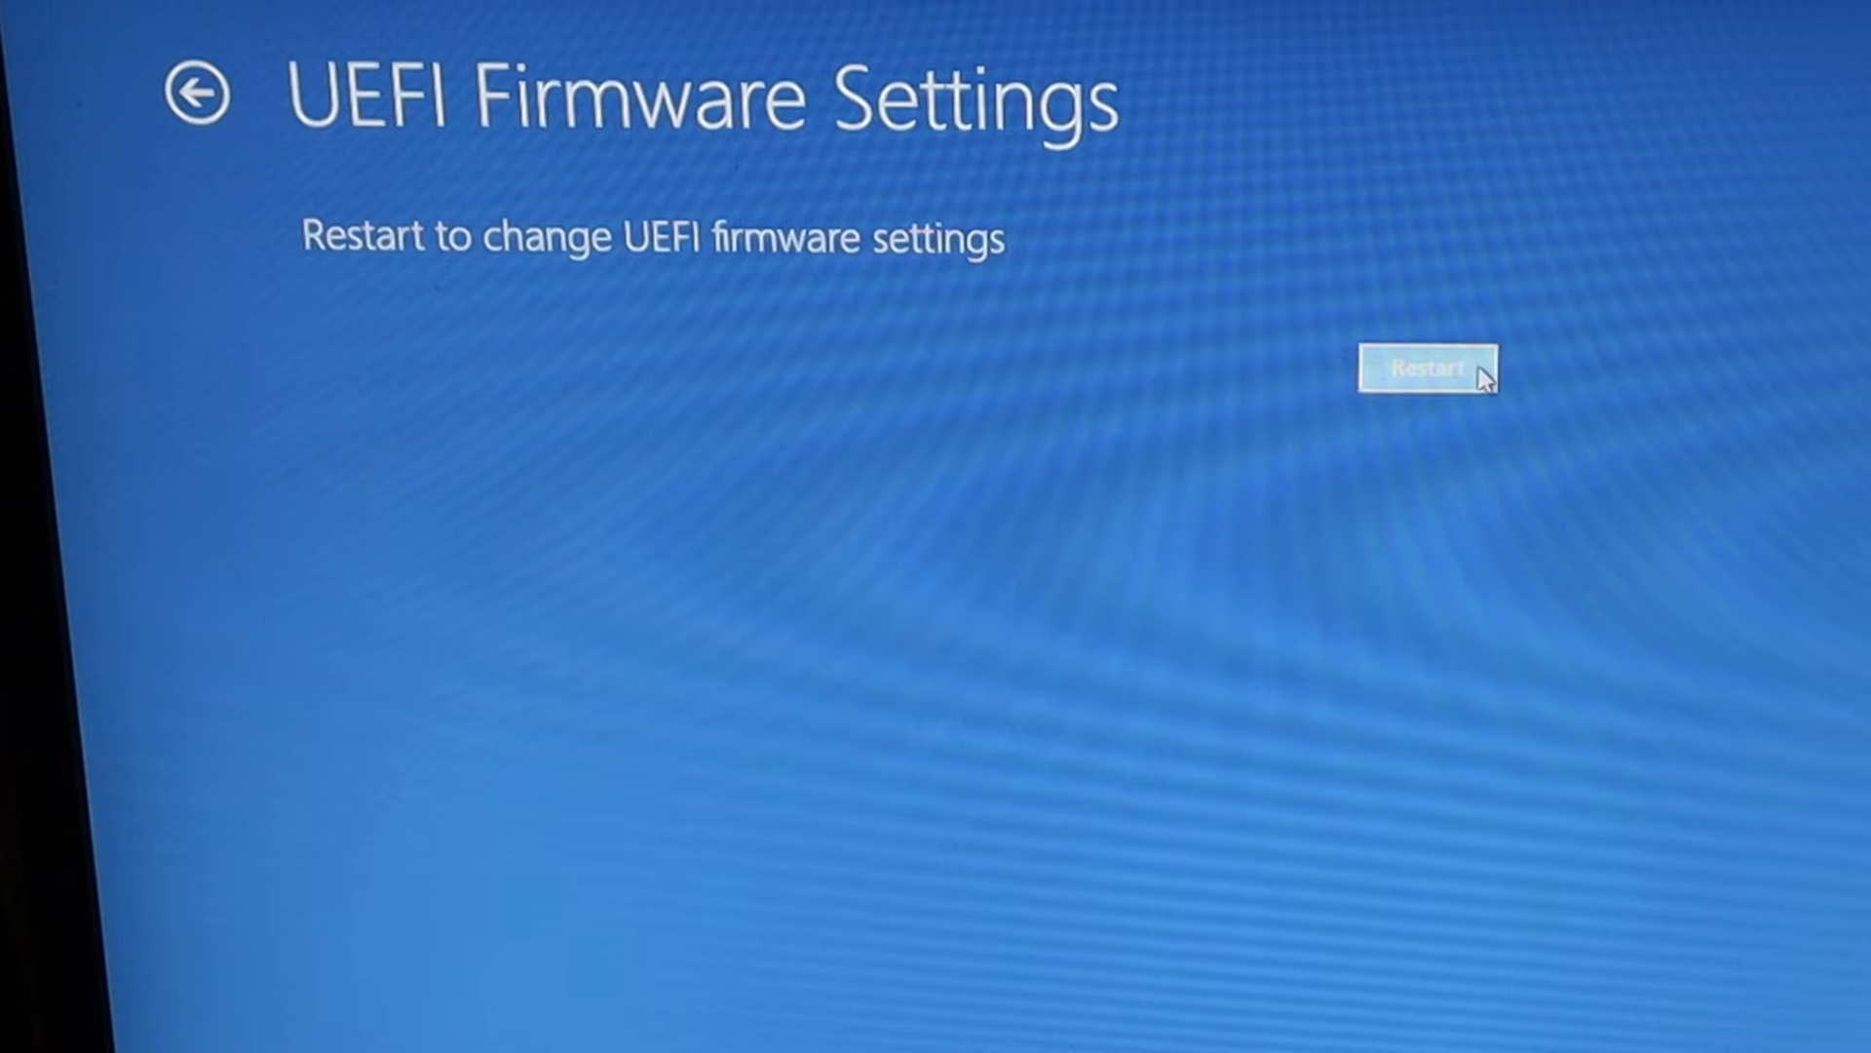
{"action": "left_click", "coordinate": [1427, 369]}
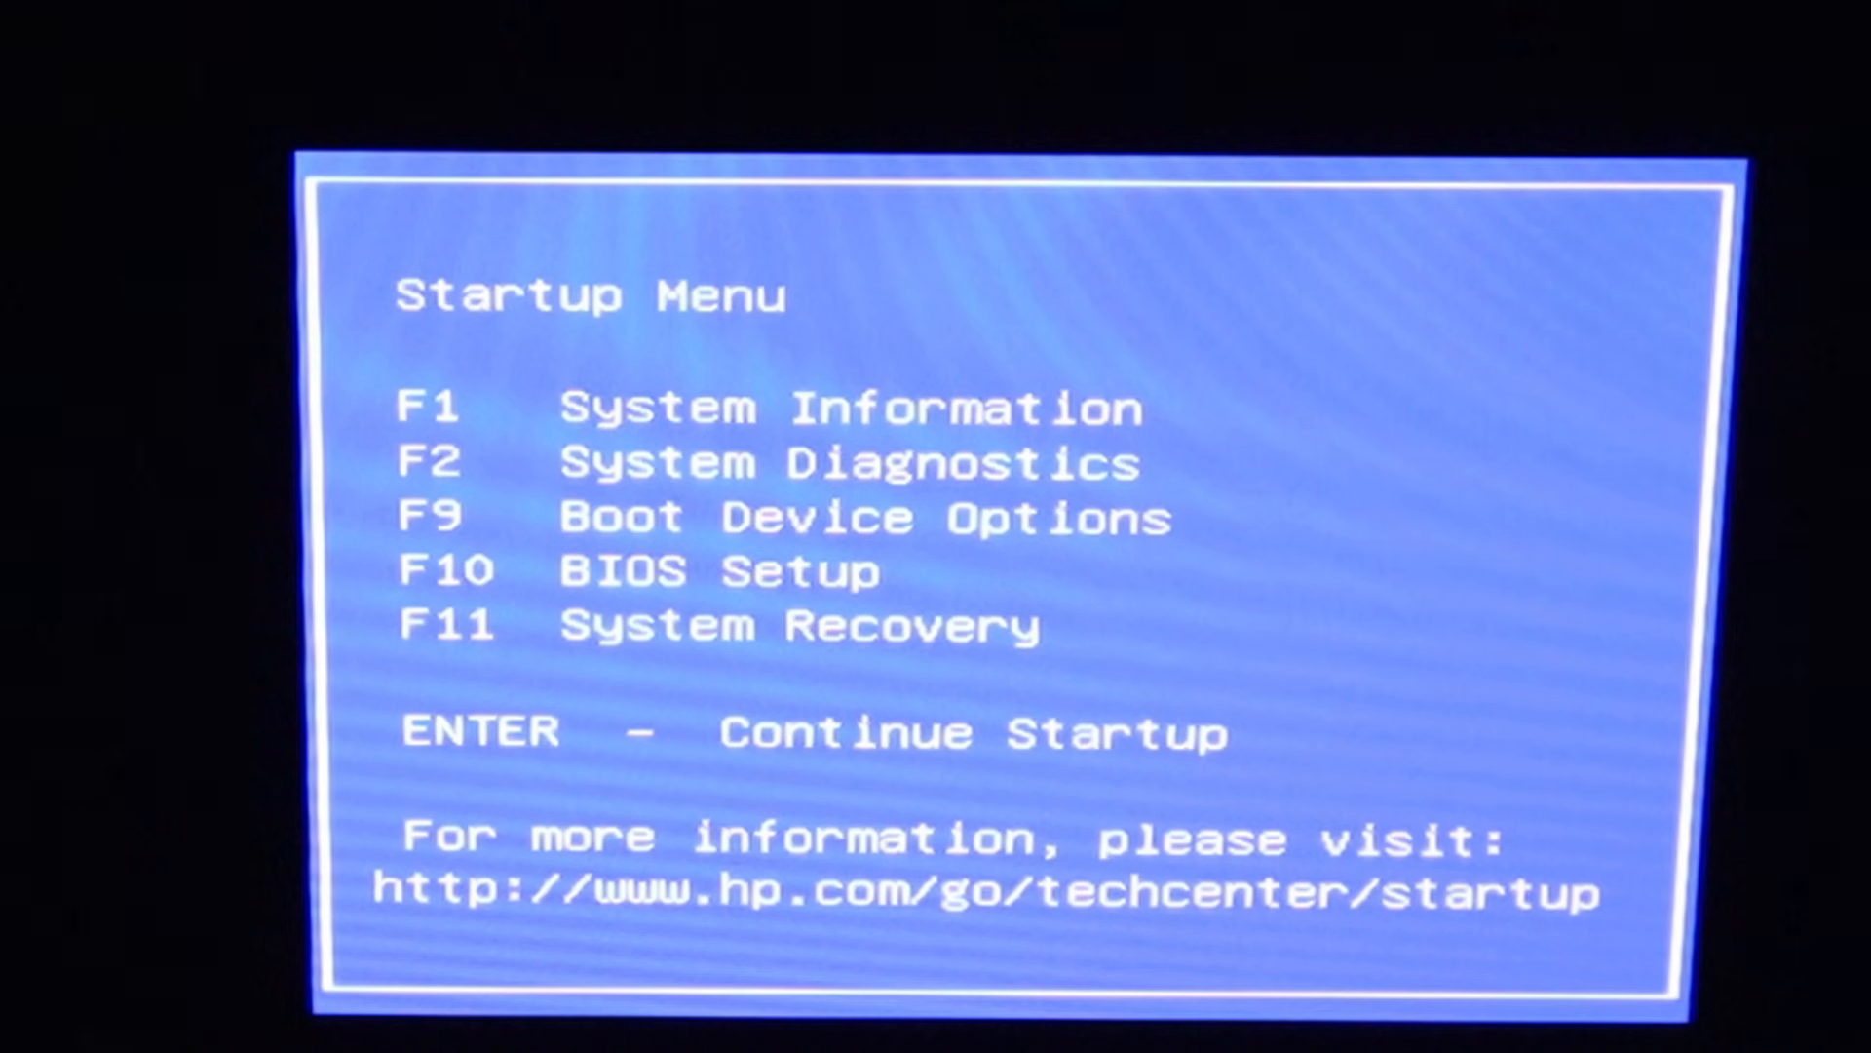
Enter BIOS setup with F10, review the security options and select Save Changes and Exit
{"action": "key", "text": "F10"}
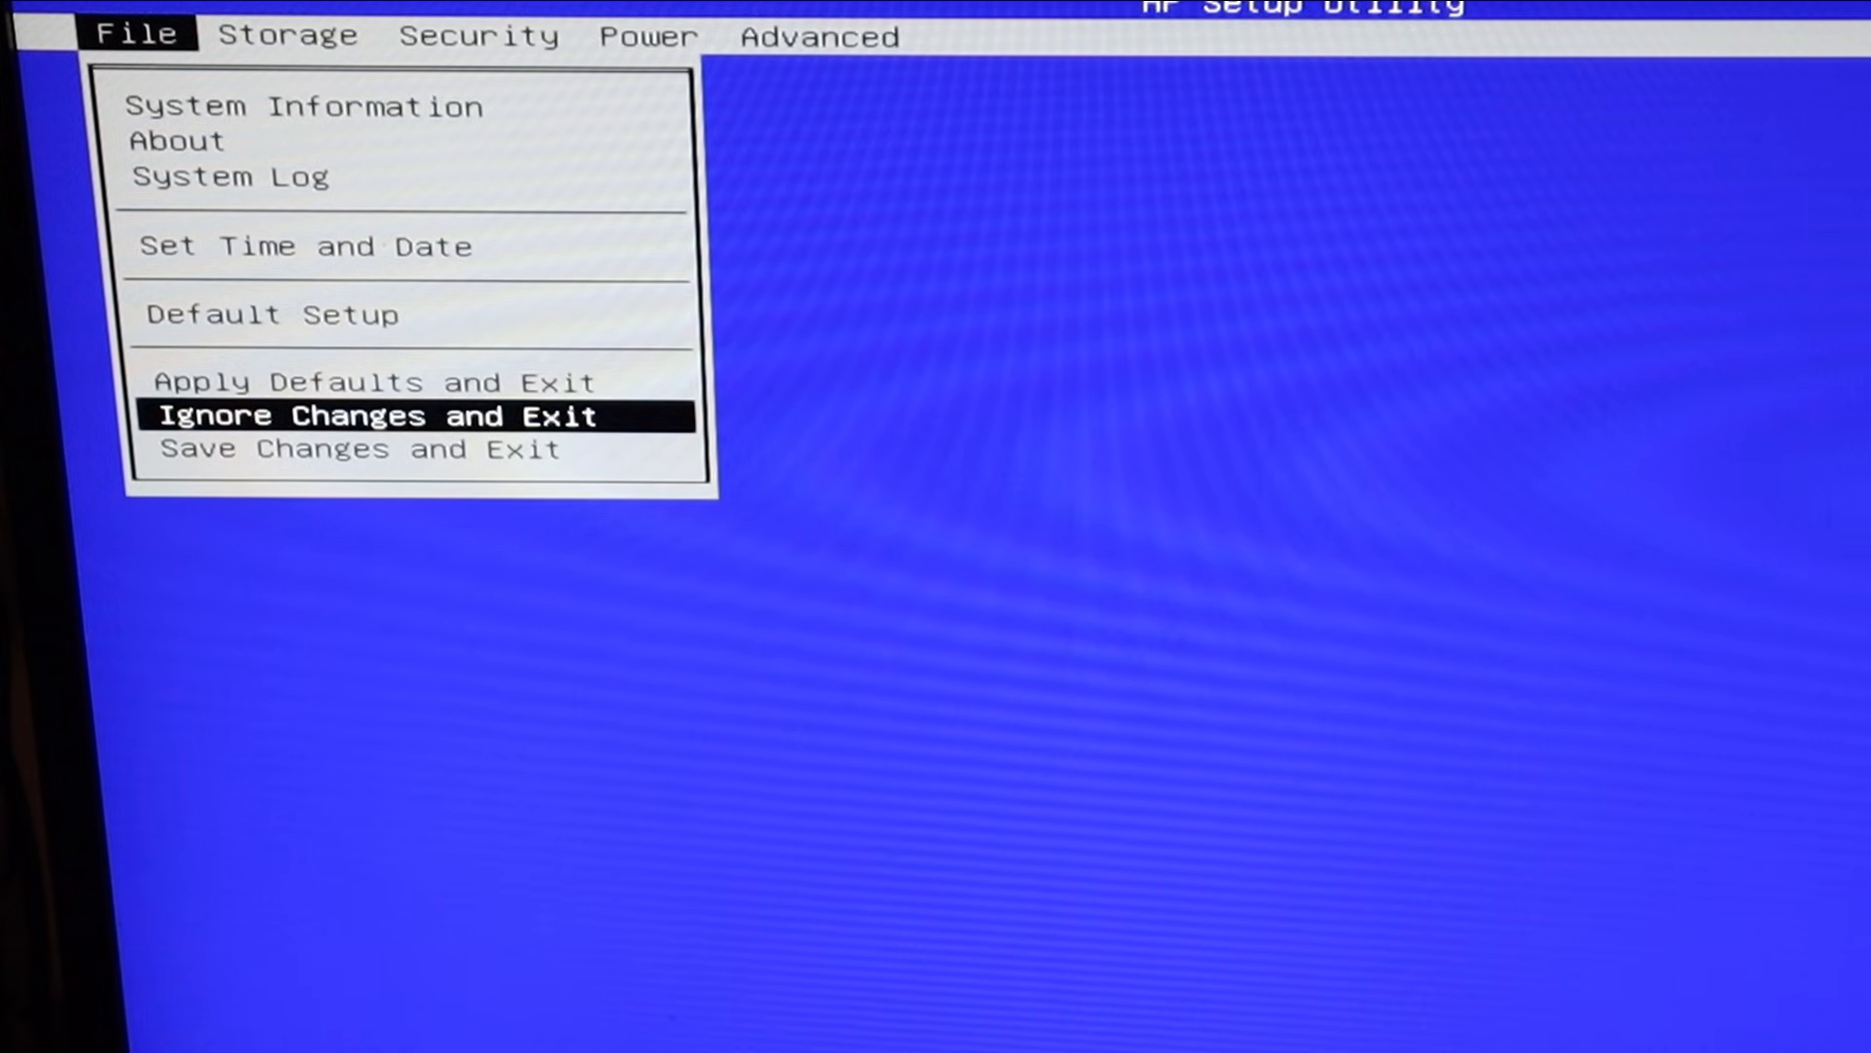
{"action": "left_click", "coordinate": [475, 35]}
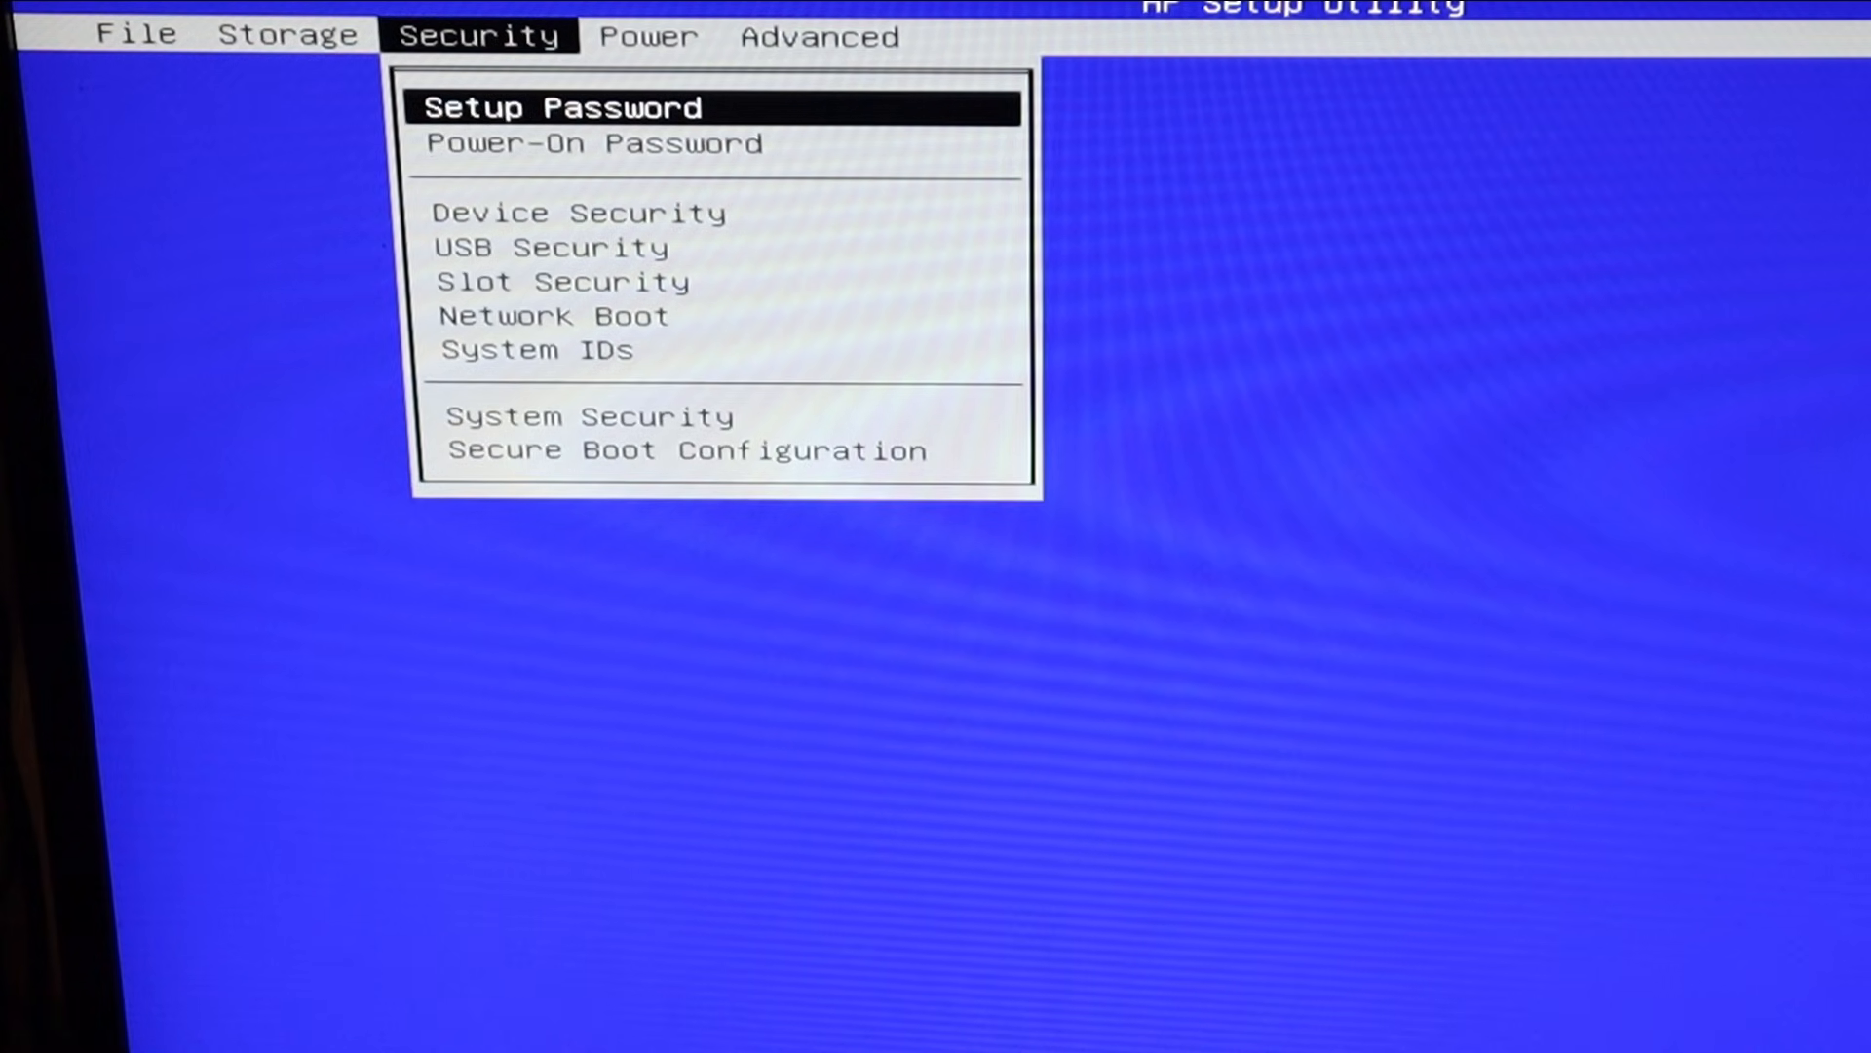
{"action": "key", "text": "down"}
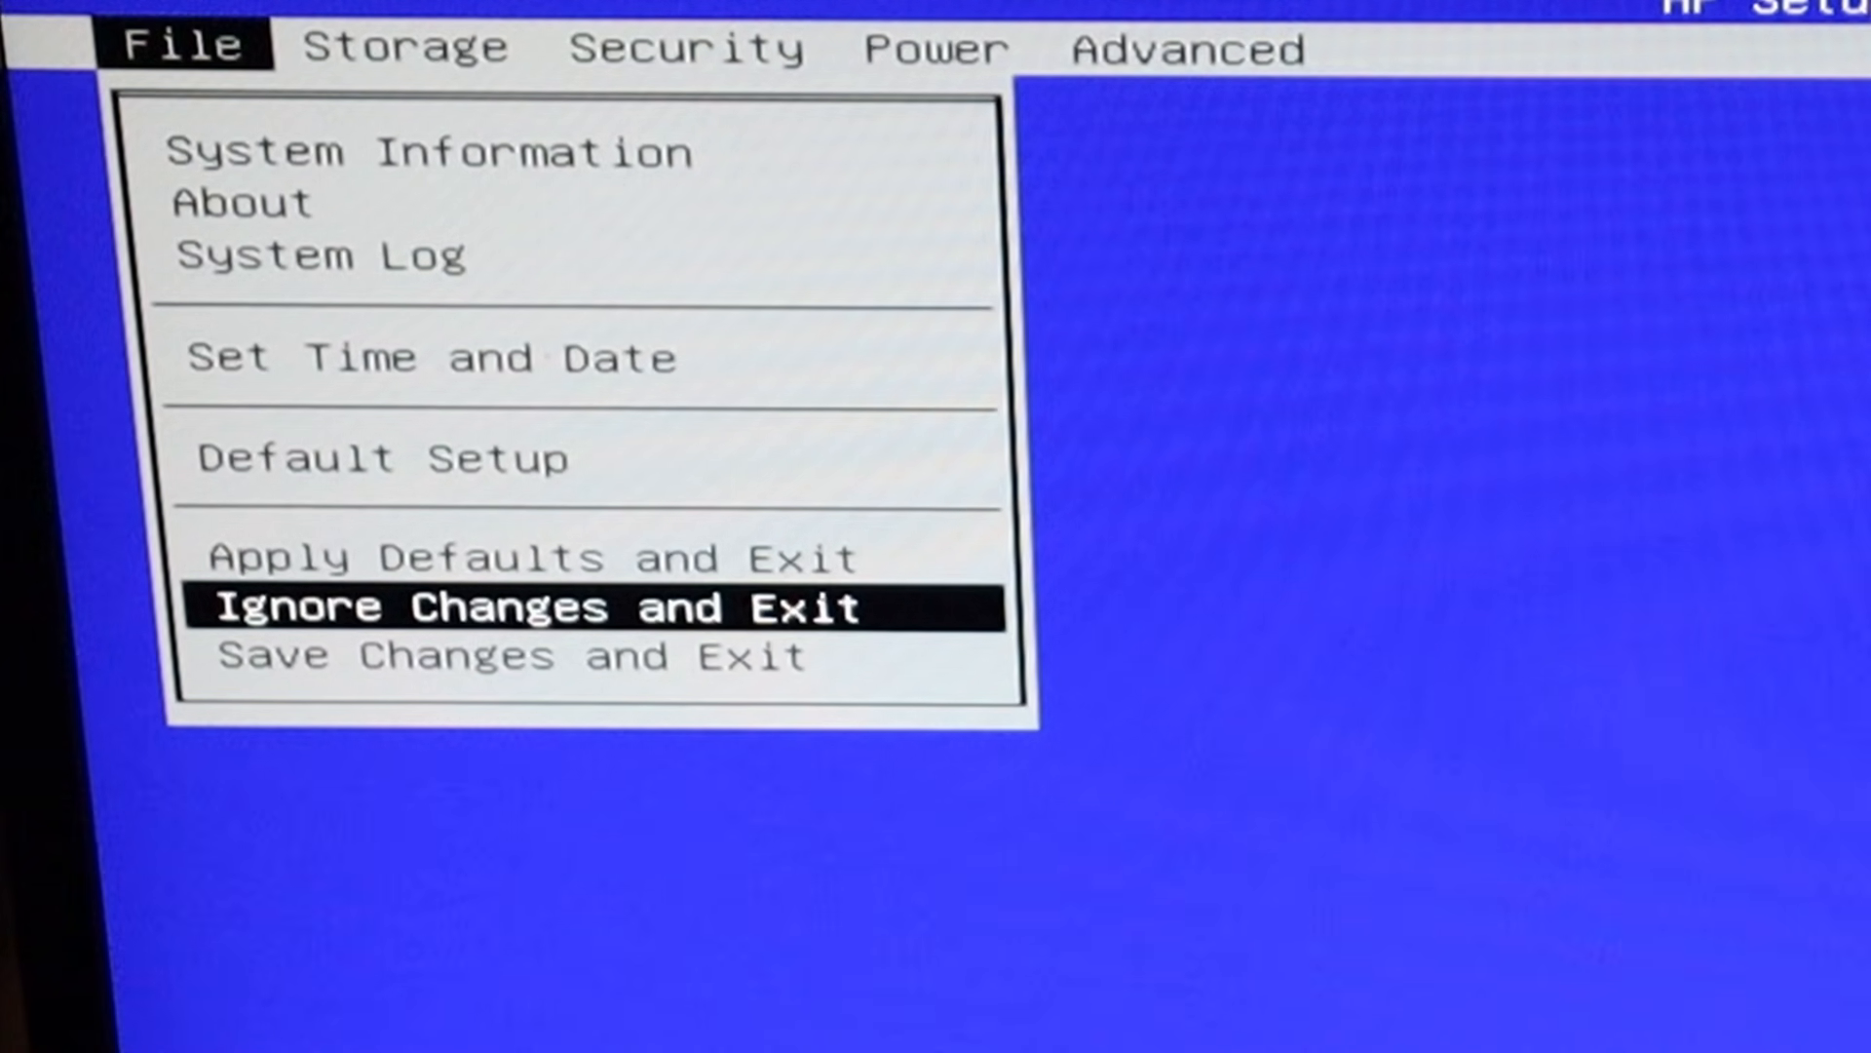
{"action": "key", "text": "Down"}
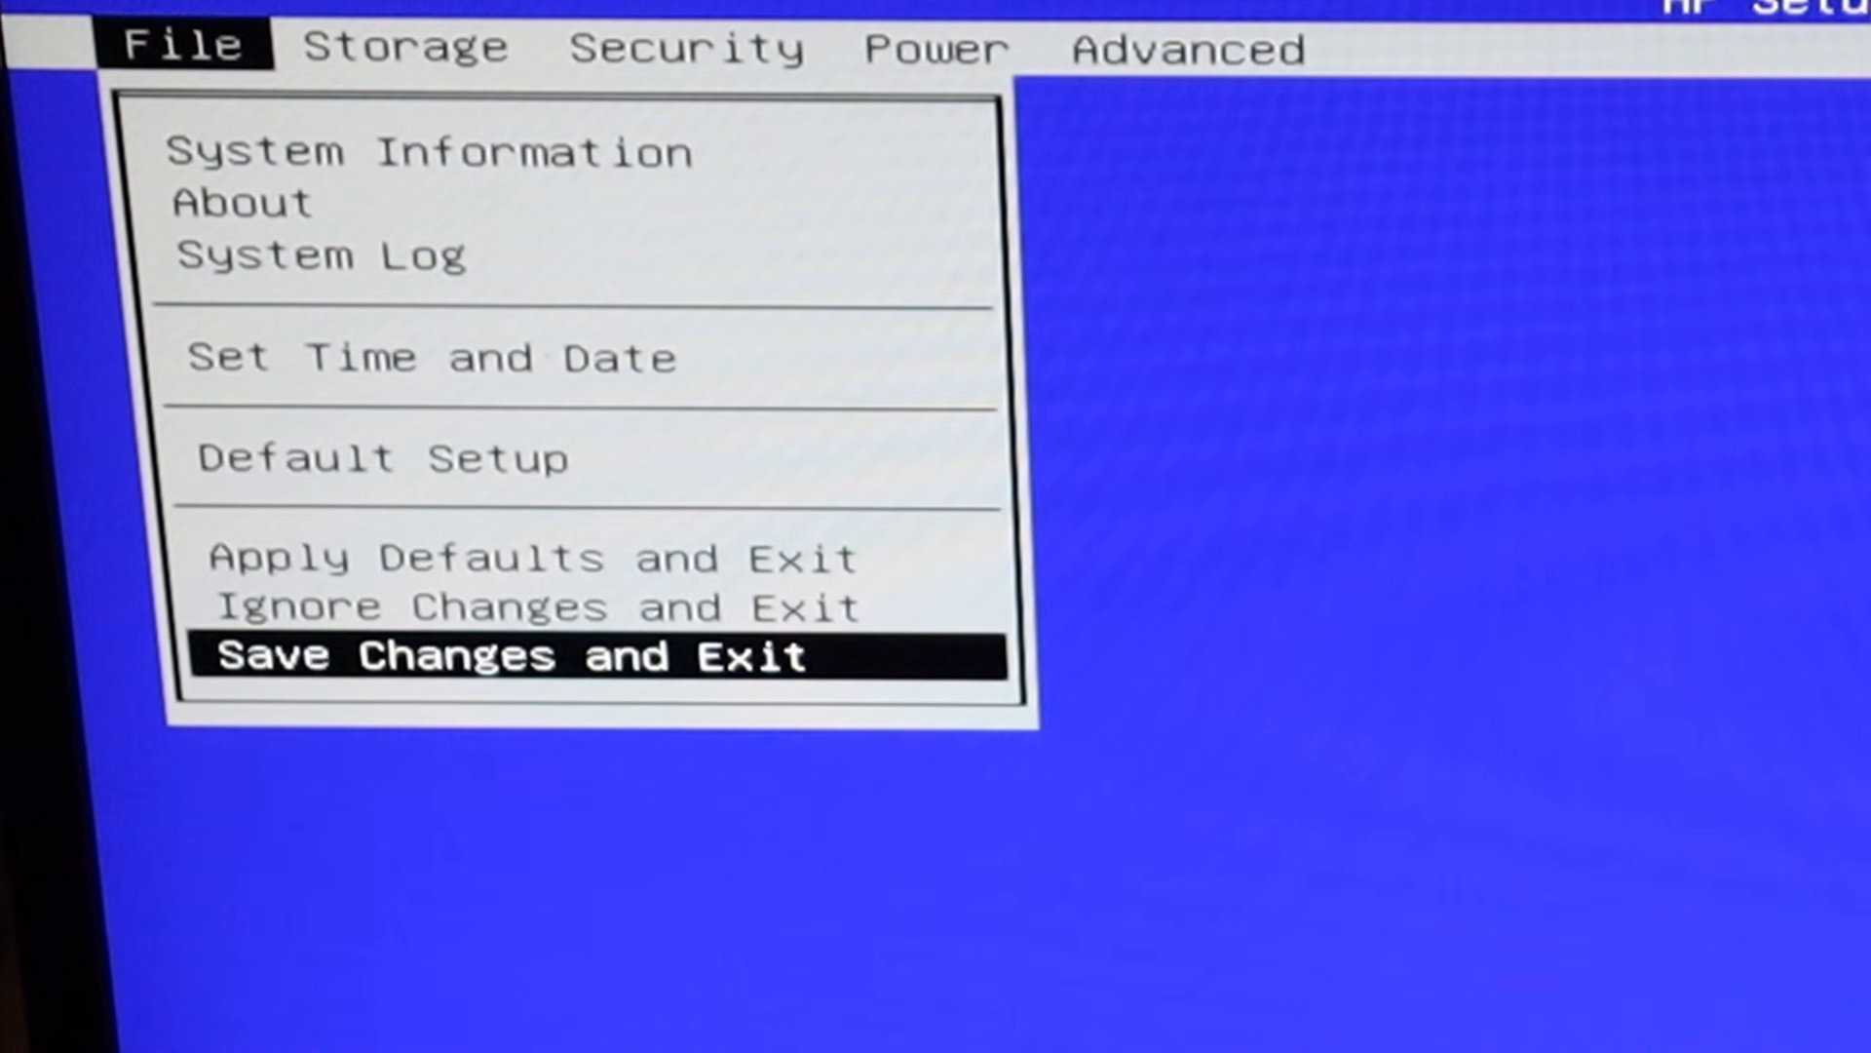
{"action": "left_click", "coordinate": [507, 655]}
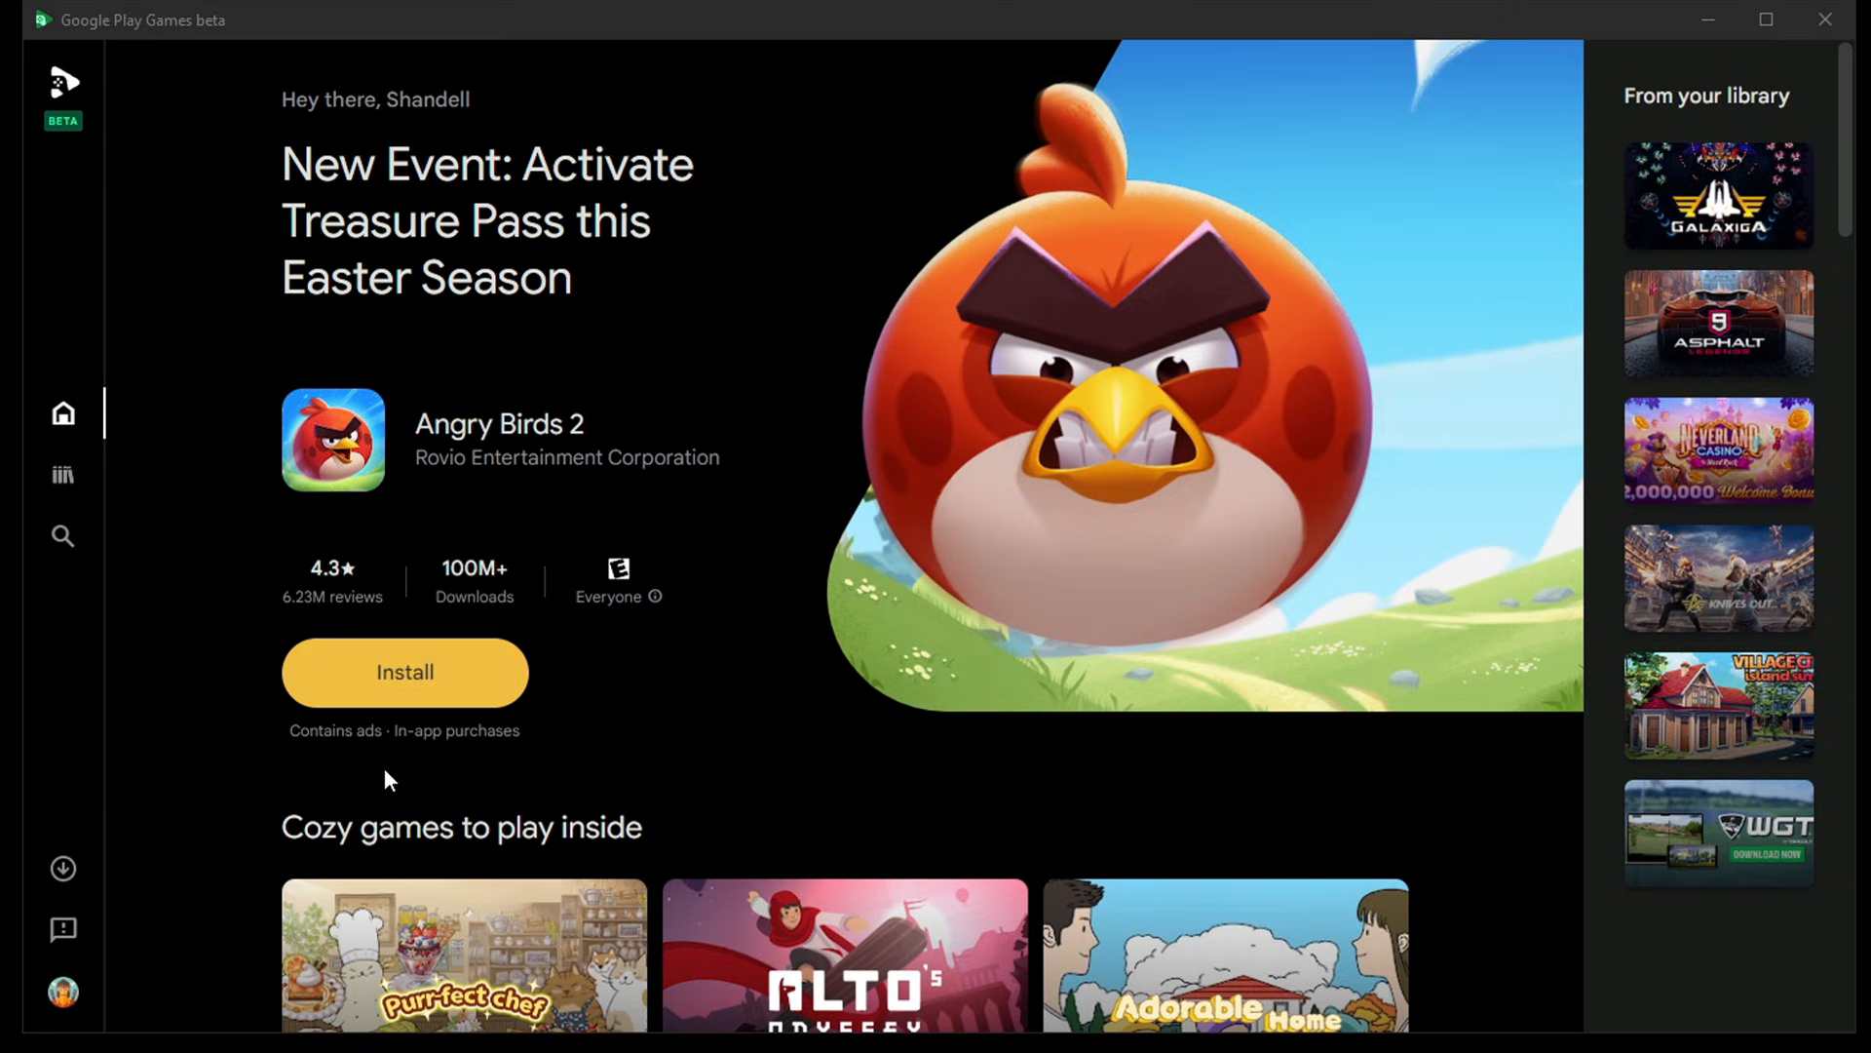
Start the Angry Birds 2 install, continue to enable virtualization settings and restart with Yes
{"action": "left_click", "coordinate": [403, 671]}
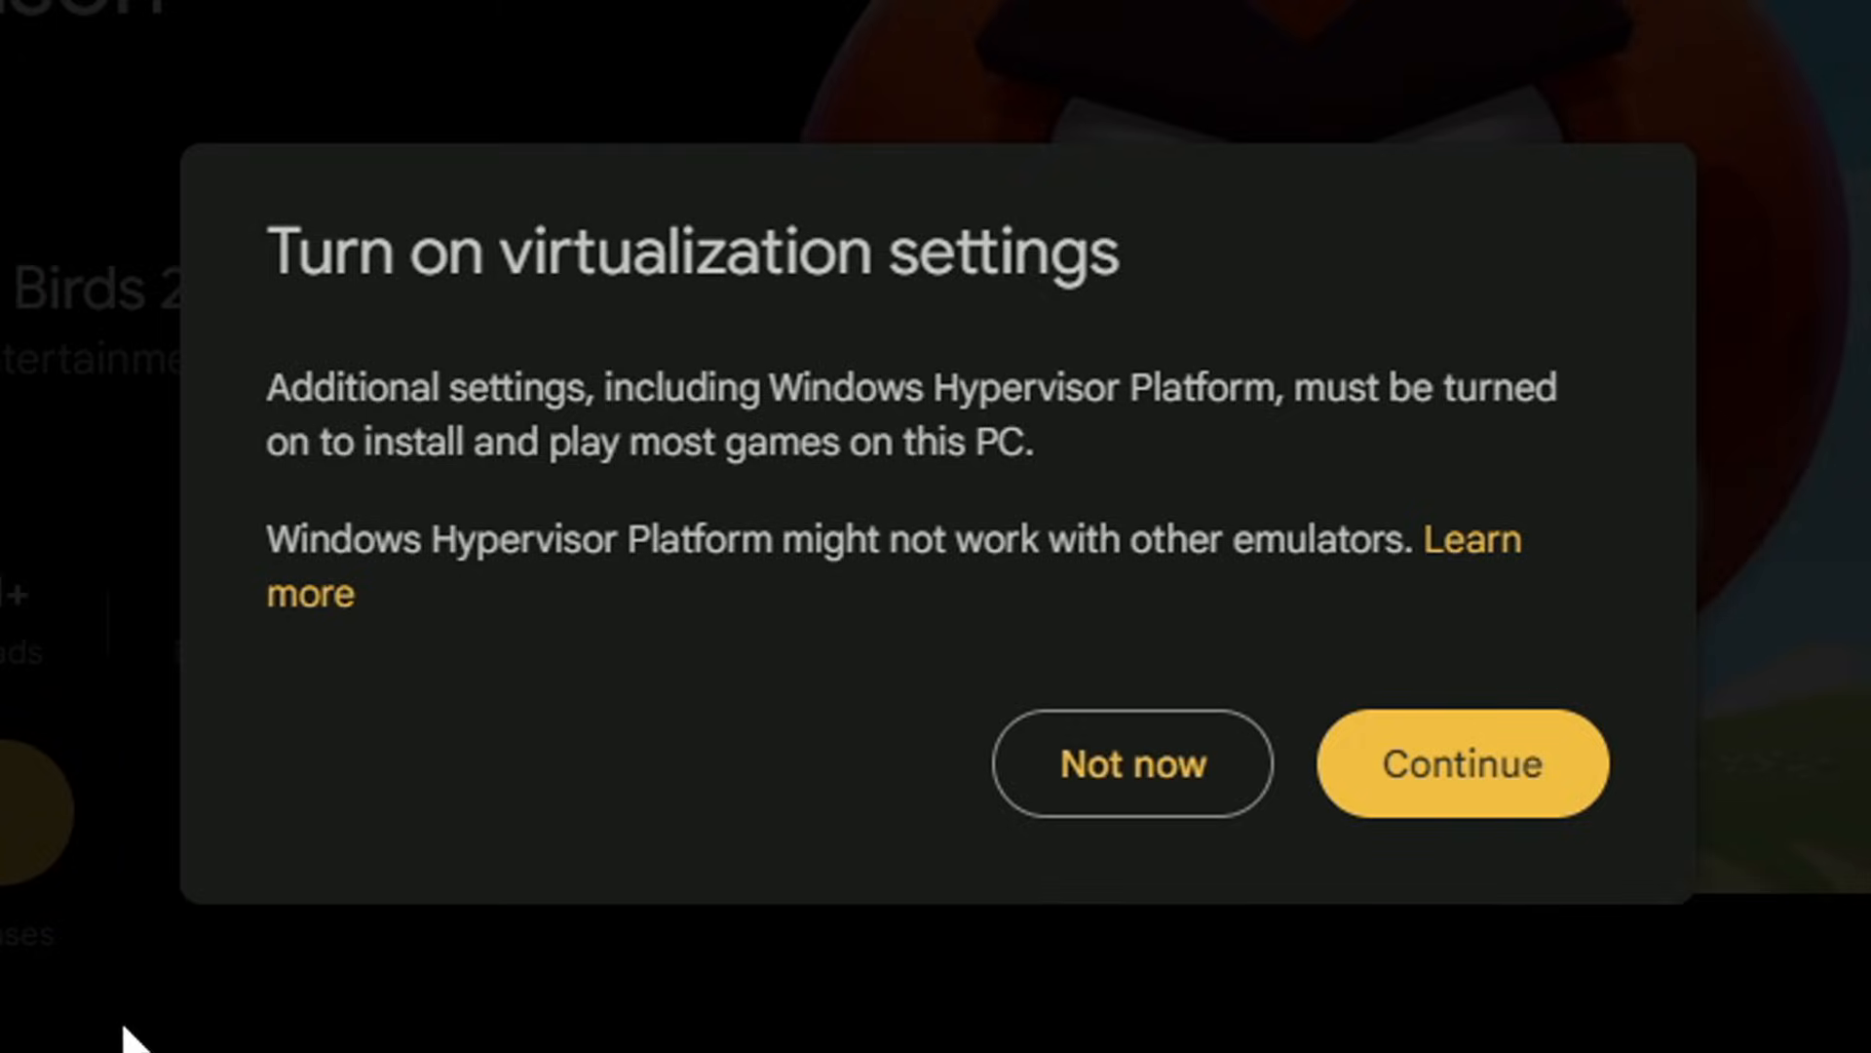
{"action": "left_click", "coordinate": [1460, 764]}
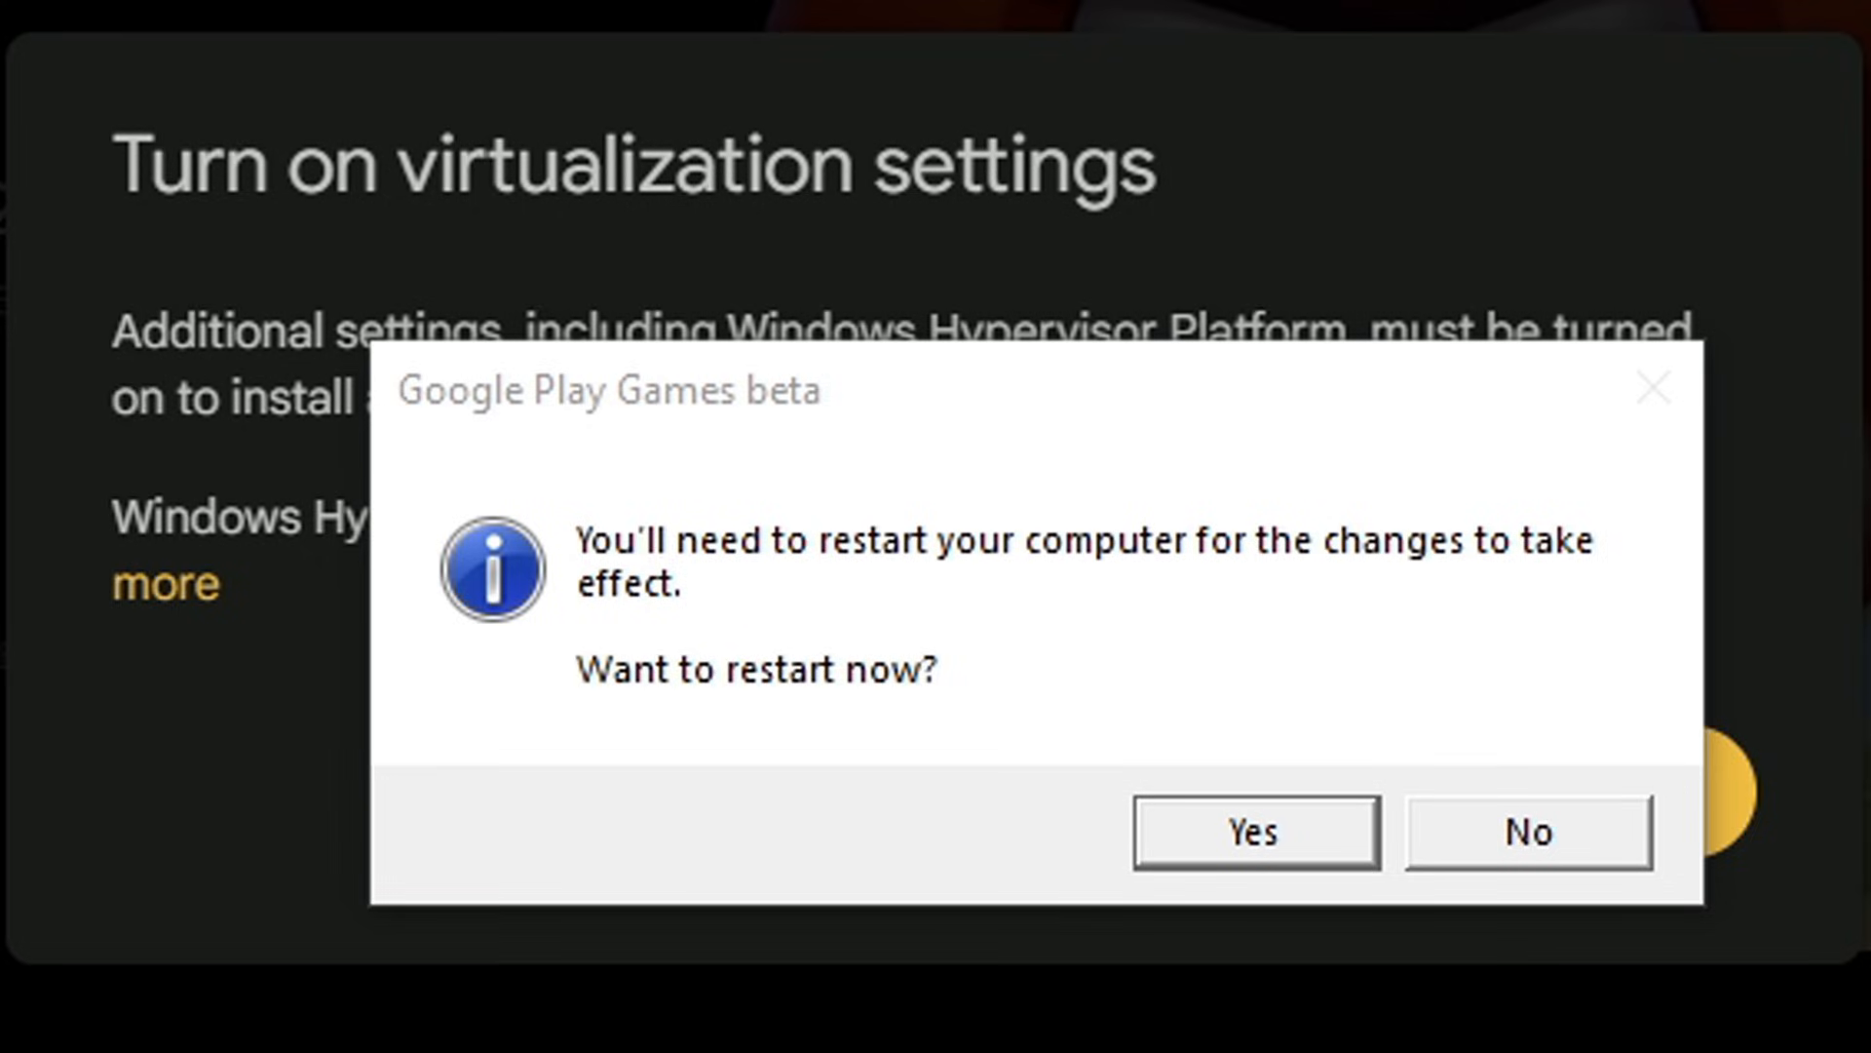
{"action": "left_click", "coordinate": [1525, 832]}
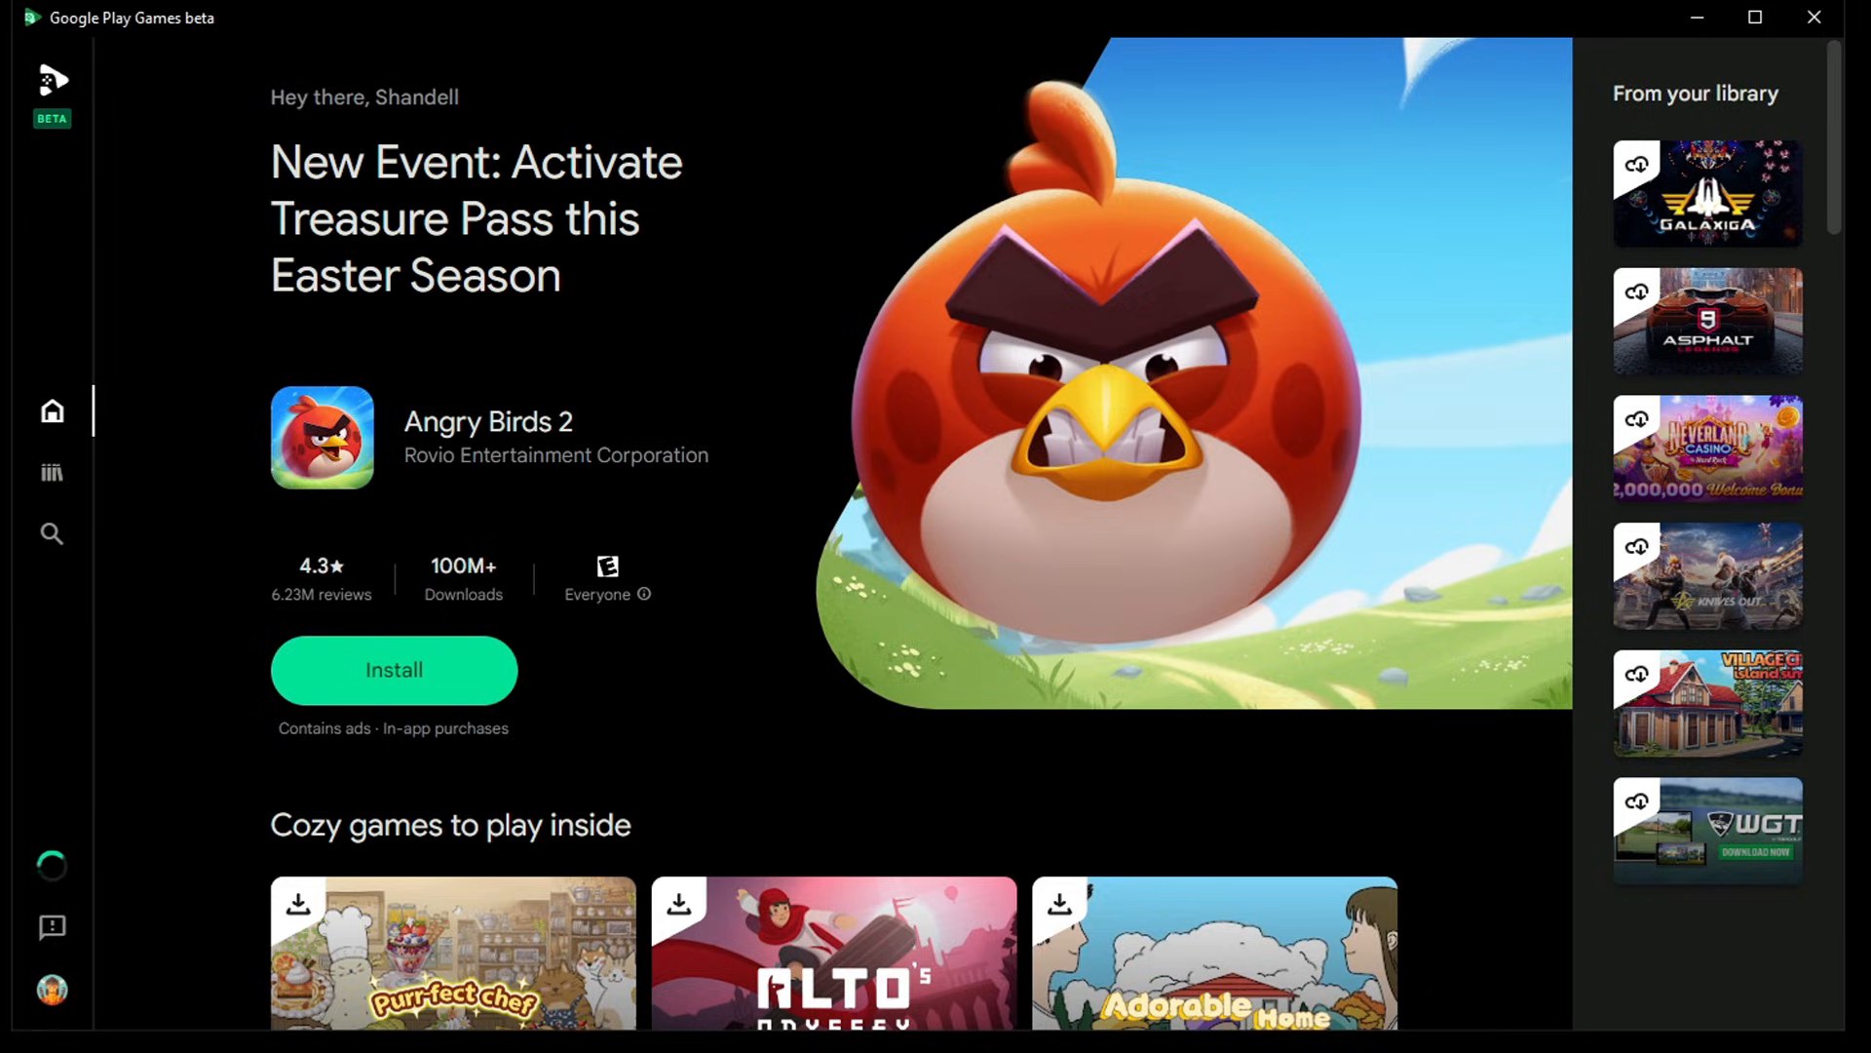
Install Angry Birds 2, Free Fire MAX and Clash of Clans from their pages
{"action": "left_click", "coordinate": [394, 669]}
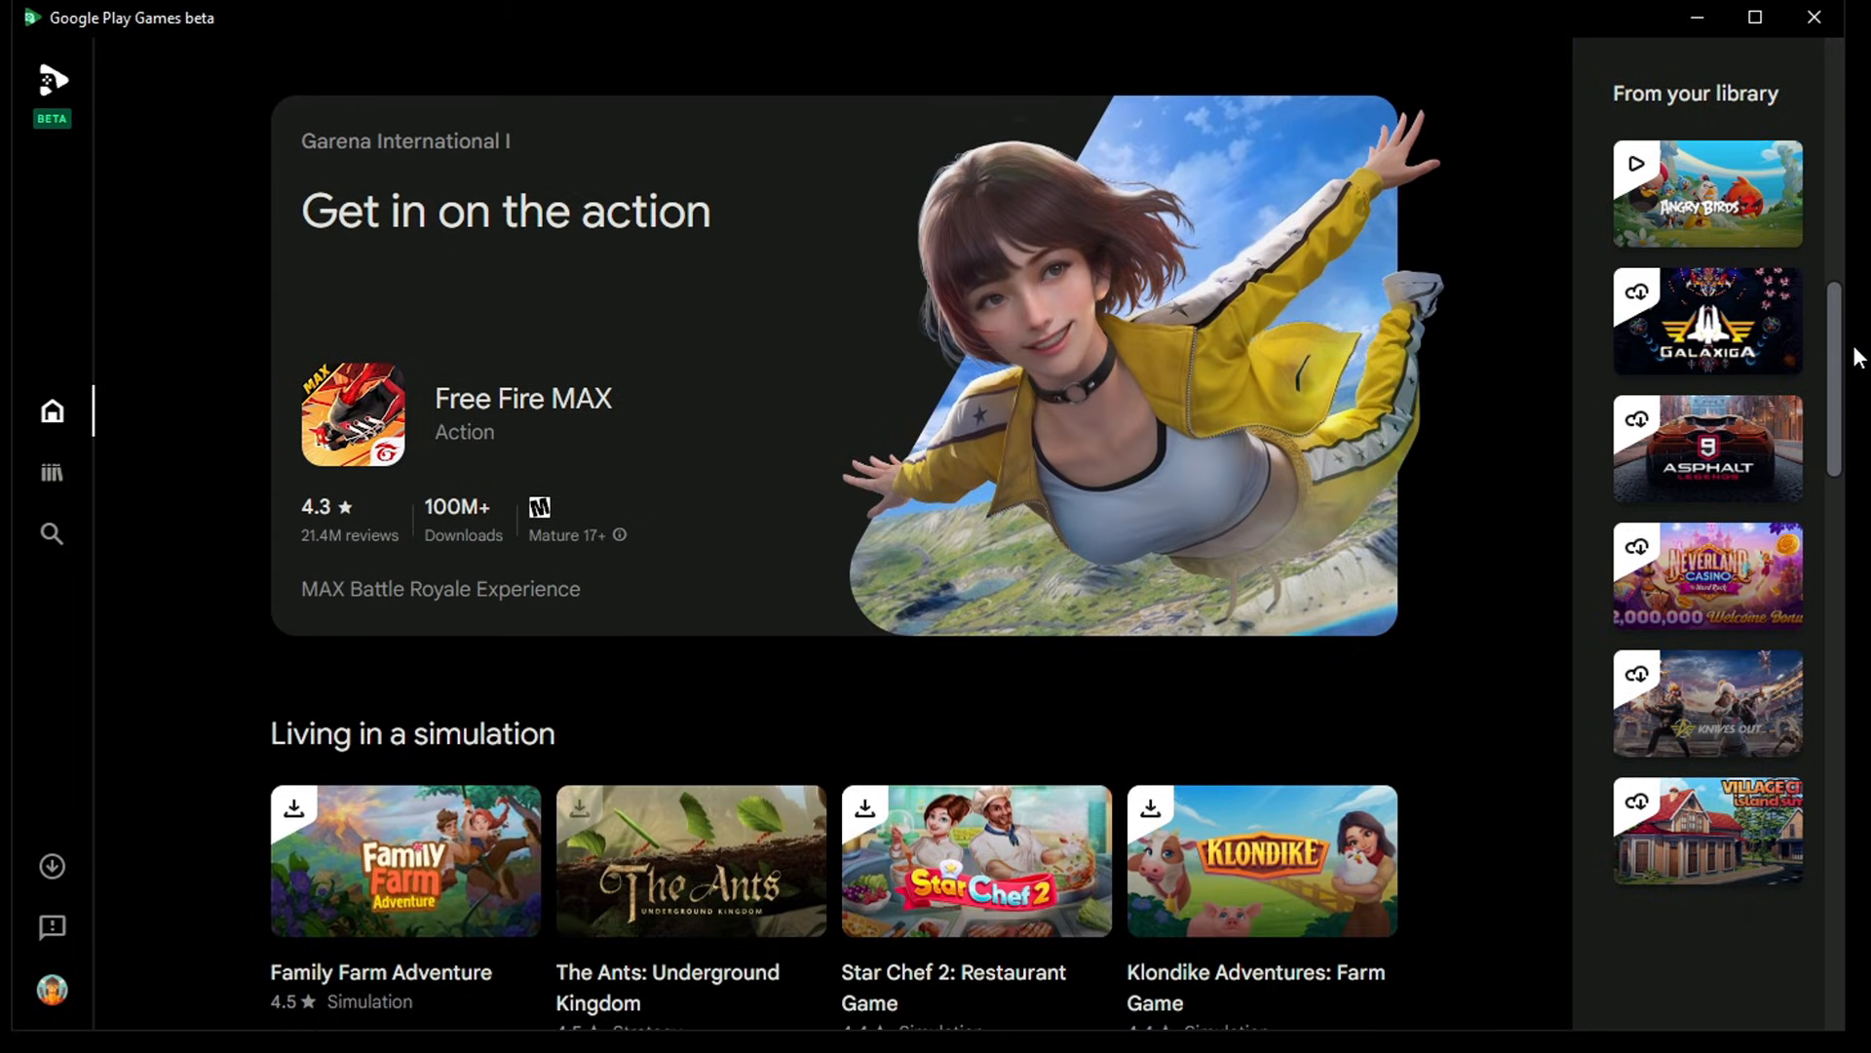
{"action": "scroll", "scroll_direction": "down", "scroll_amount": 3}
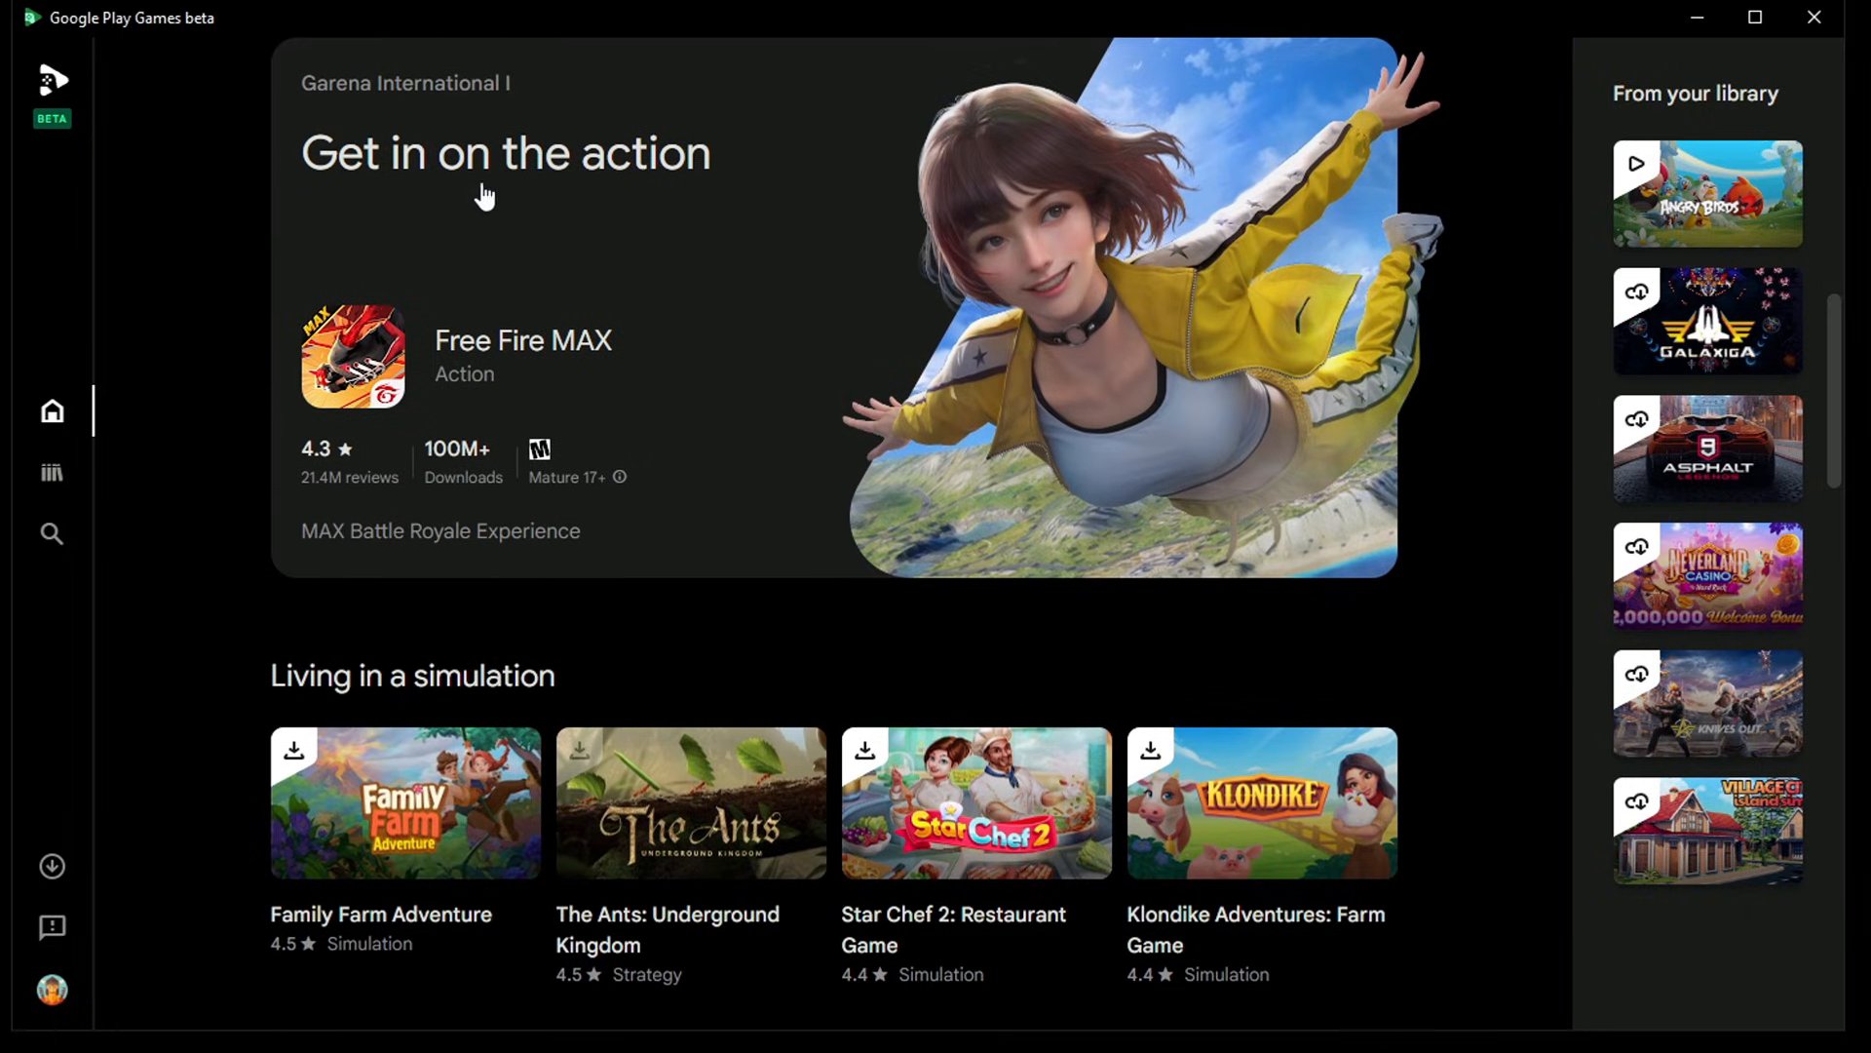
{"action": "mouse_move", "coordinate": [376, 380]}
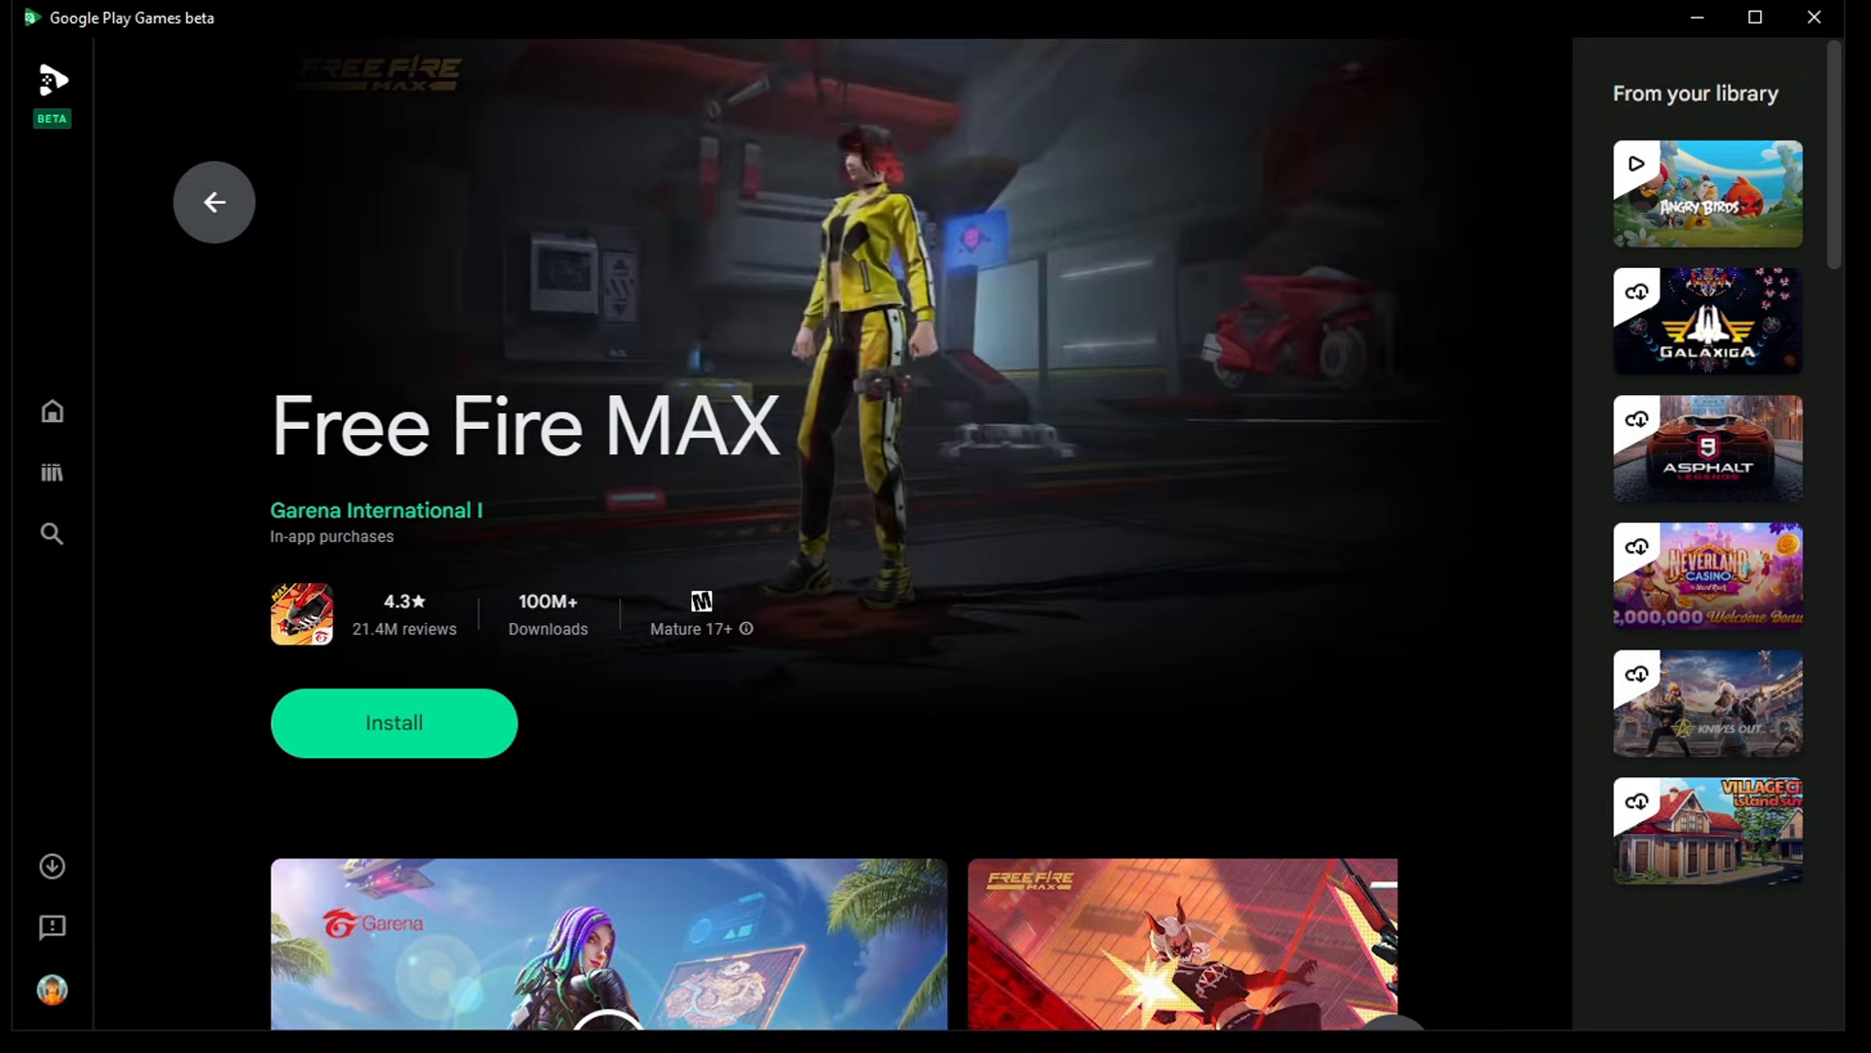
{"action": "left_click", "coordinate": [391, 721]}
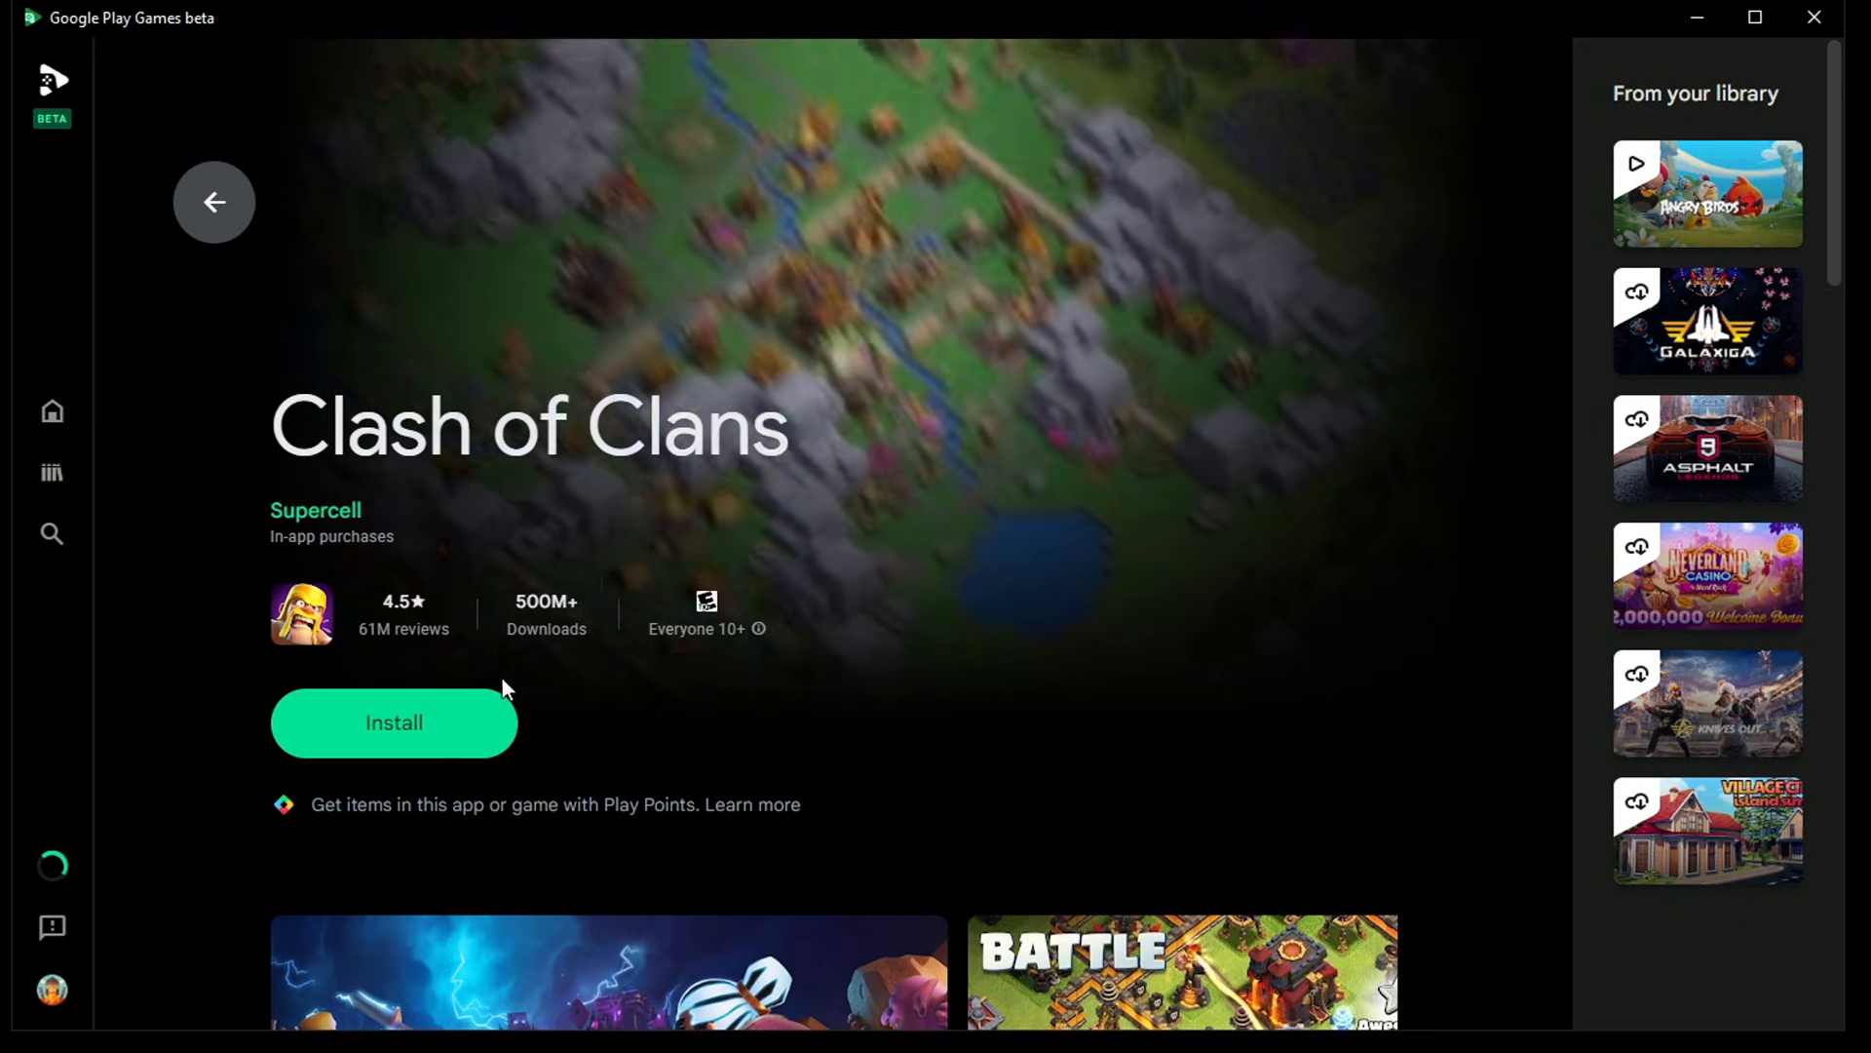
{"action": "left_click", "coordinate": [392, 721]}
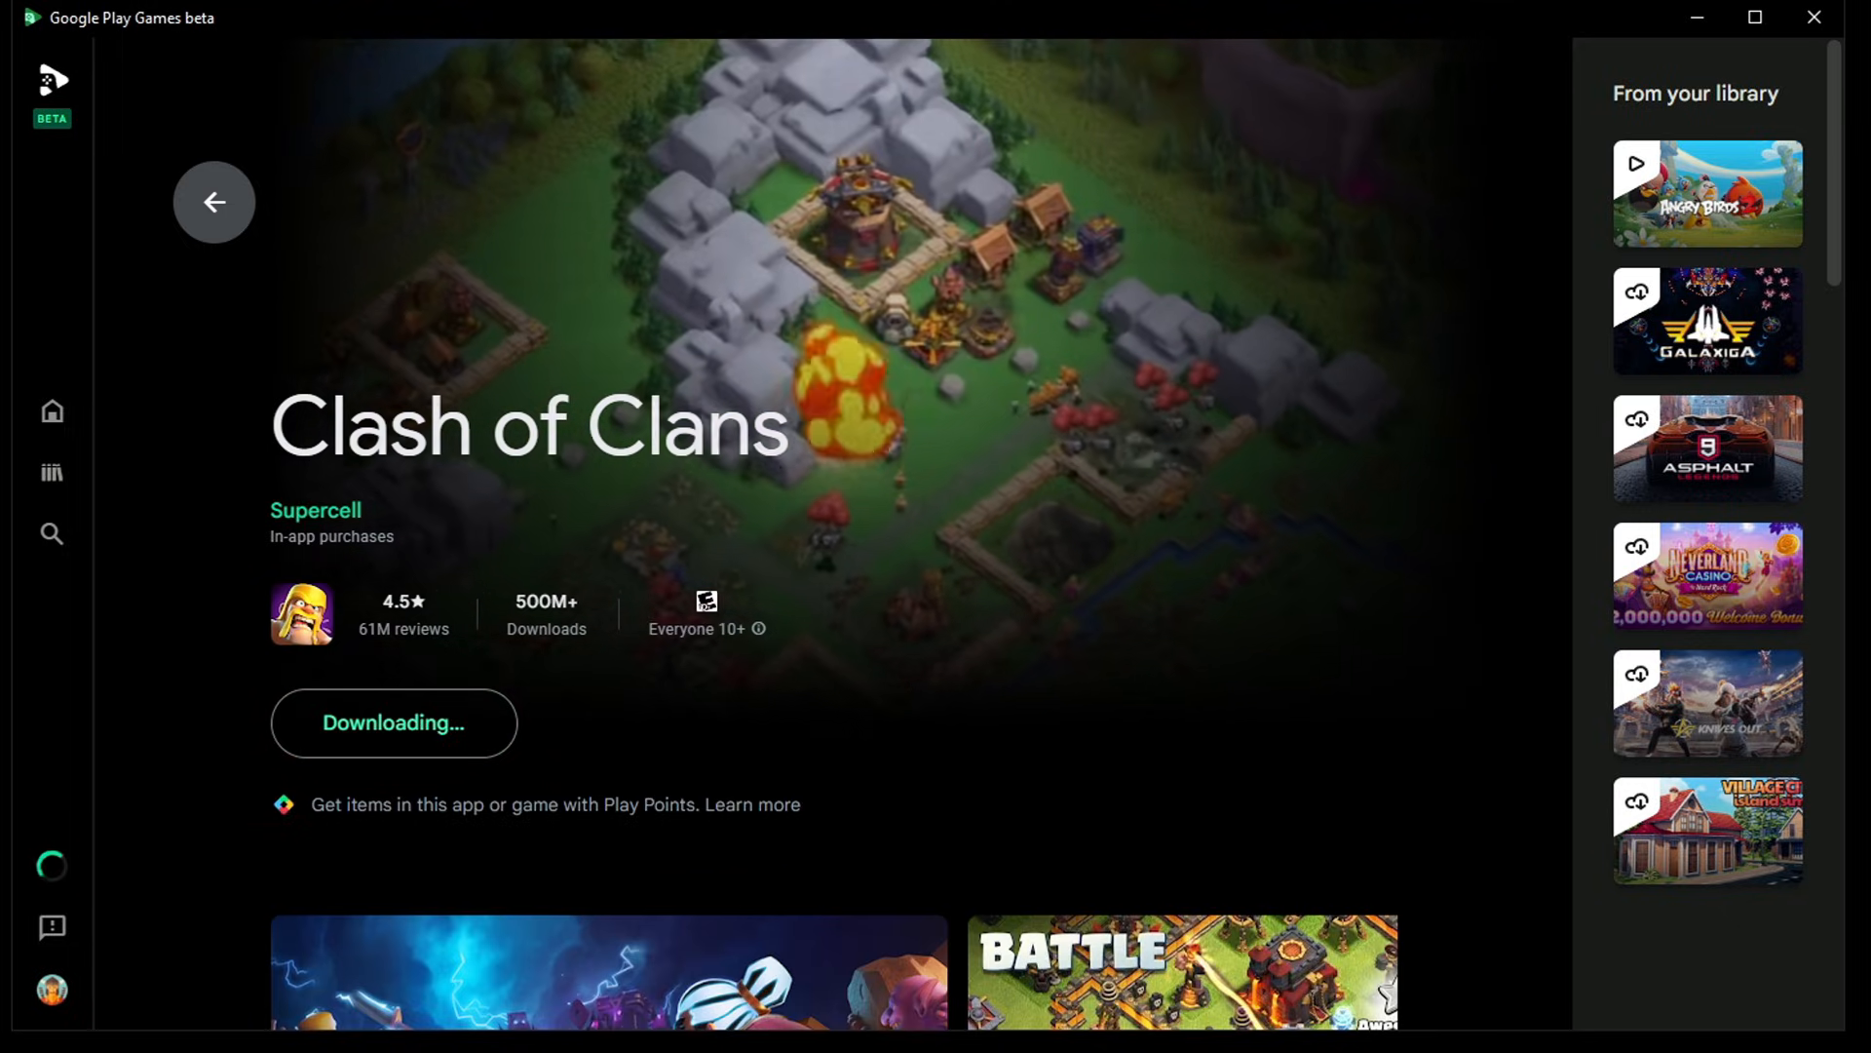
Install Asphalt 9: Legends from its details page and return to the home page
{"action": "left_click", "coordinate": [1707, 448]}
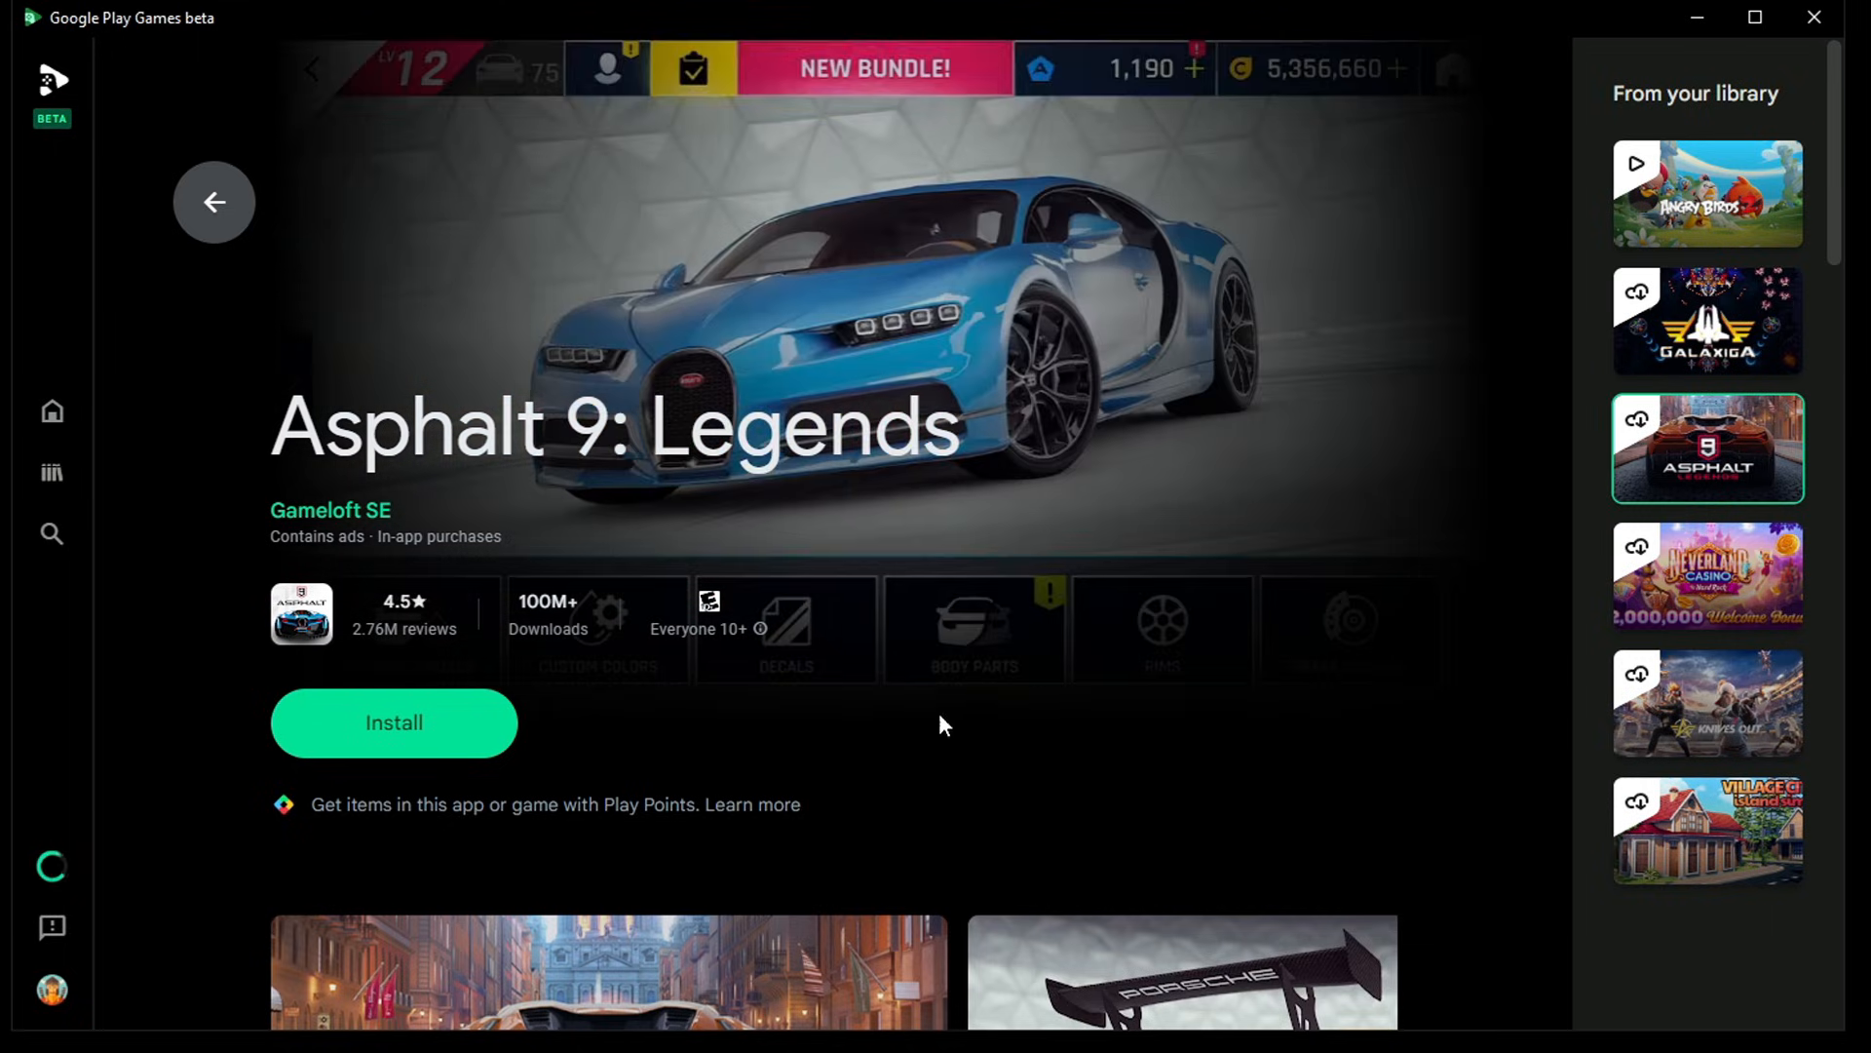
{"action": "left_click", "coordinate": [394, 721]}
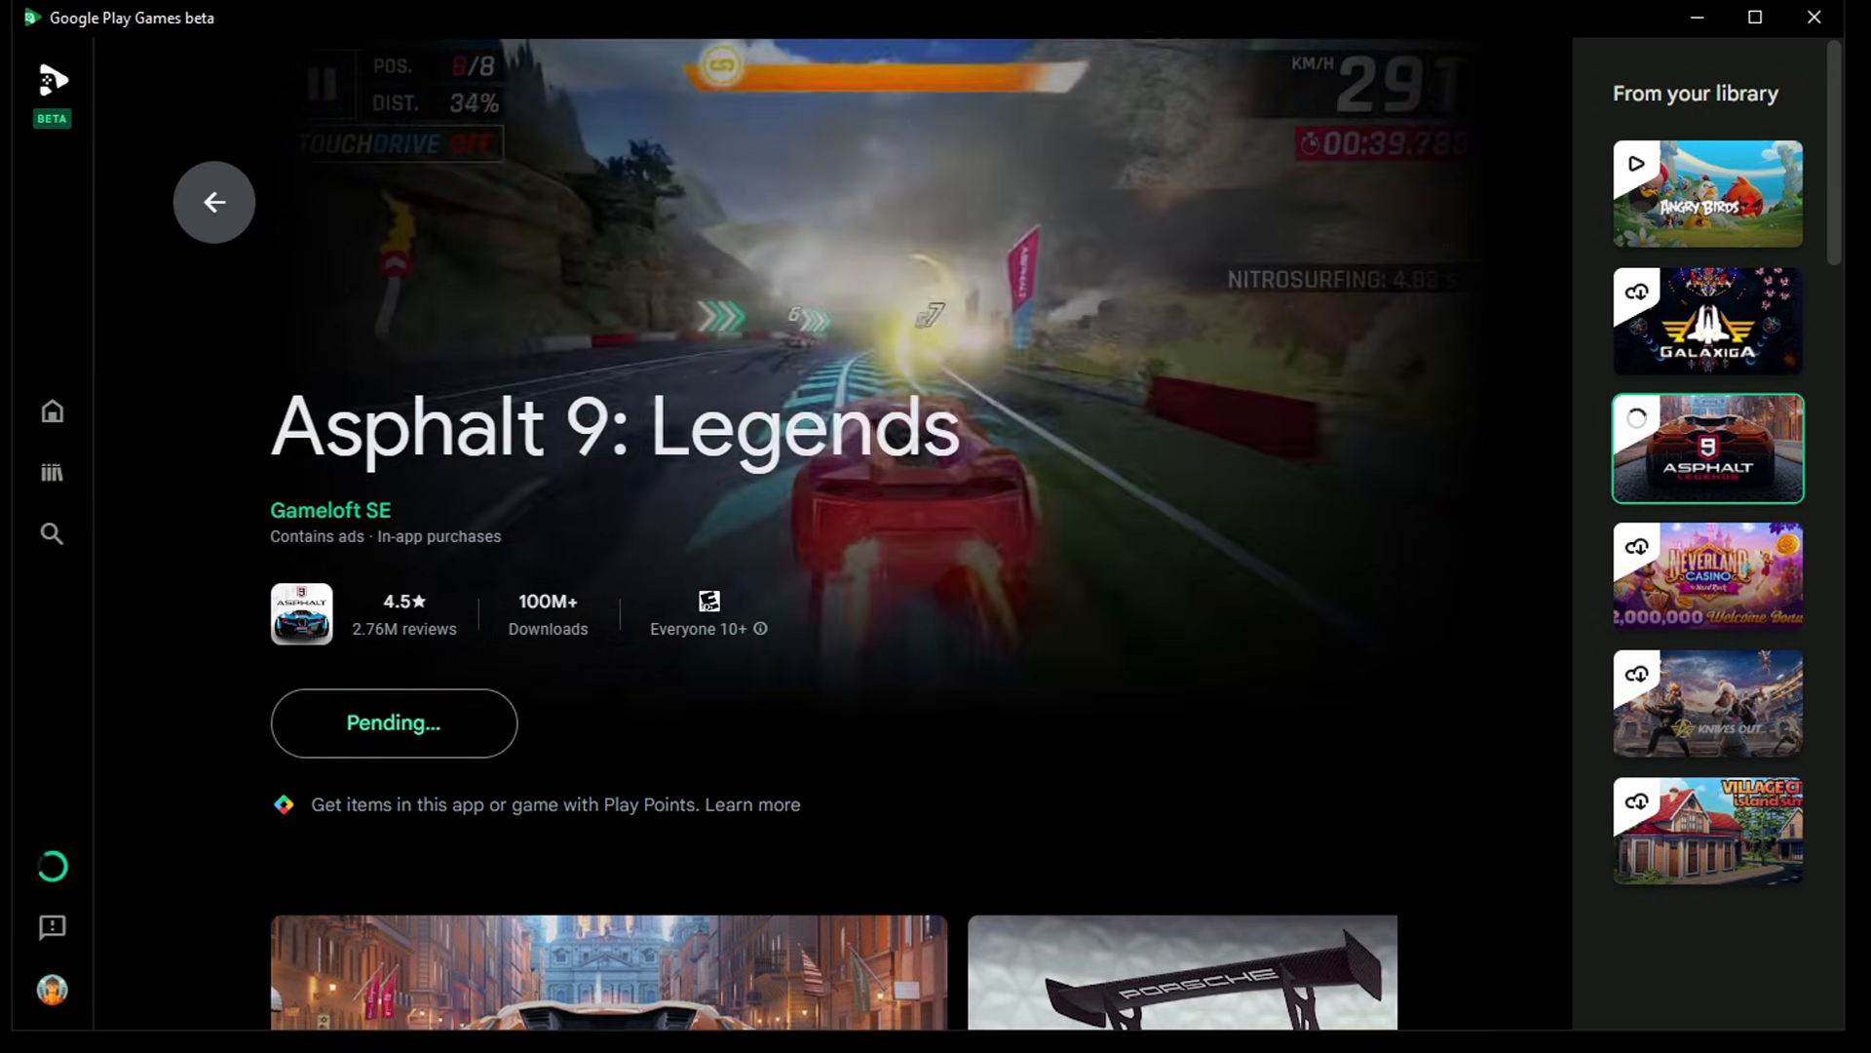
{"action": "left_click", "coordinate": [214, 201]}
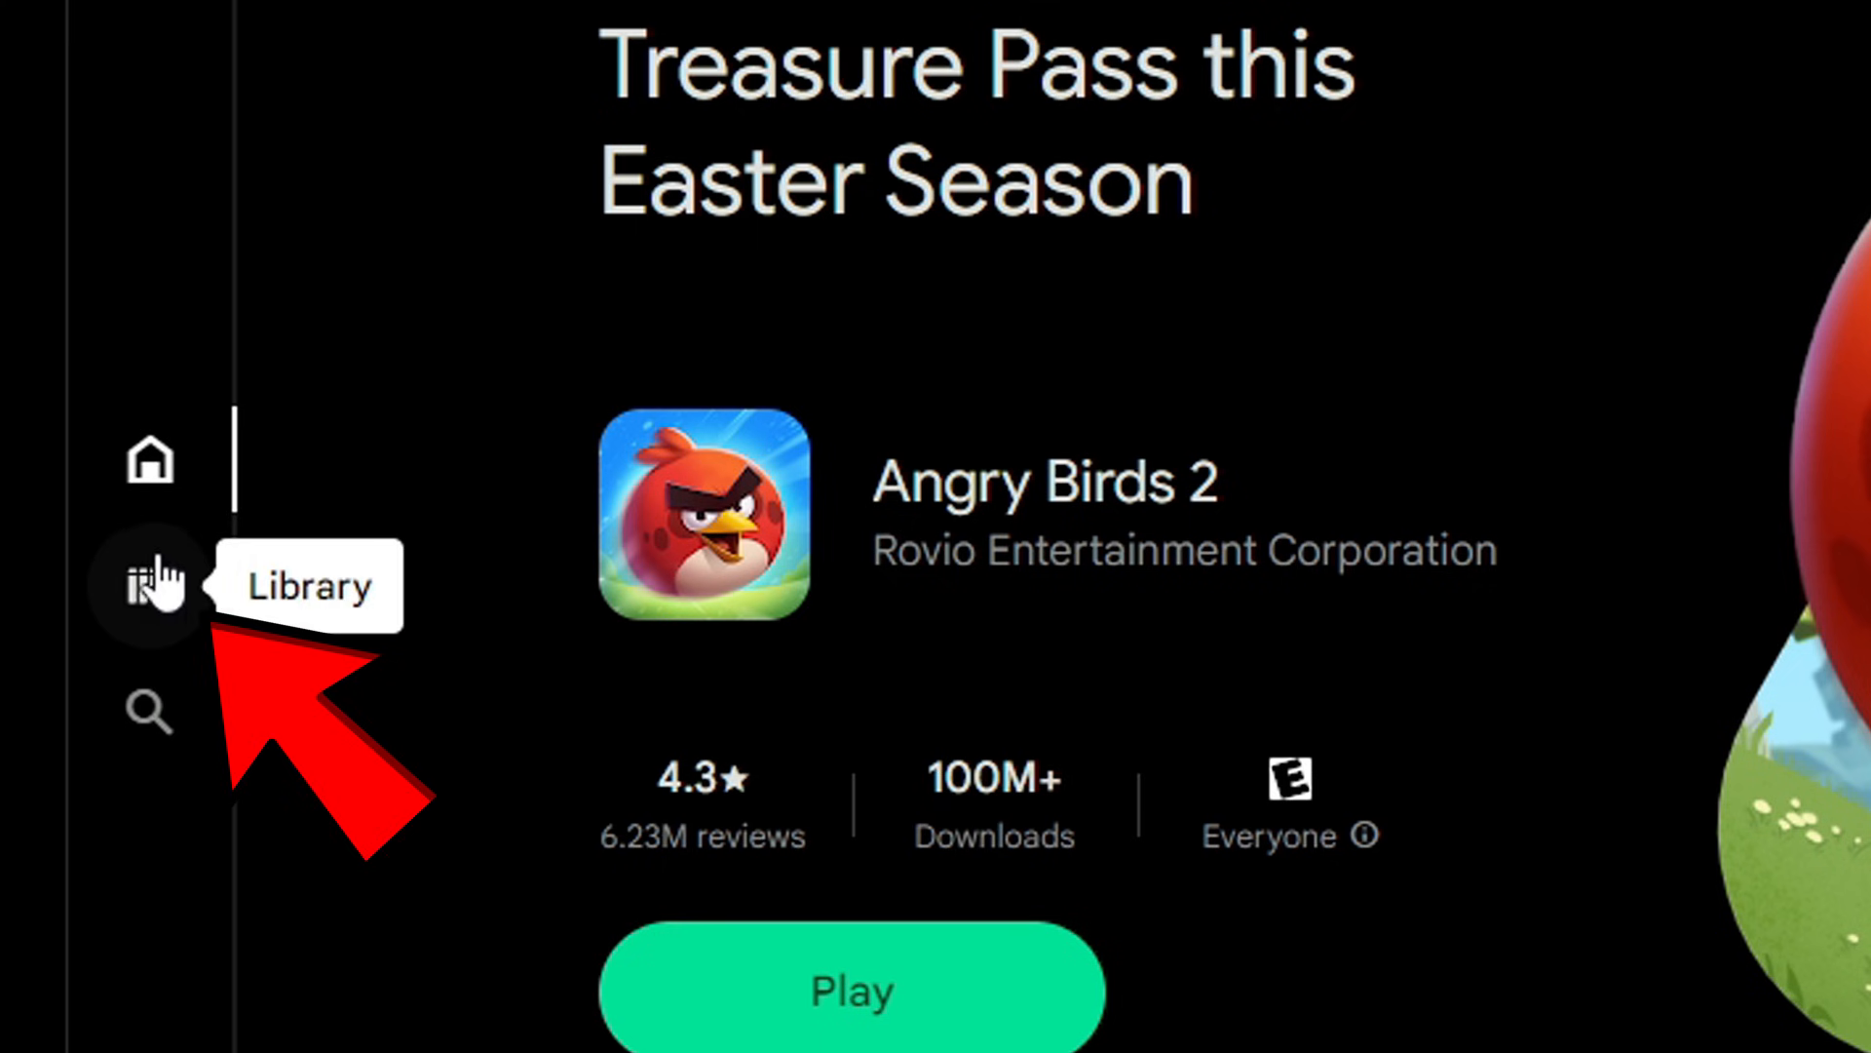
Review the four installed games in the Library and launch Angry Birds 2
{"action": "left_click", "coordinate": [149, 585]}
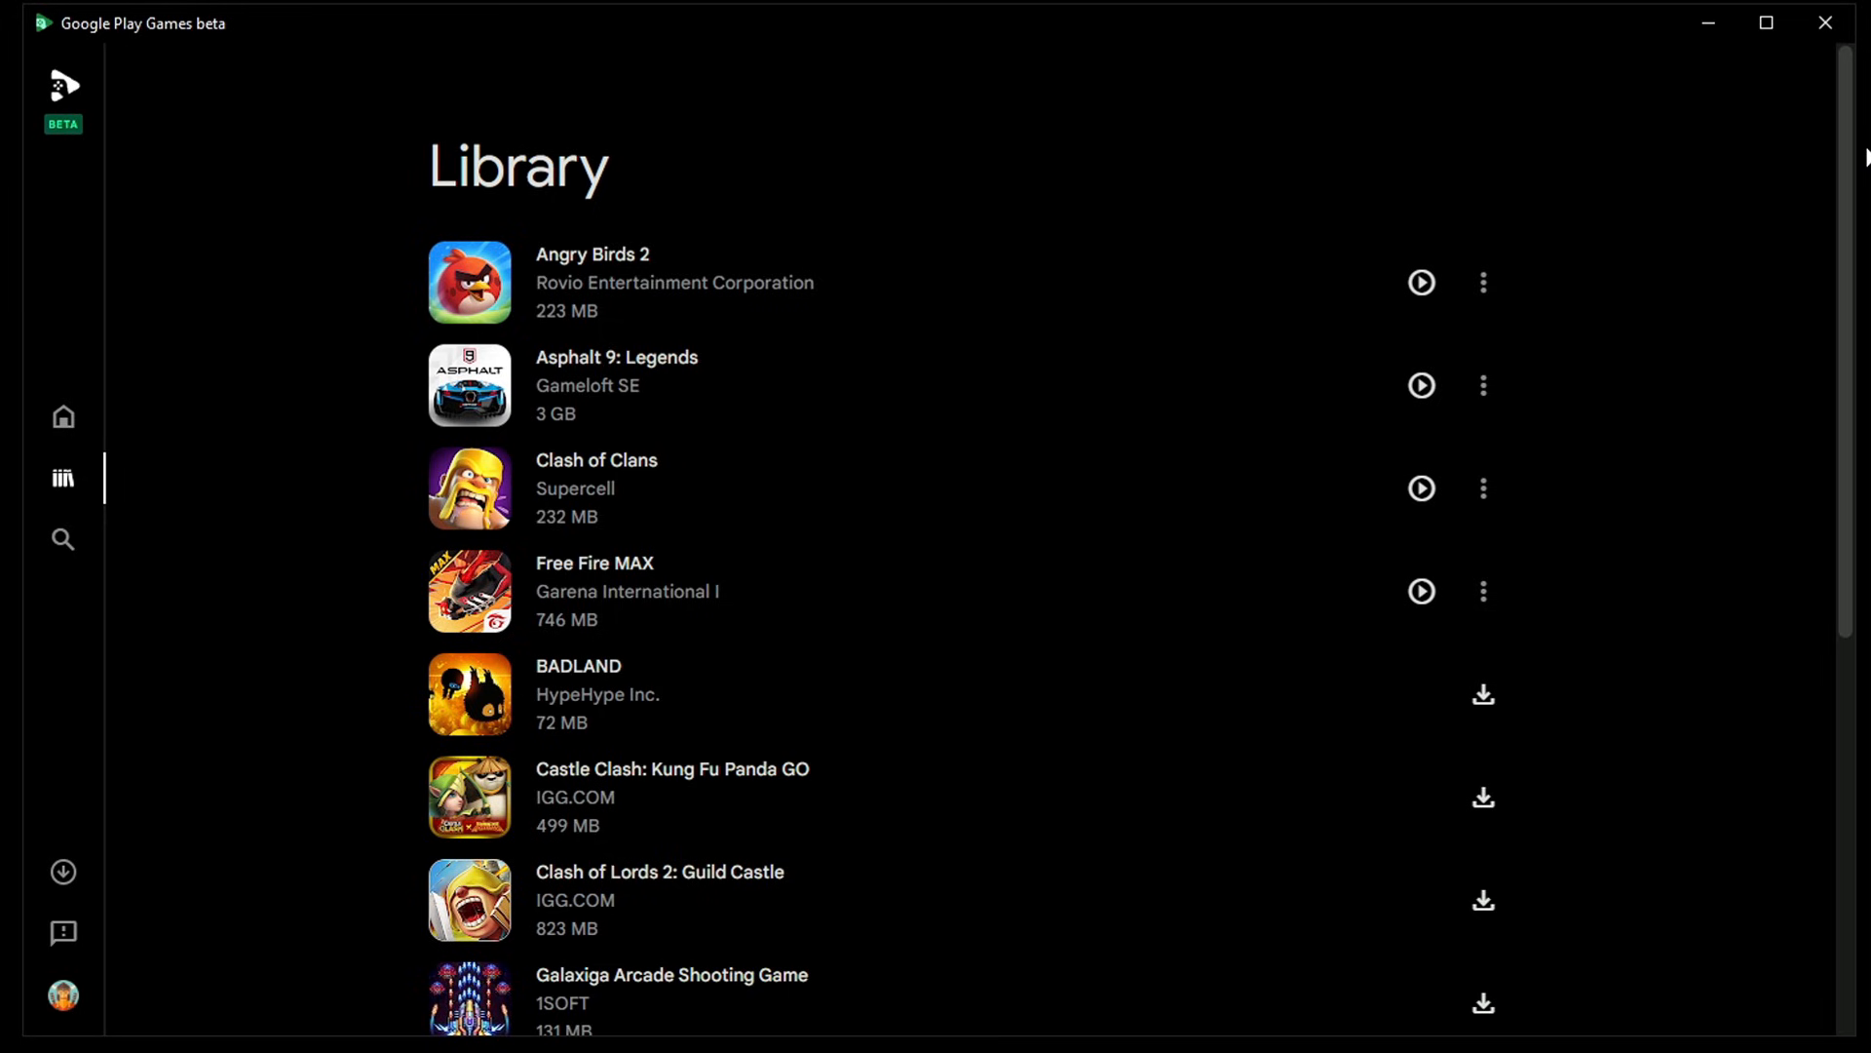
{"action": "scroll", "scroll_direction": "down", "scroll_amount": 3}
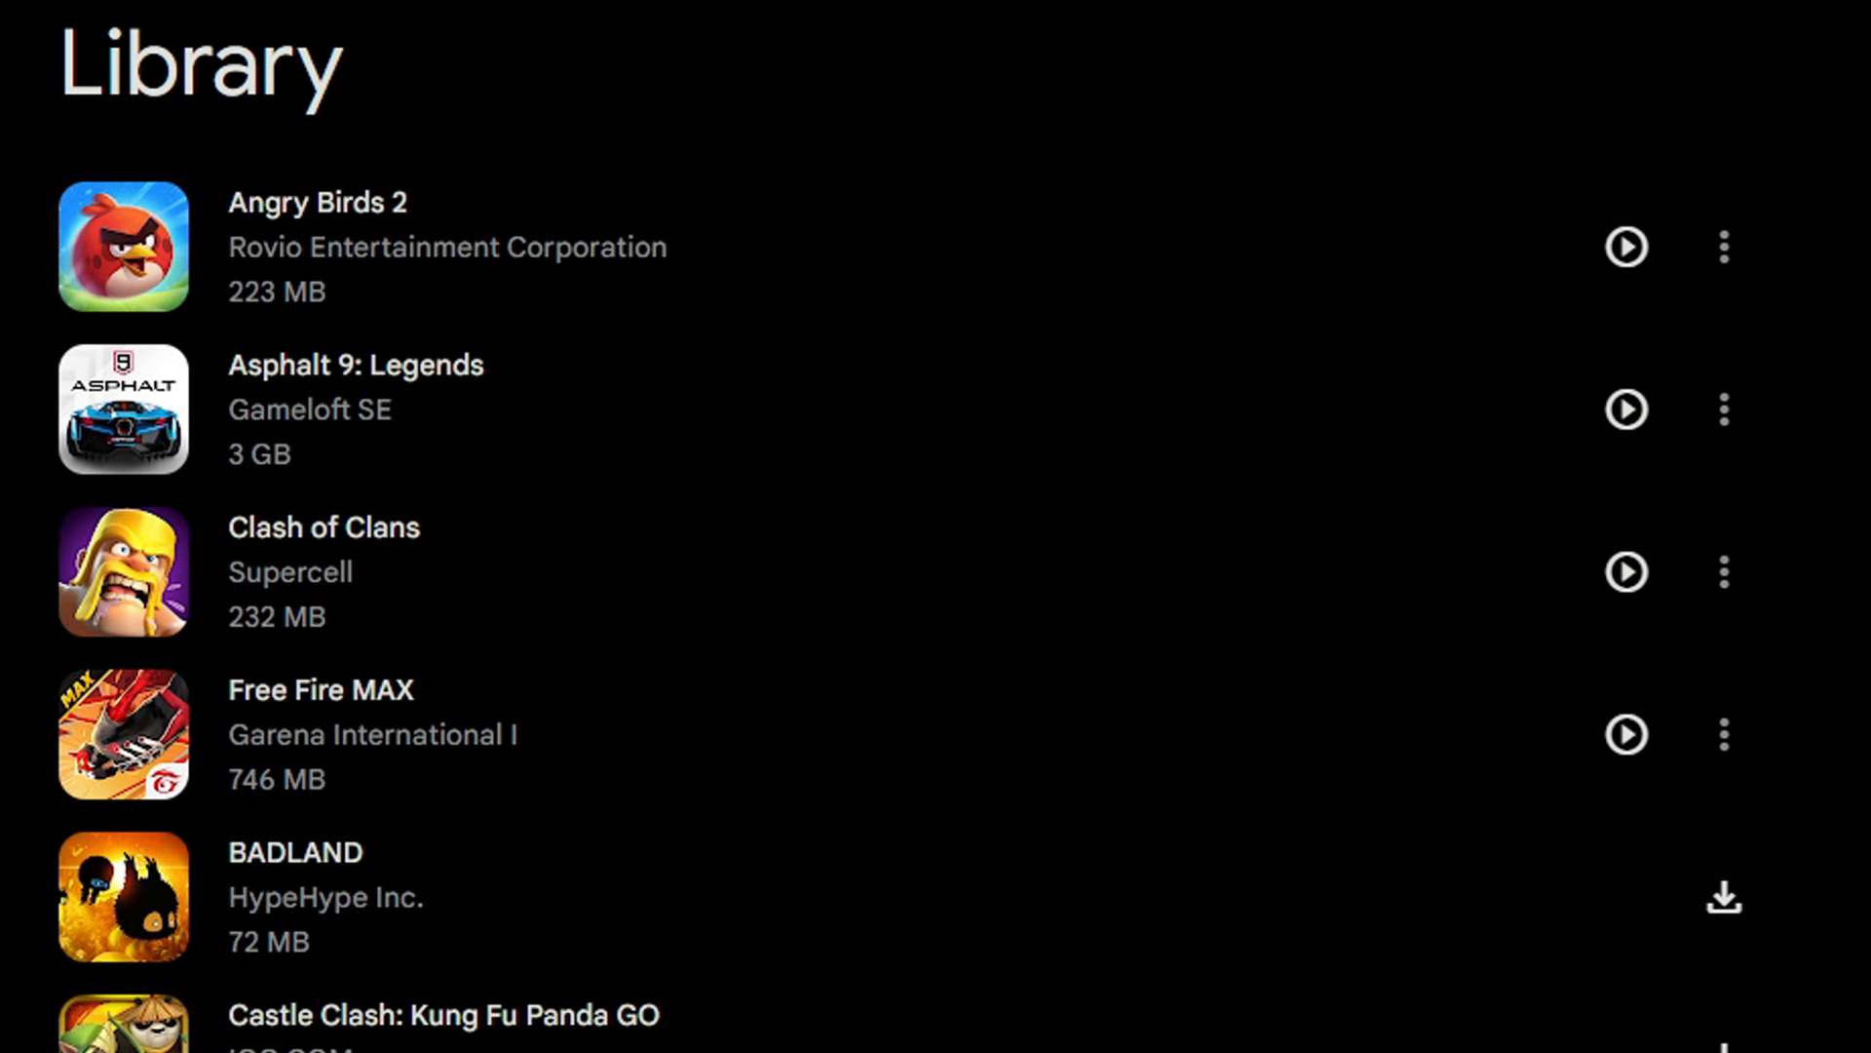
{"action": "mouse_move", "coordinate": [1624, 571]}
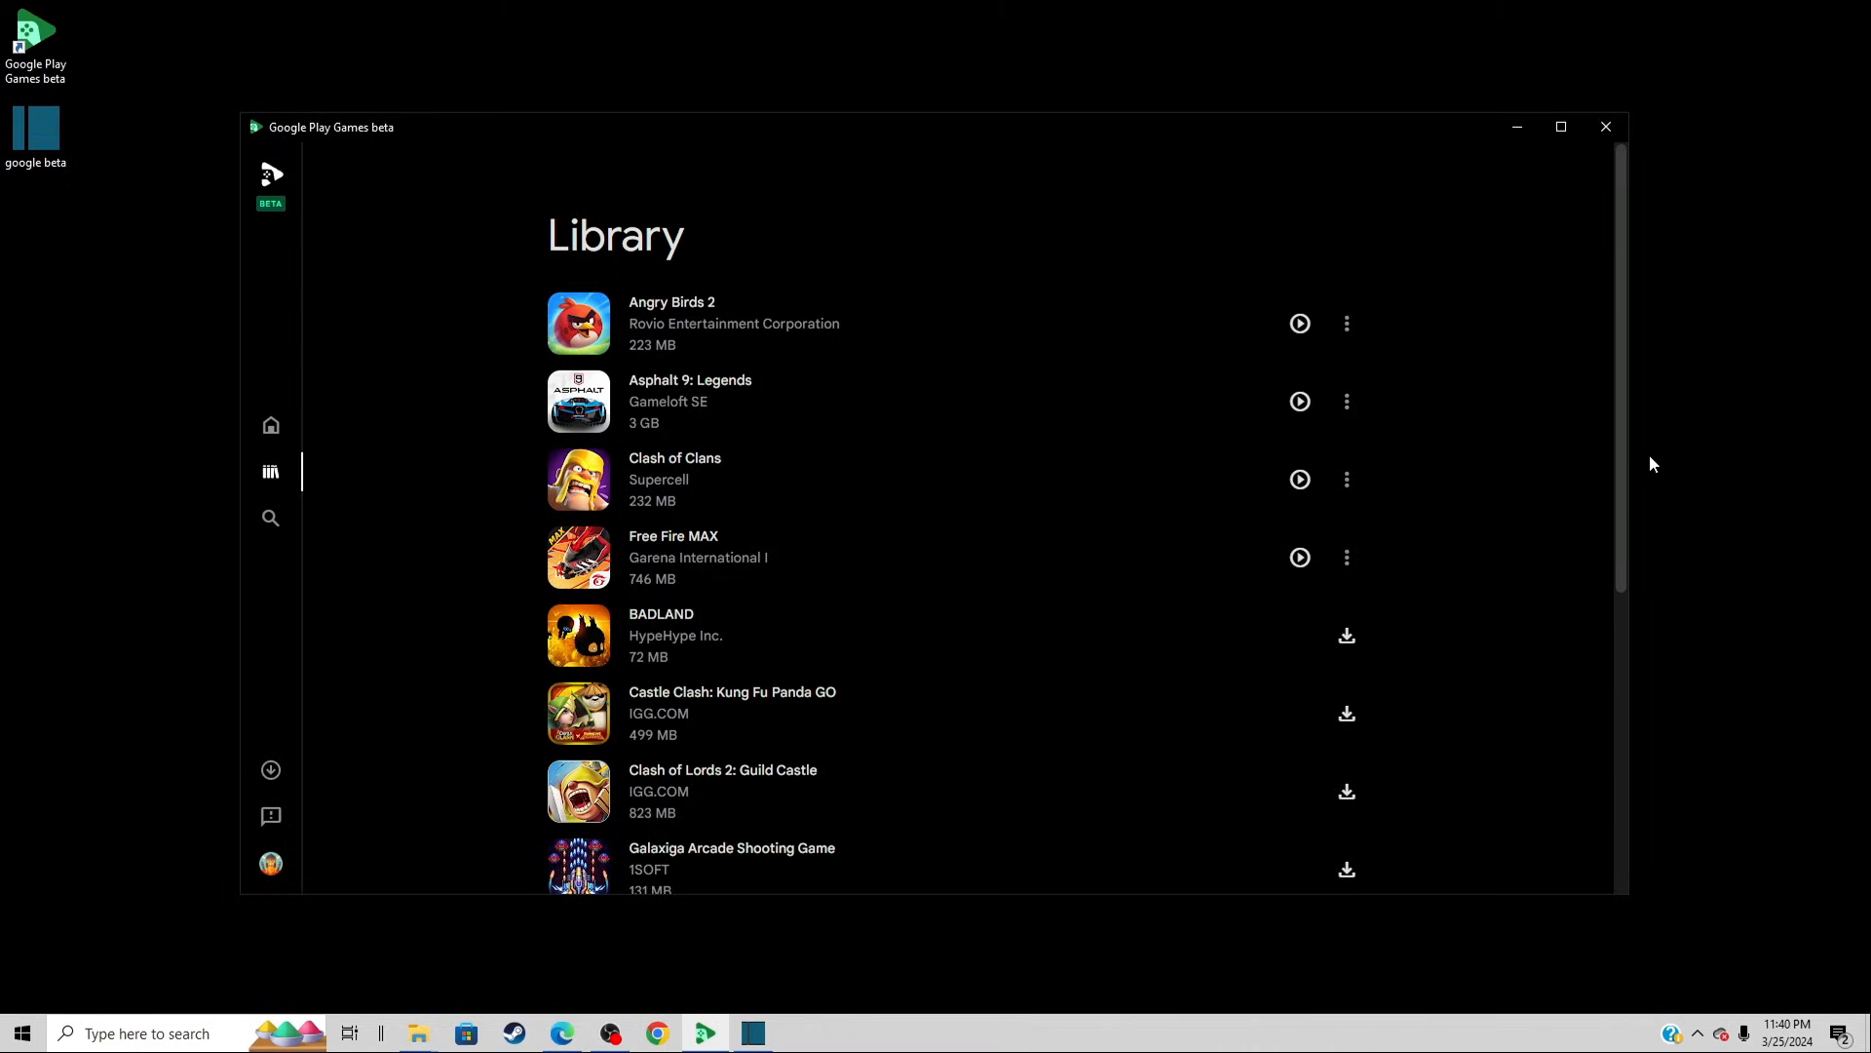
{"action": "left_click", "coordinate": [1299, 321]}
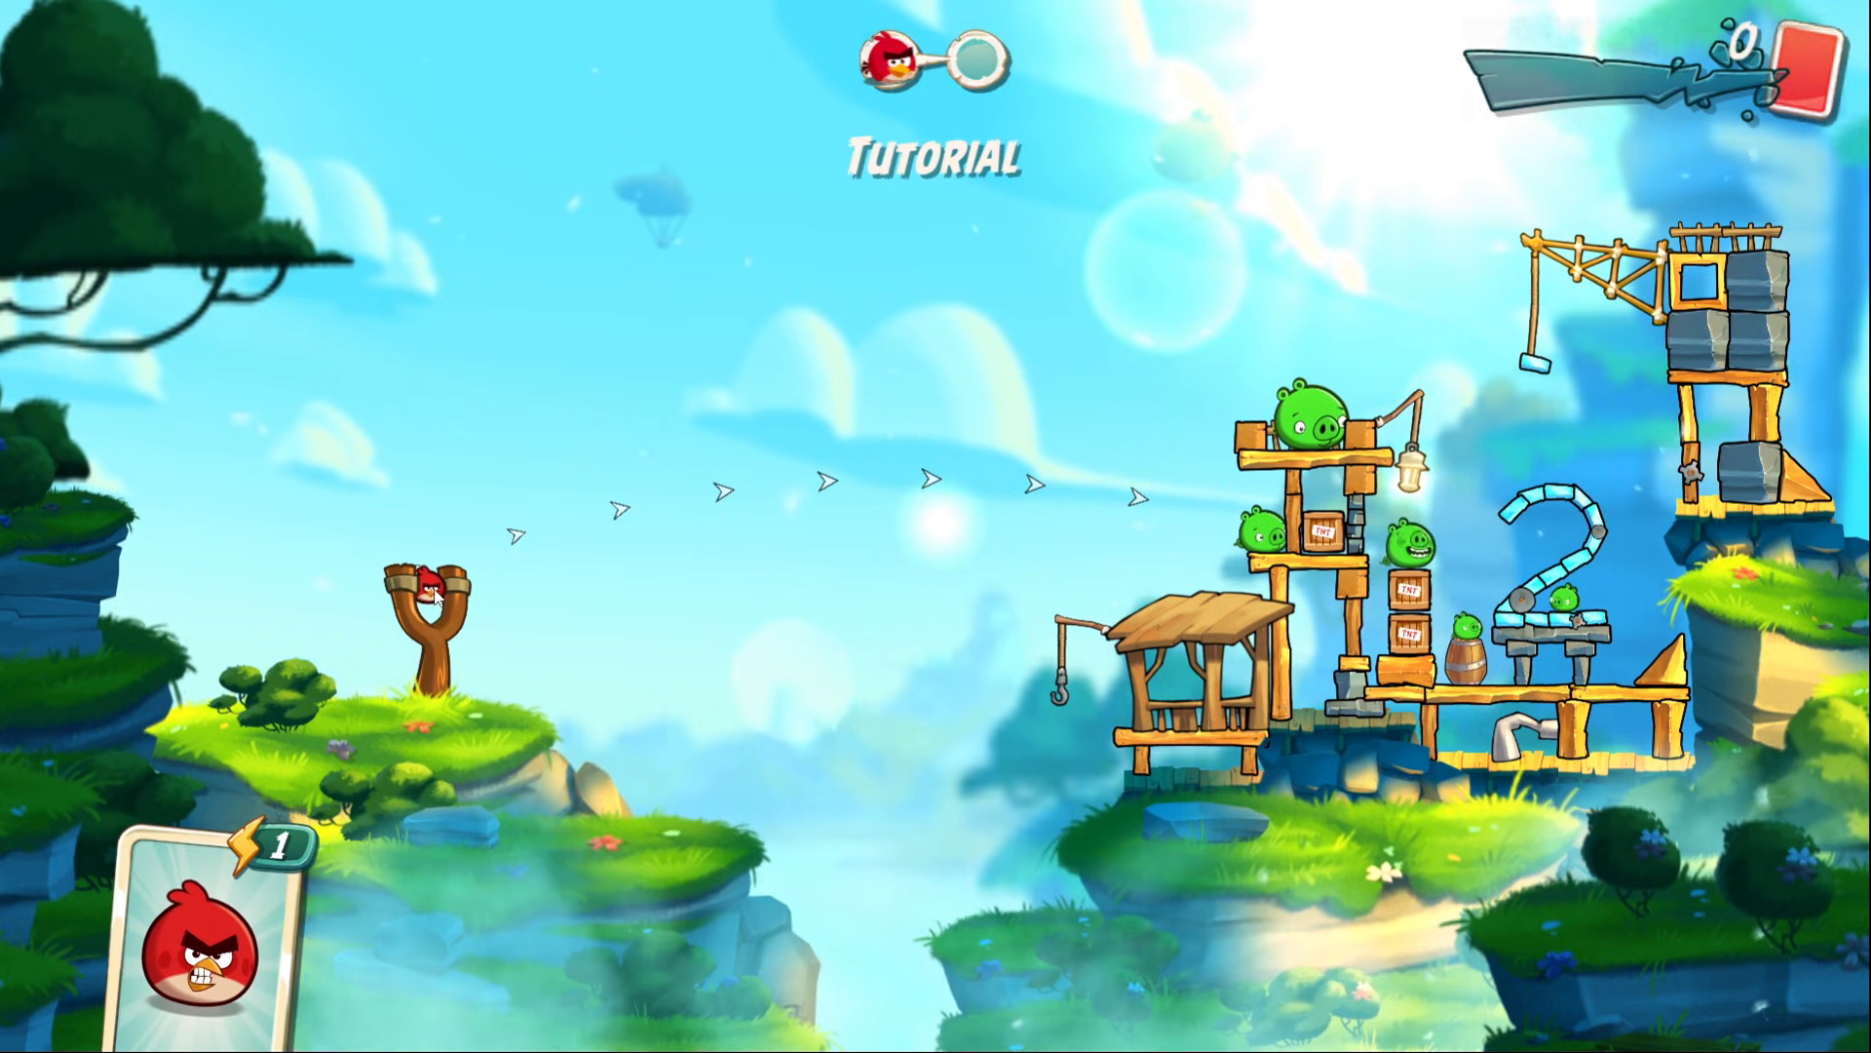
Sling the red bird into the pigs' tower to clear the tutorial shot
{"action": "left_click_drag", "start_coordinate": [429, 596], "coordinate": [370, 620]}
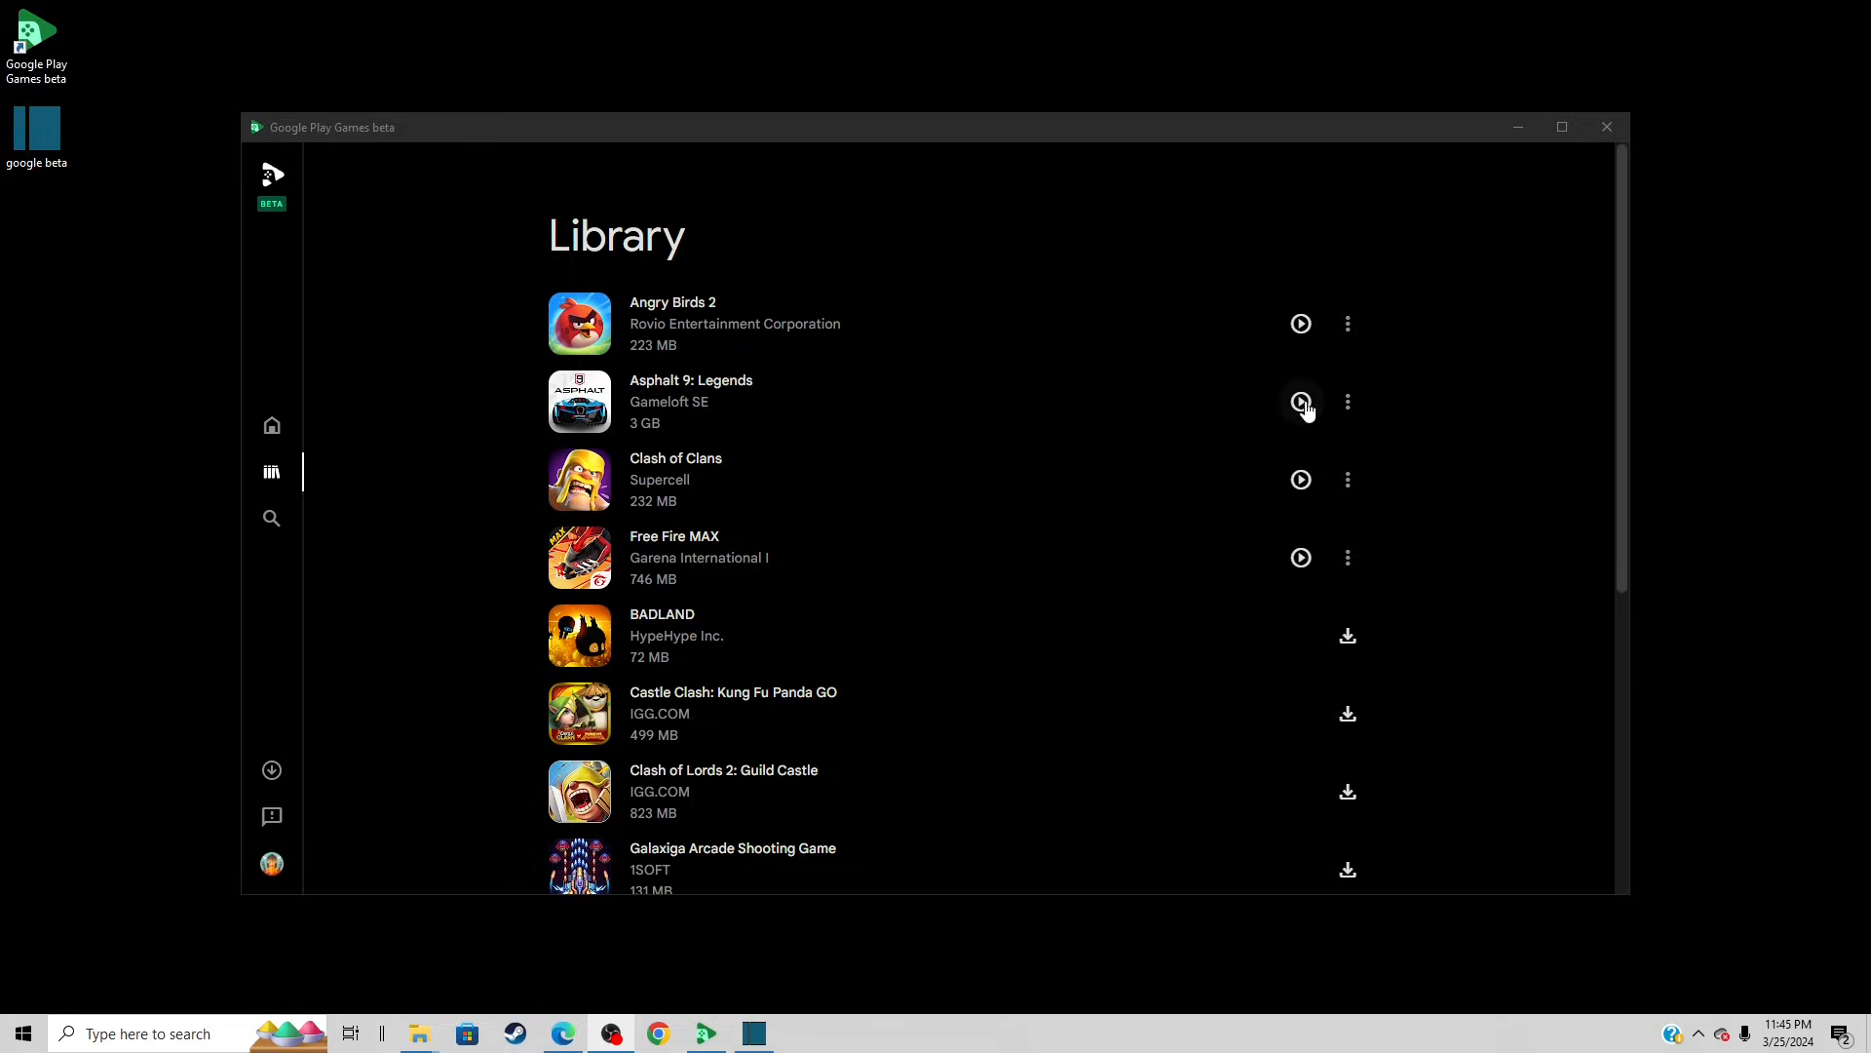
Launch Asphalt 9: Legends, then Clash of Clans, from their Library play icons
{"action": "left_click", "coordinate": [1300, 402]}
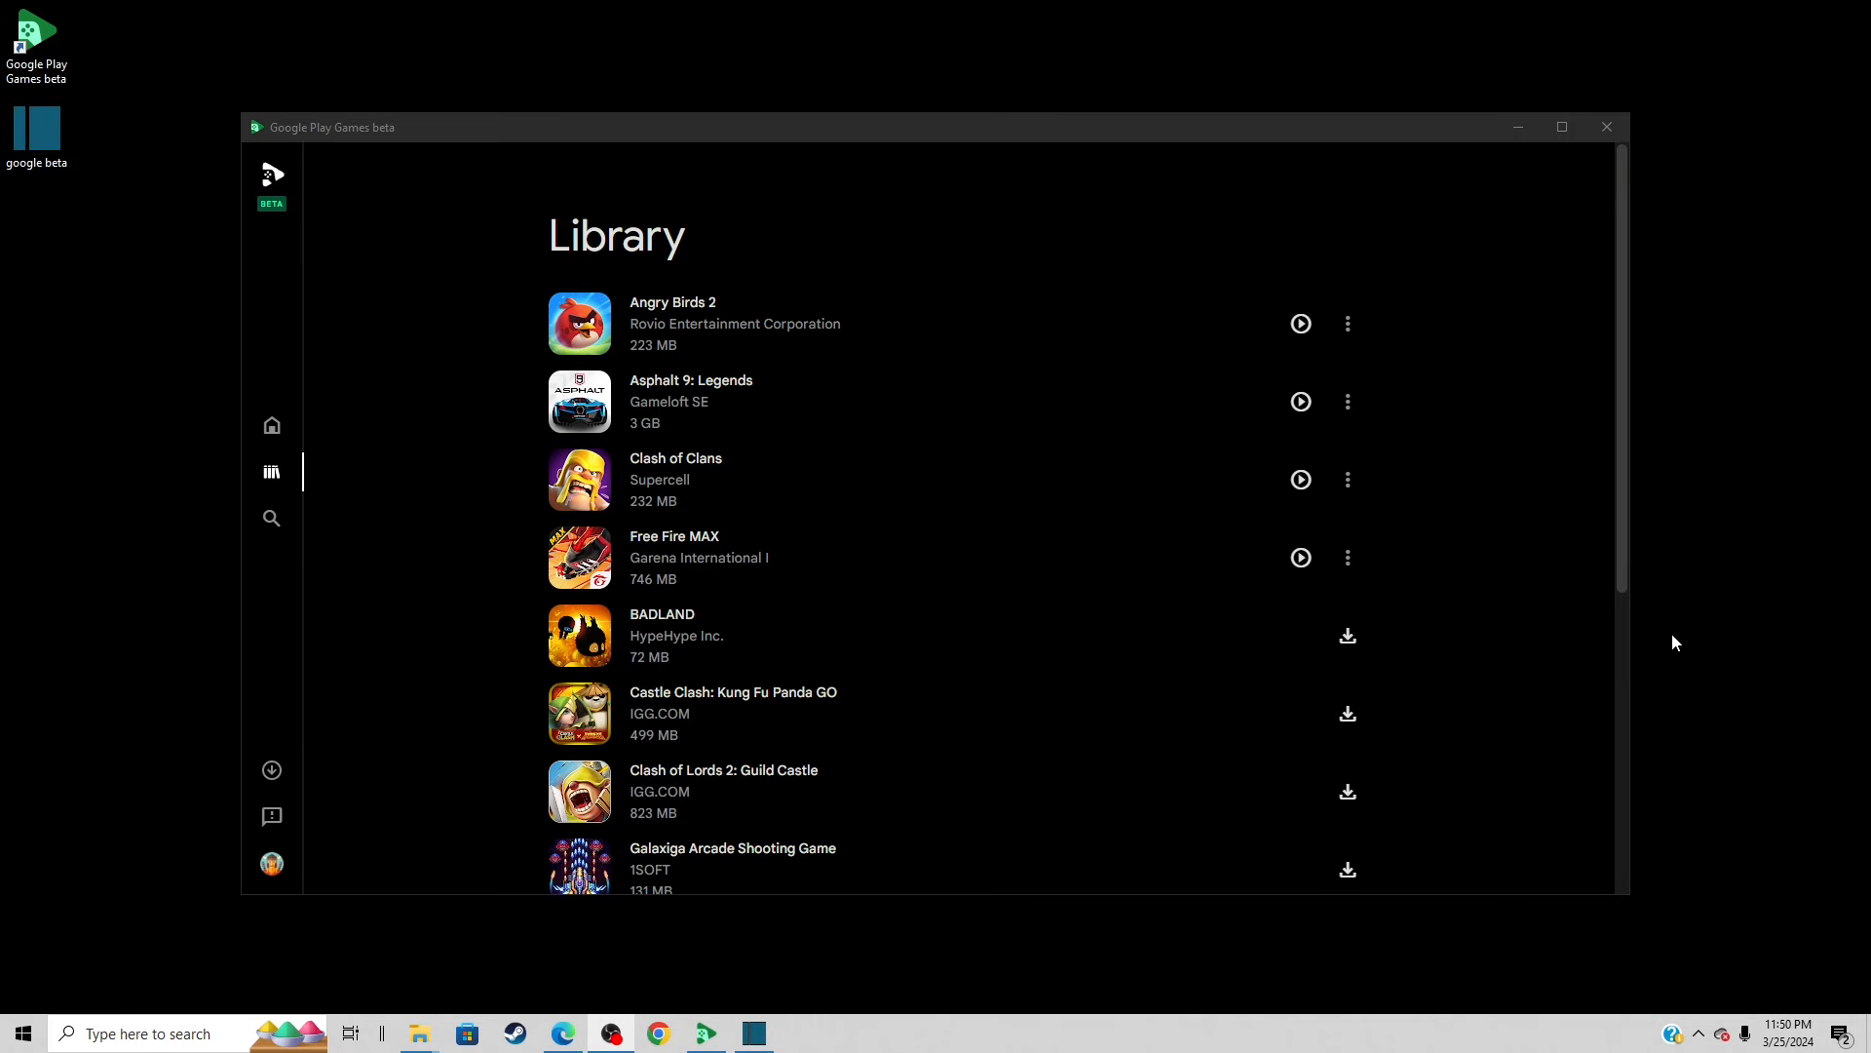
{"action": "left_click", "coordinate": [1300, 480]}
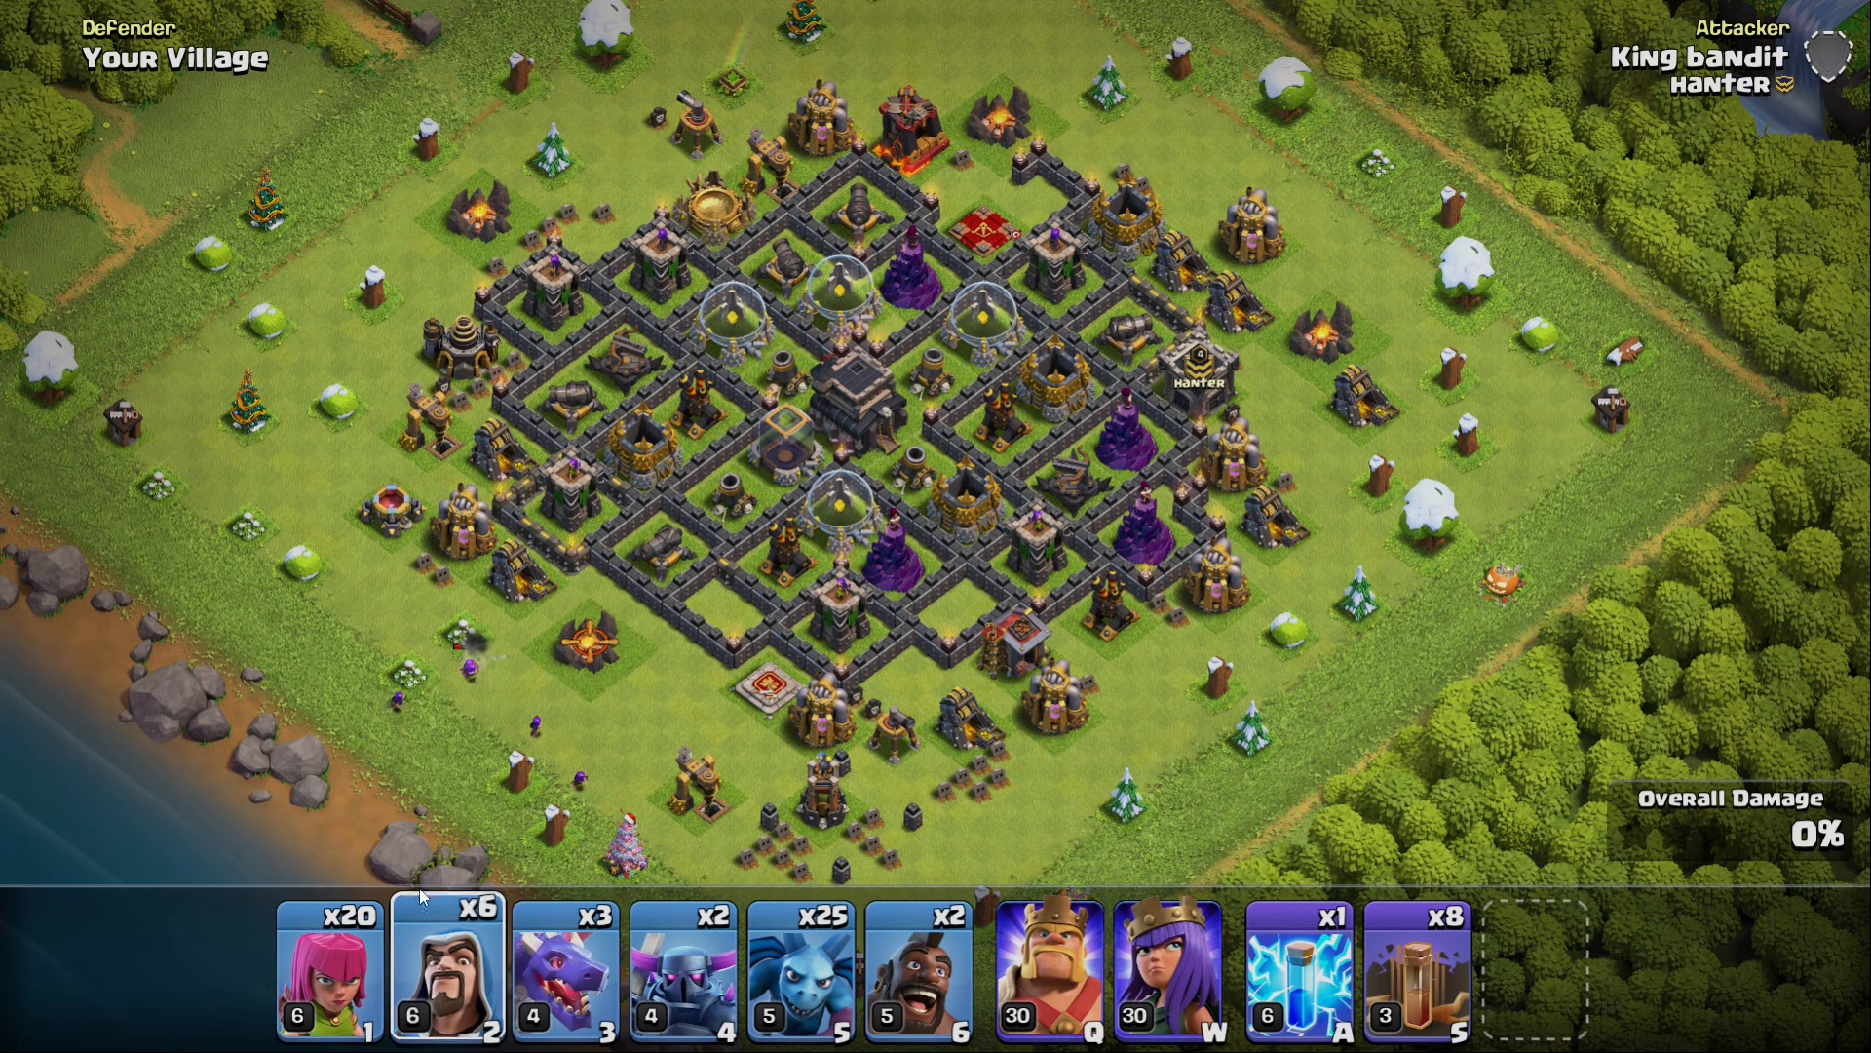
Deploy wizards on the village's left edge, then send in the P.E.K.K.A armoured troops
{"action": "left_click", "coordinate": [450, 967]}
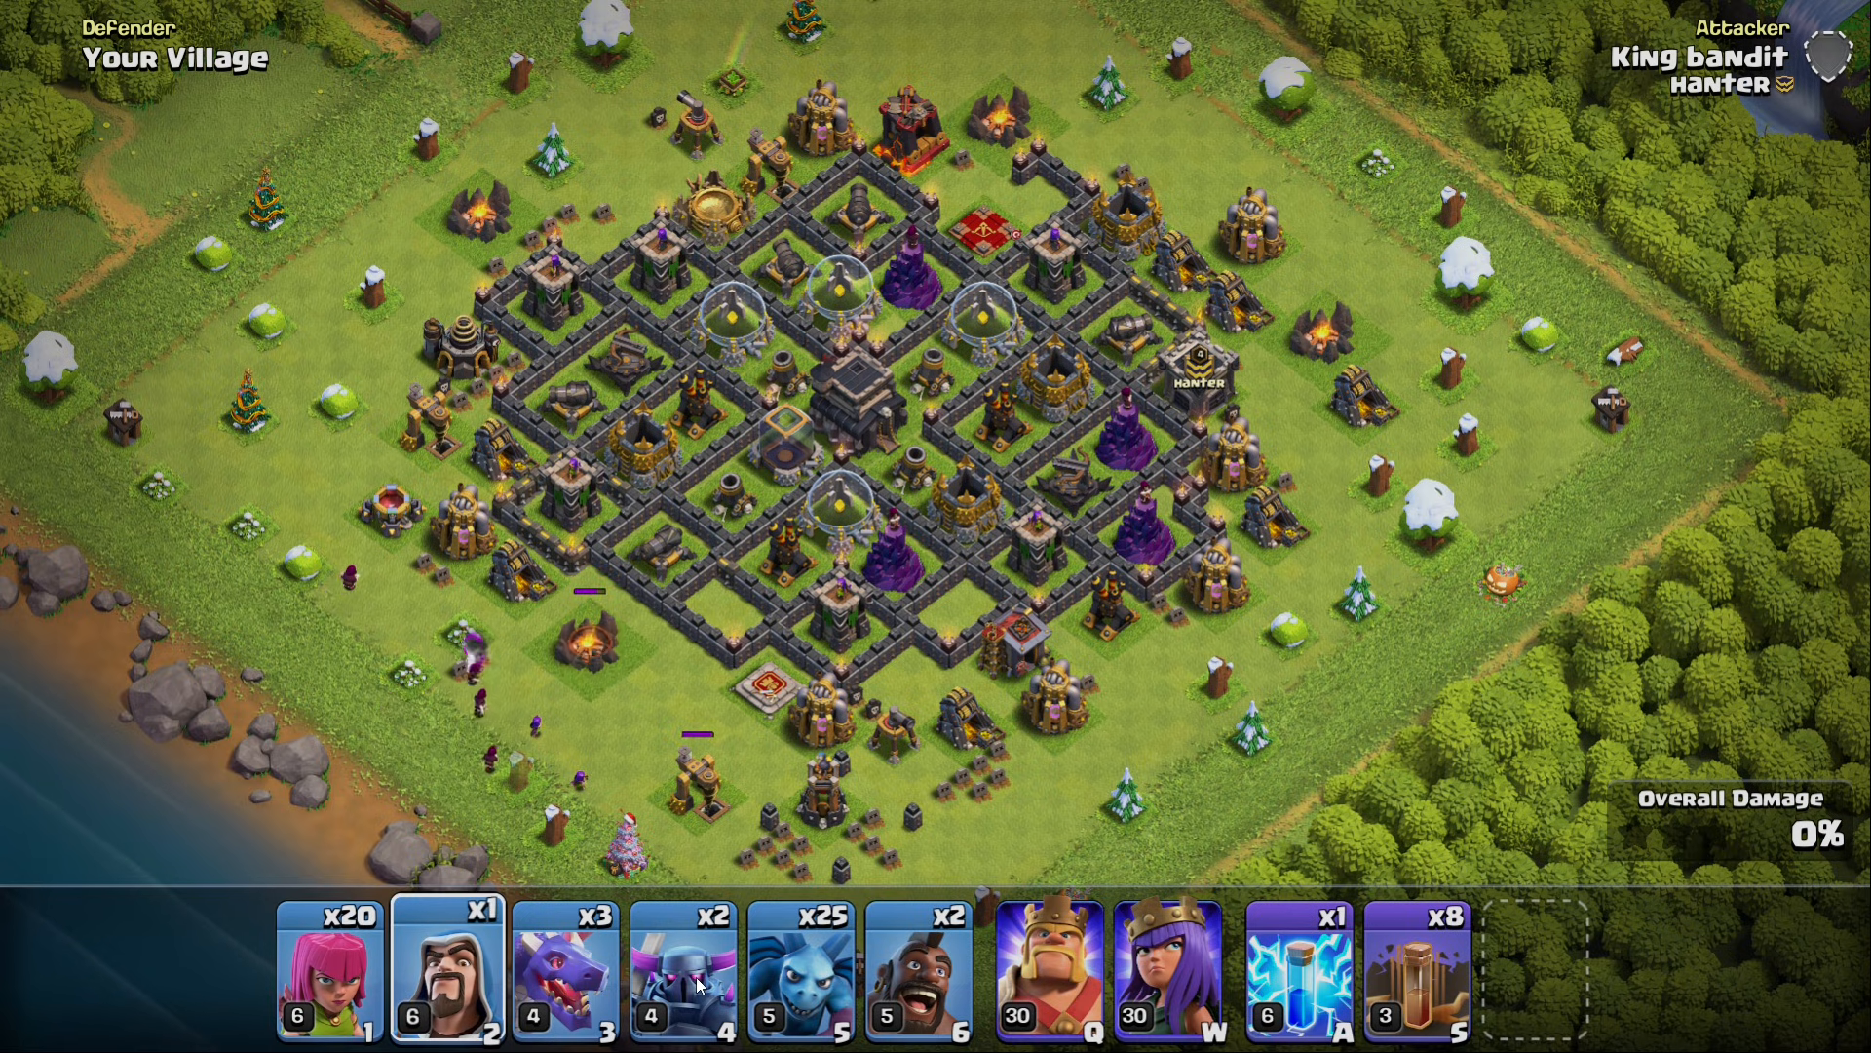
{"action": "left_click", "coordinate": [684, 967]}
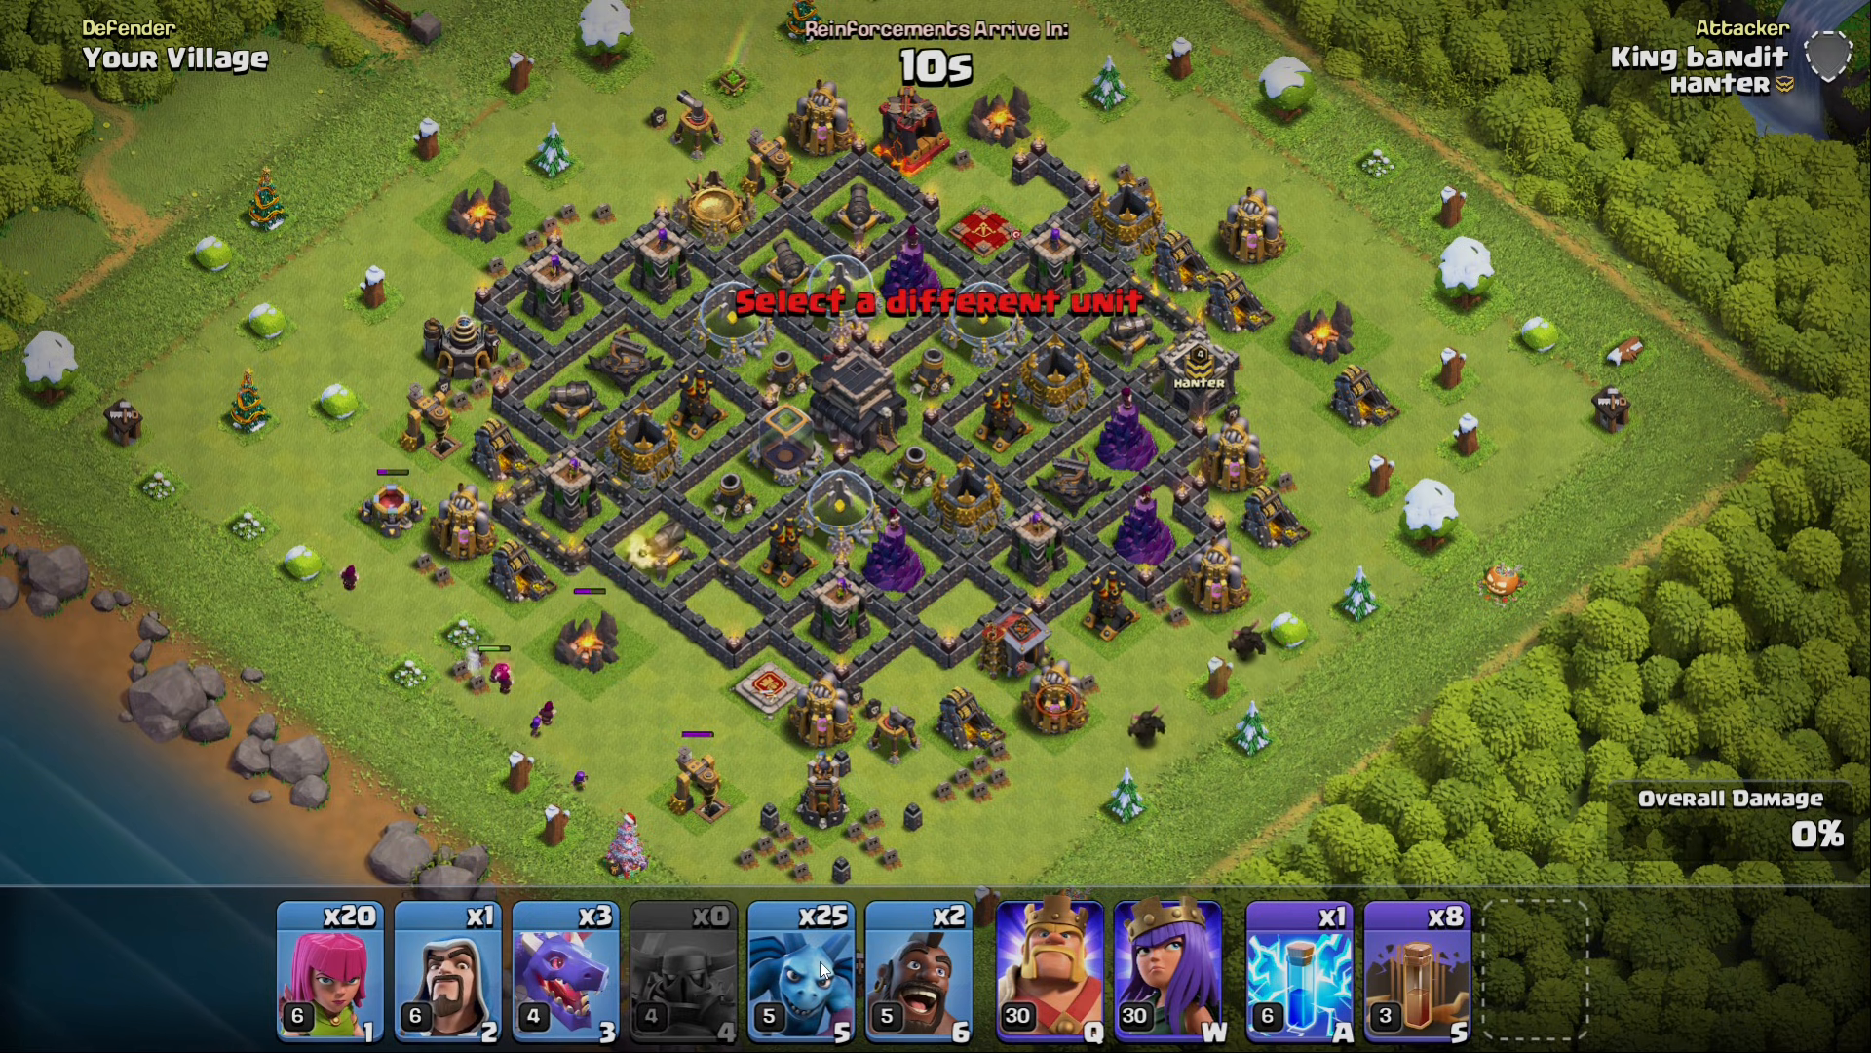